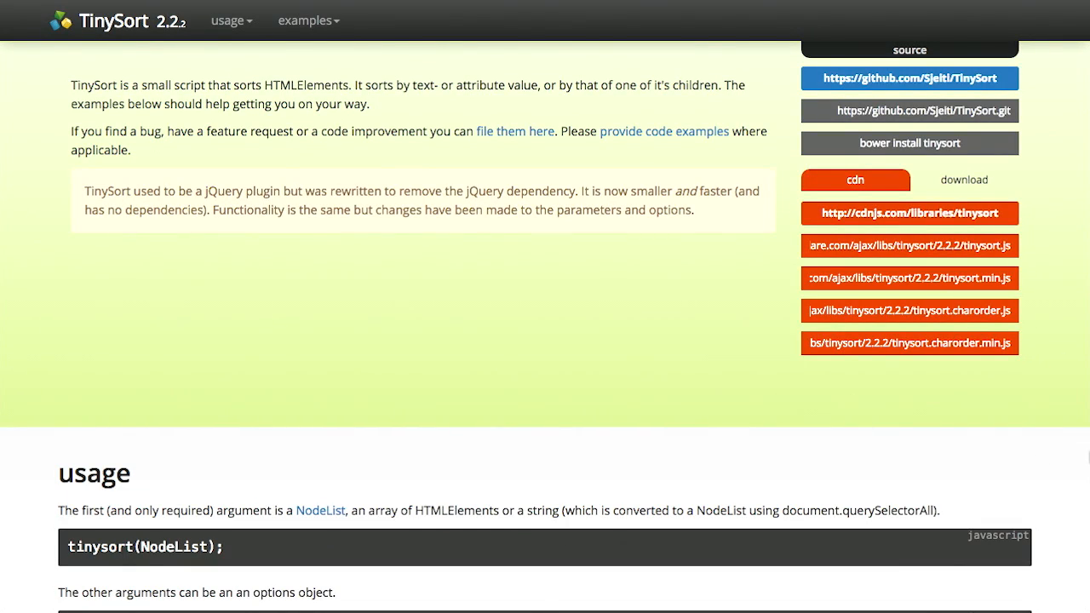
mouse_move(490, 285)
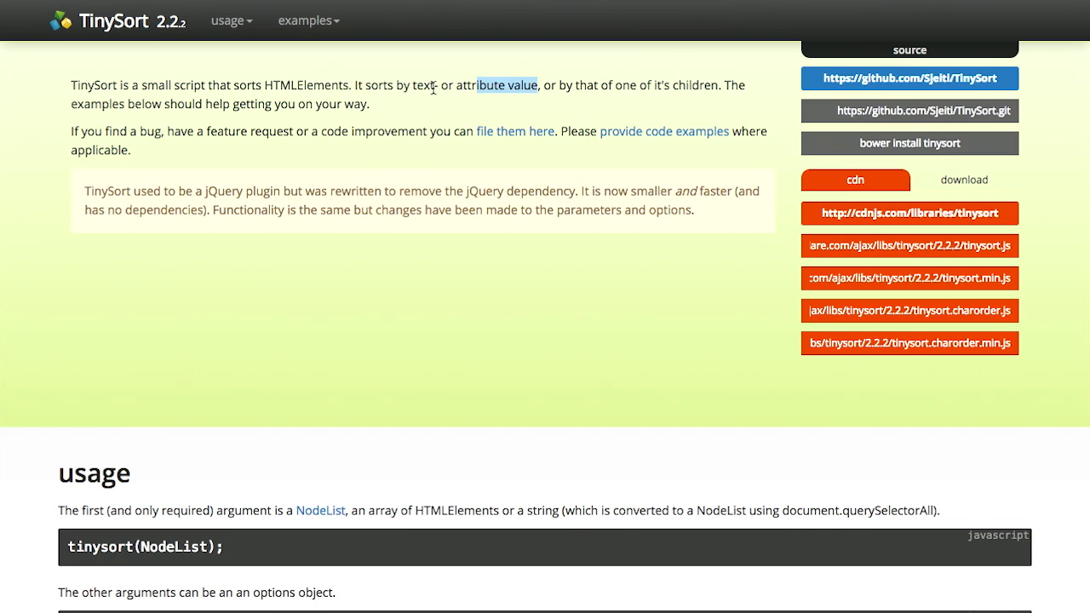
mouse_move(718, 332)
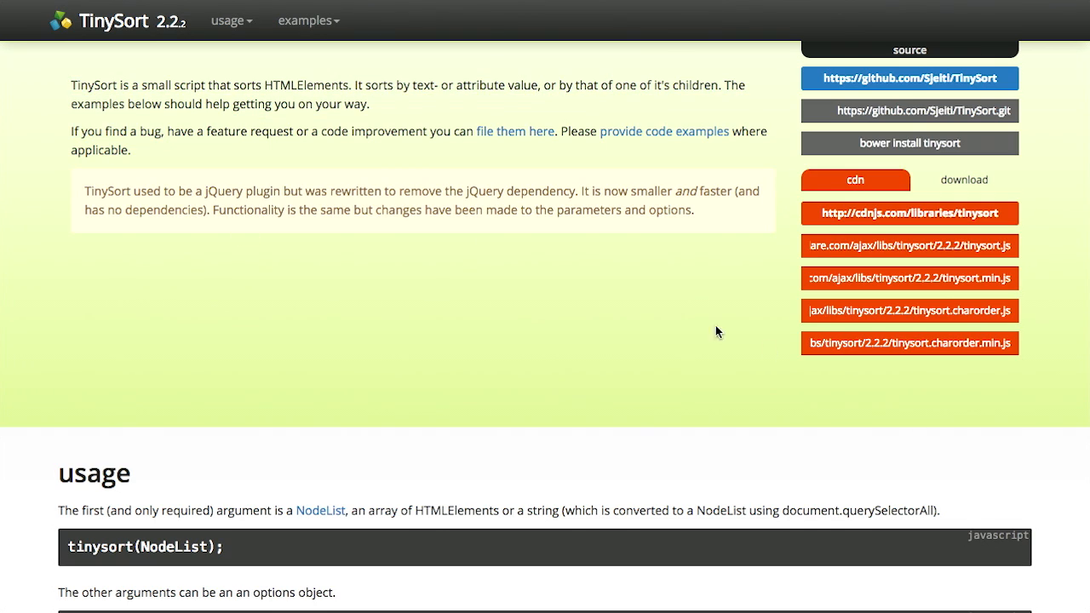
- Scroll past TinySort's intro and usage code to the selector, order, attr, data, place options
scroll(down, 3)
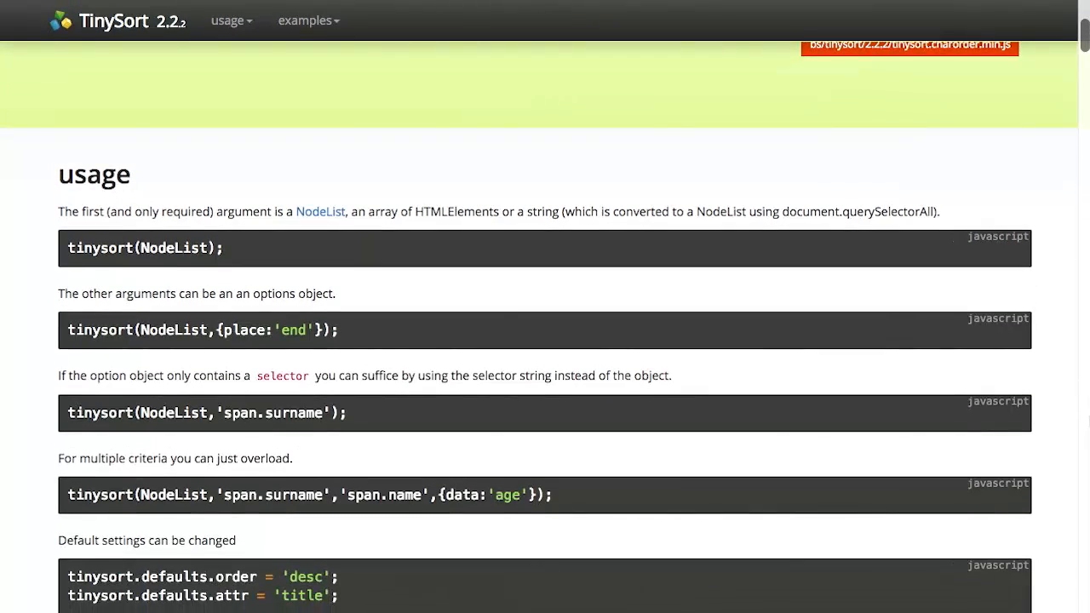
scroll(down, 3)
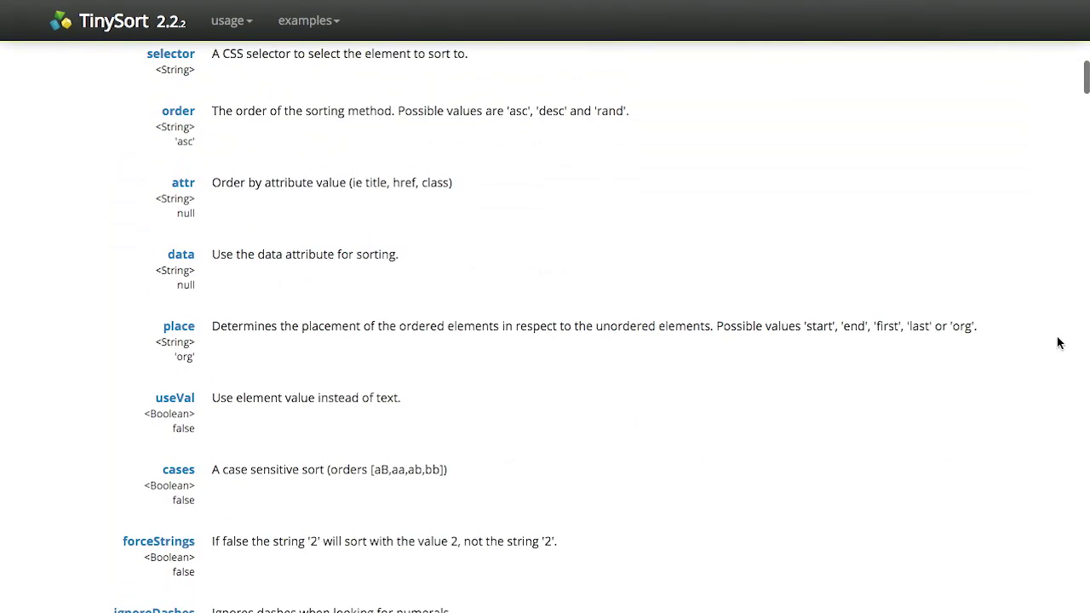
- Sort the 'default sorting' example list alphabetically, from consectetur to ut
click(307, 19)
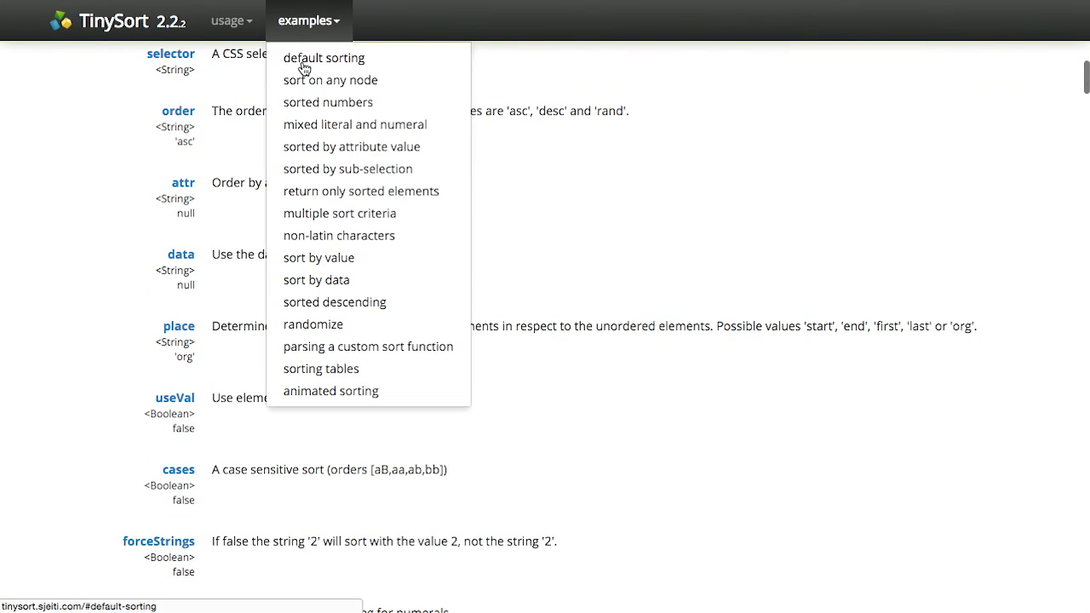
click(323, 58)
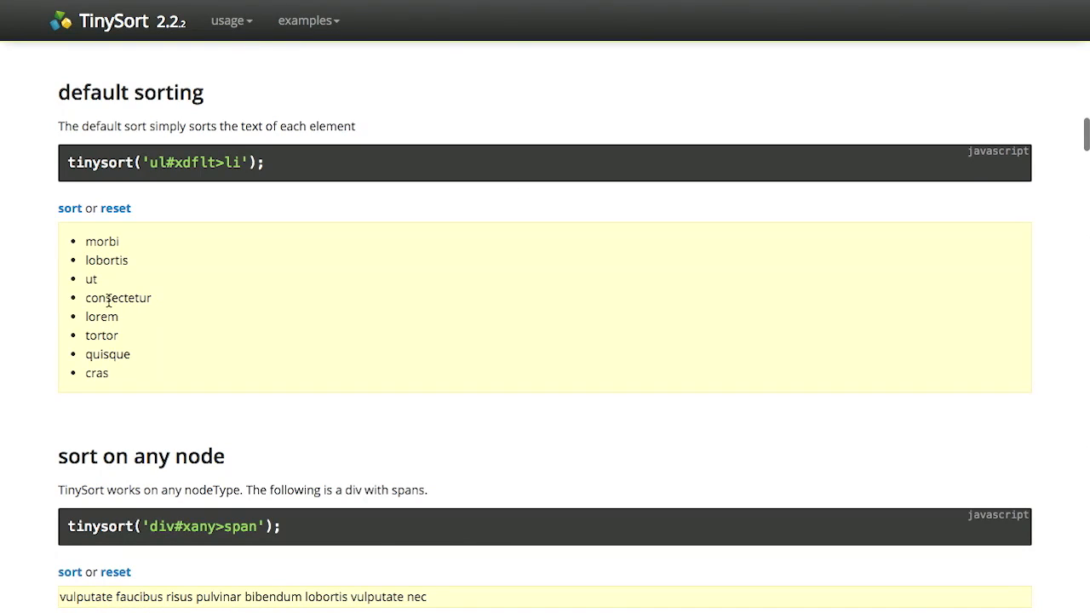
mouse_move(86, 396)
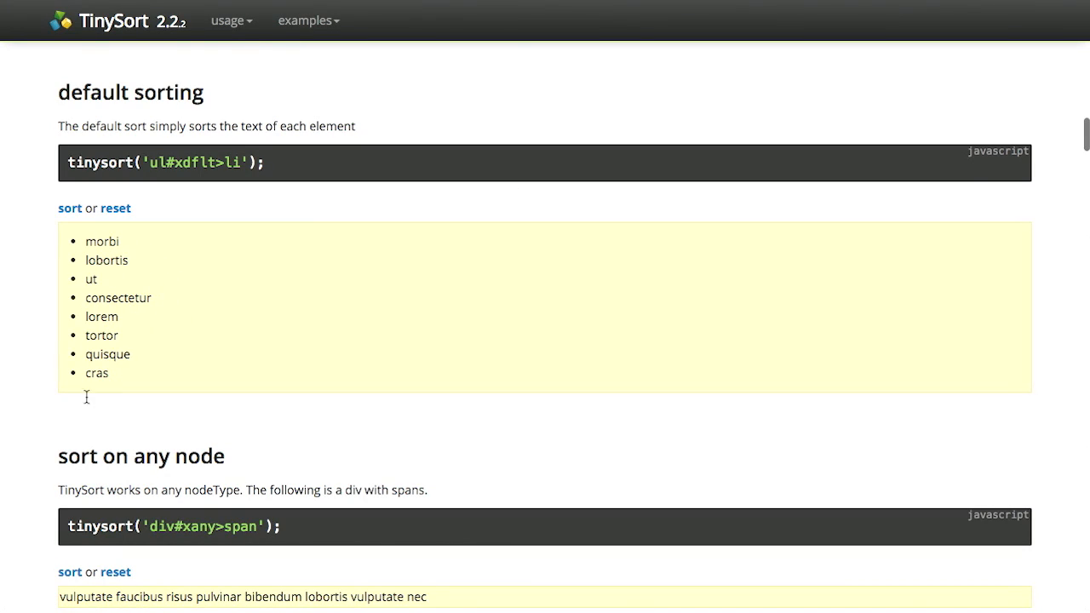
click(69, 208)
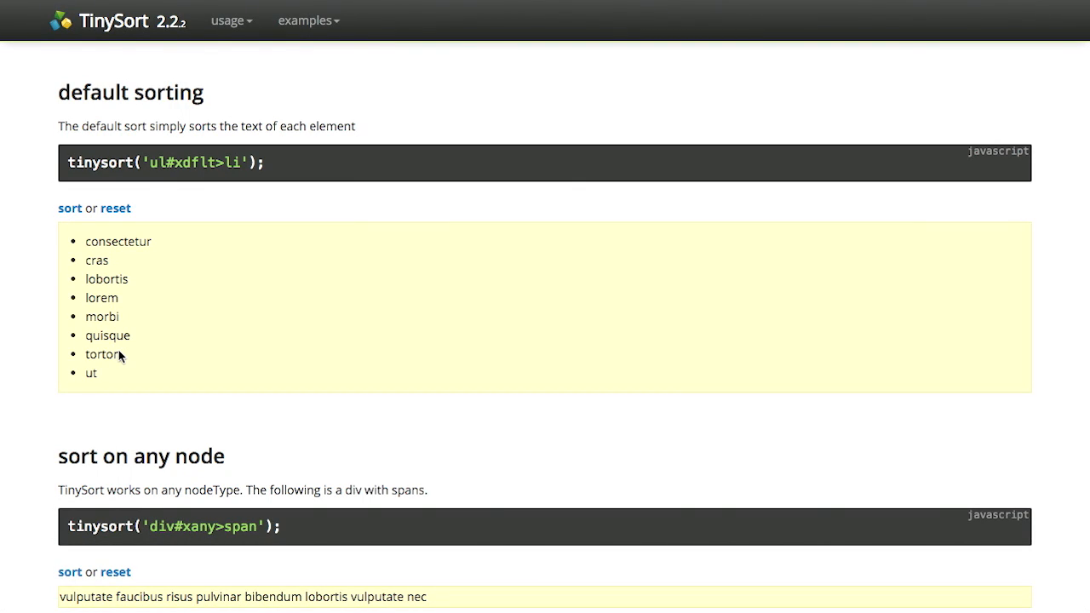
mouse_move(119, 260)
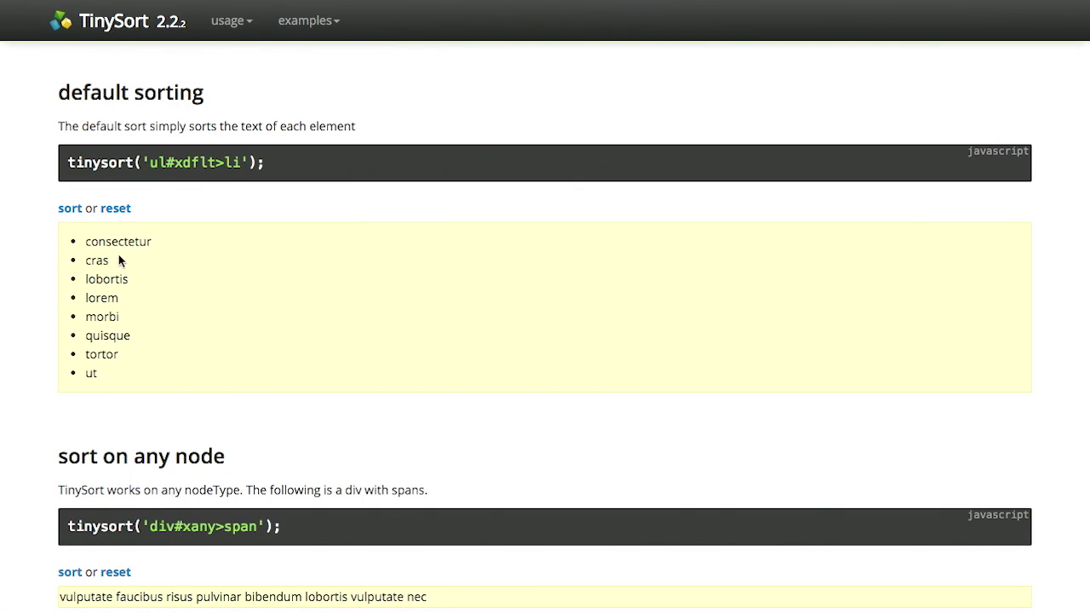
mouse_move(196, 435)
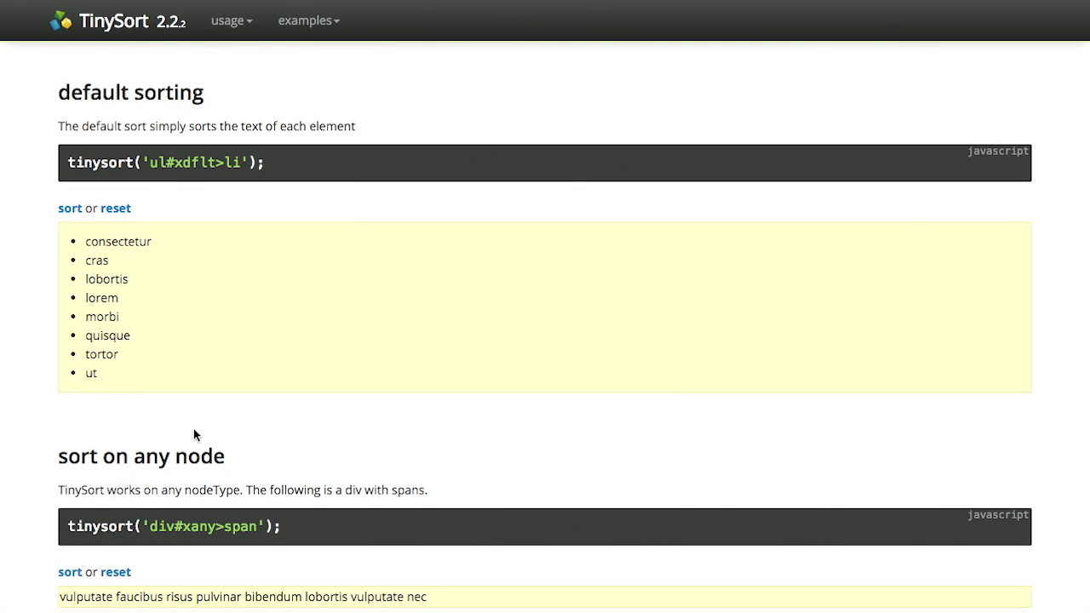
mouse_move(81, 341)
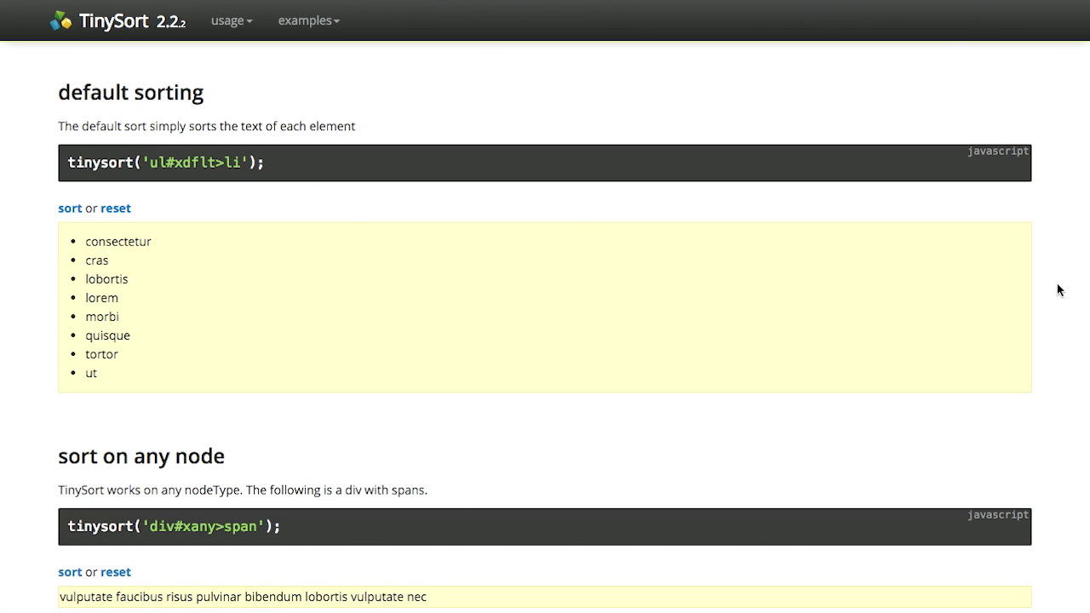
- Sort the any-node example's words, then sort the numbers list ascending from 13.49 to 835
scroll(down, 3)
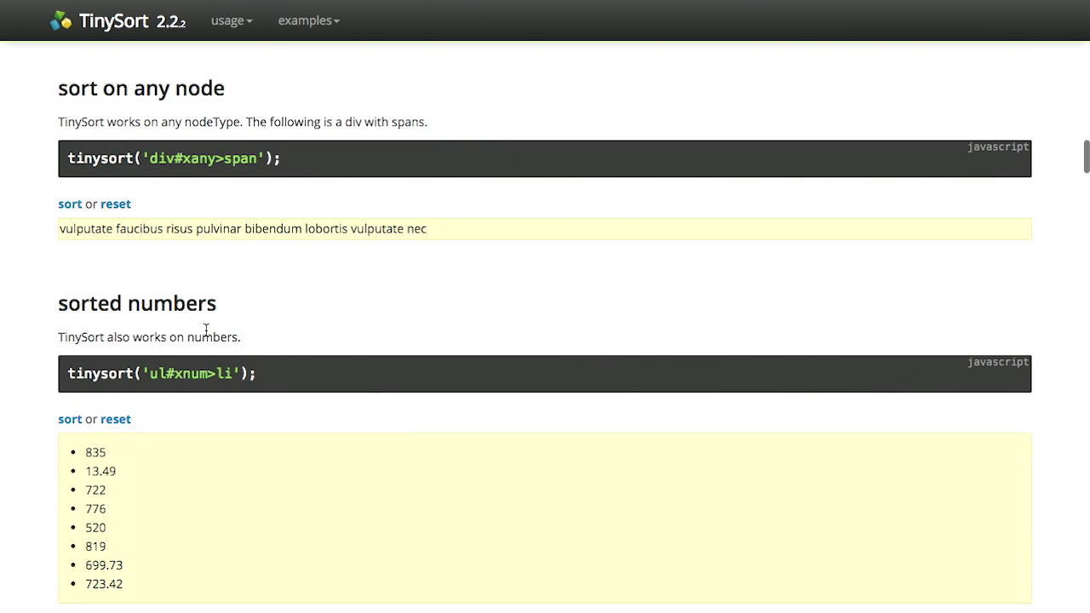
mouse_move(204, 245)
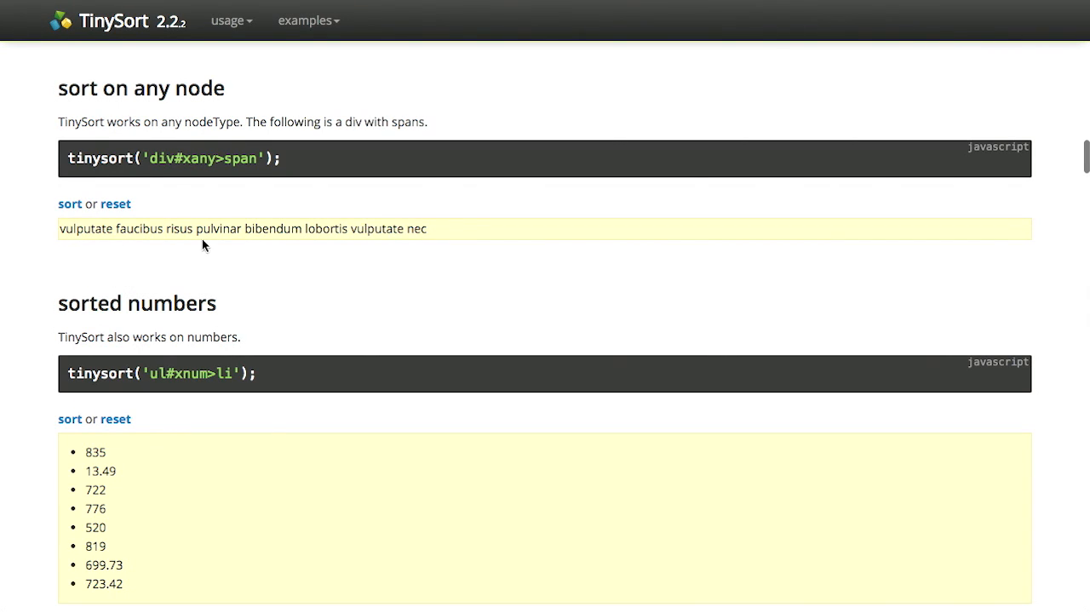
mouse_move(51, 215)
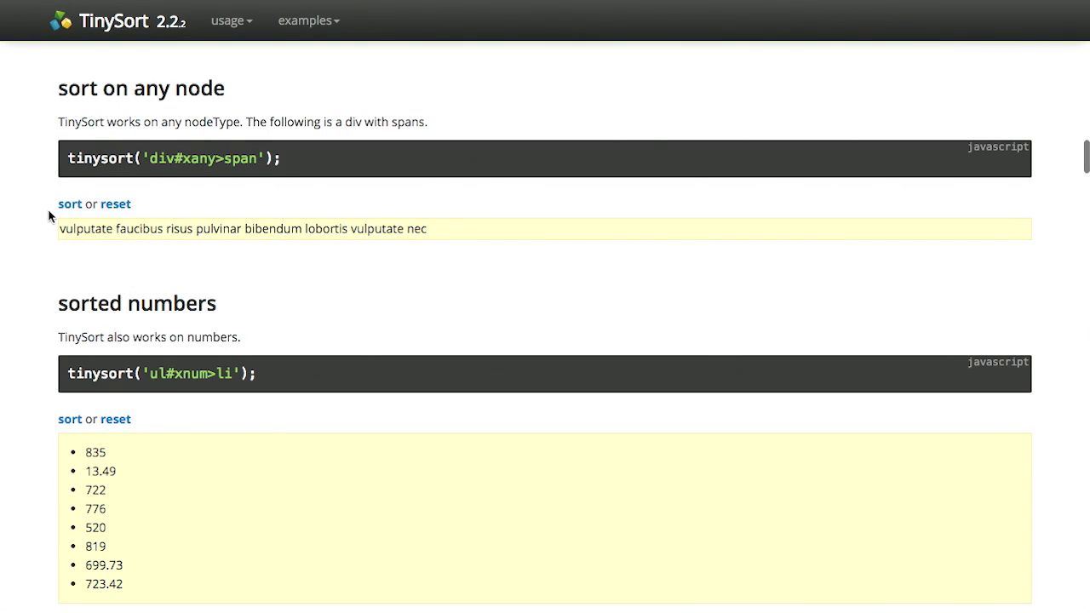
click(70, 204)
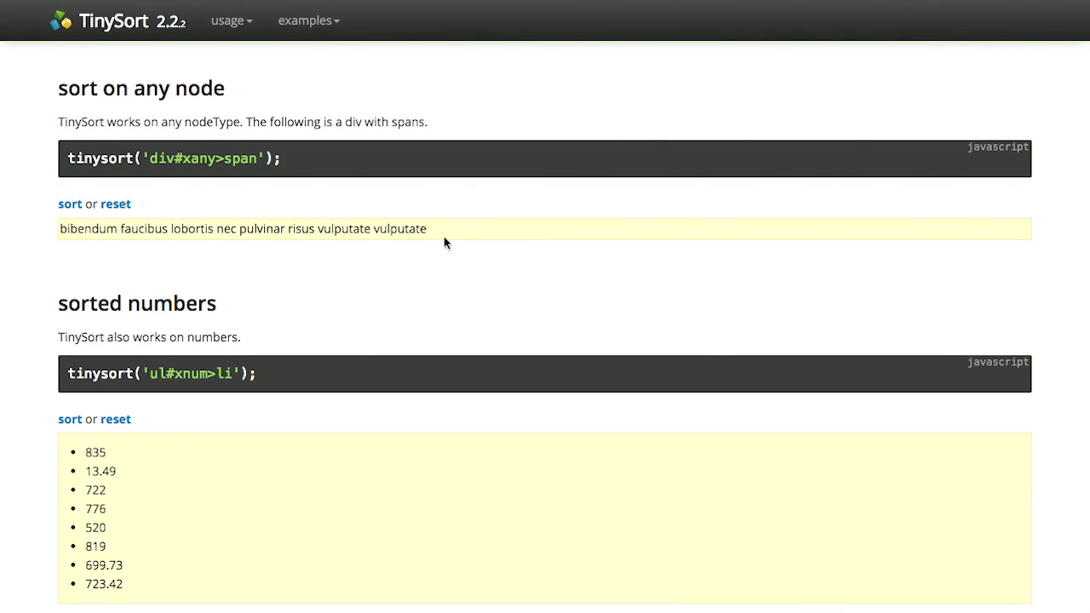
scroll(down, 3)
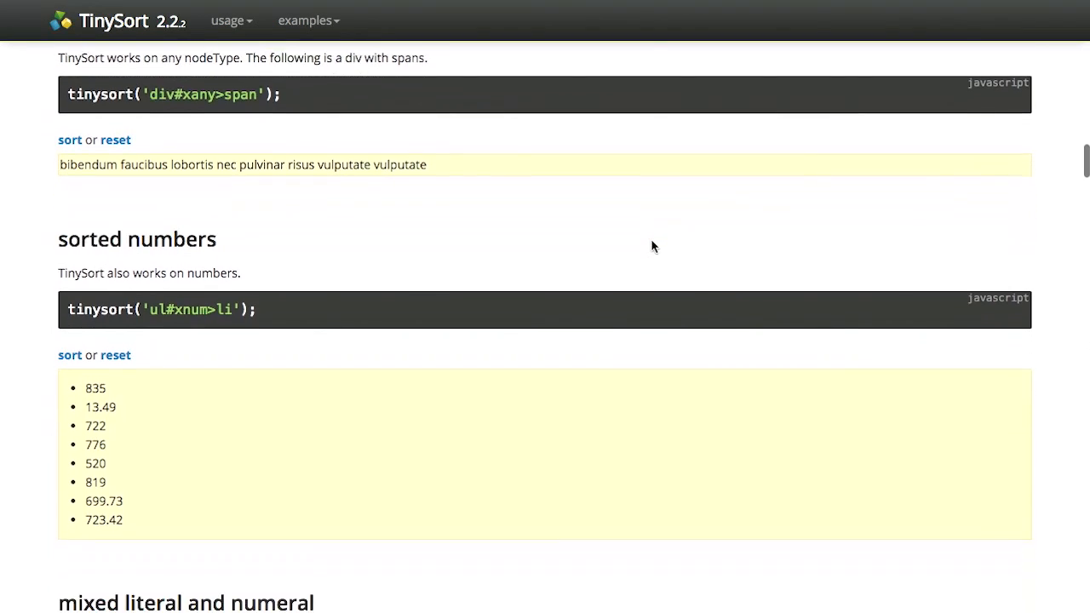
scroll(down, 3)
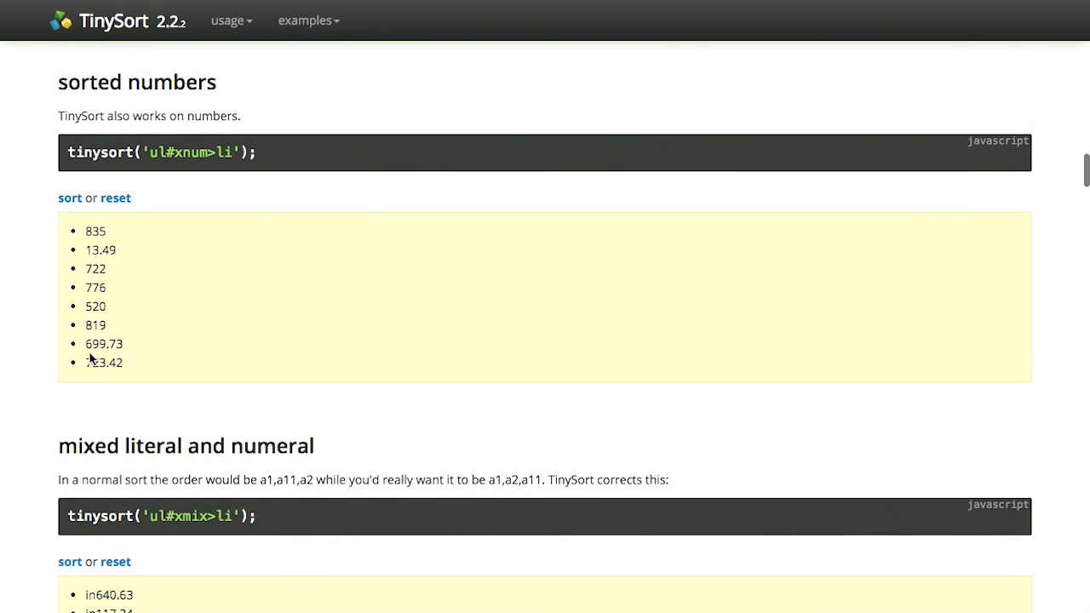
click(70, 198)
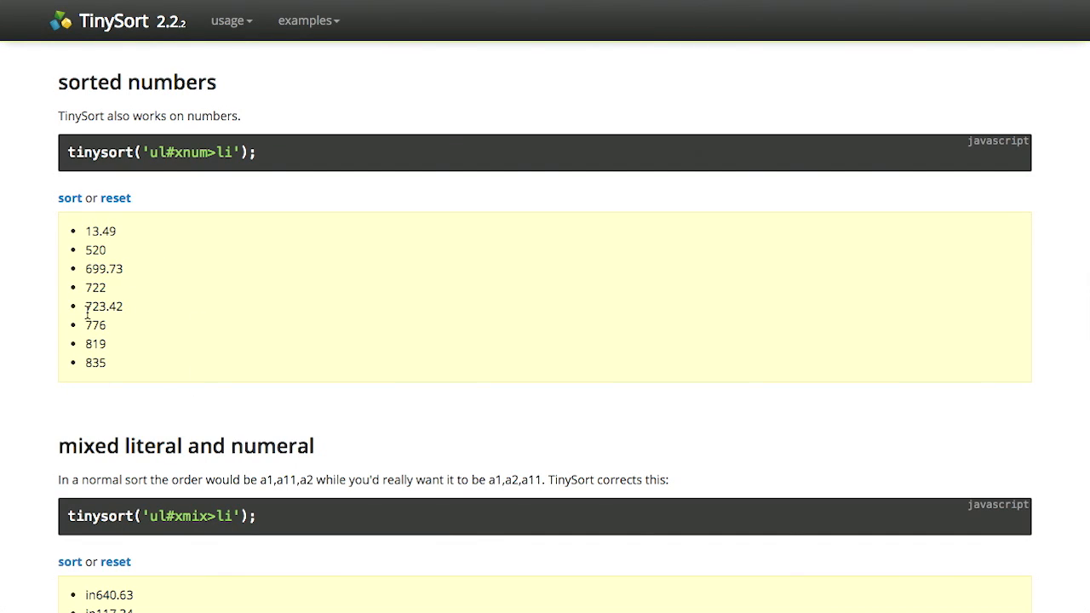
- Order the 'sorting tables' example rows by the int column, descending from 941.19 to 360.89
scroll(down, 3)
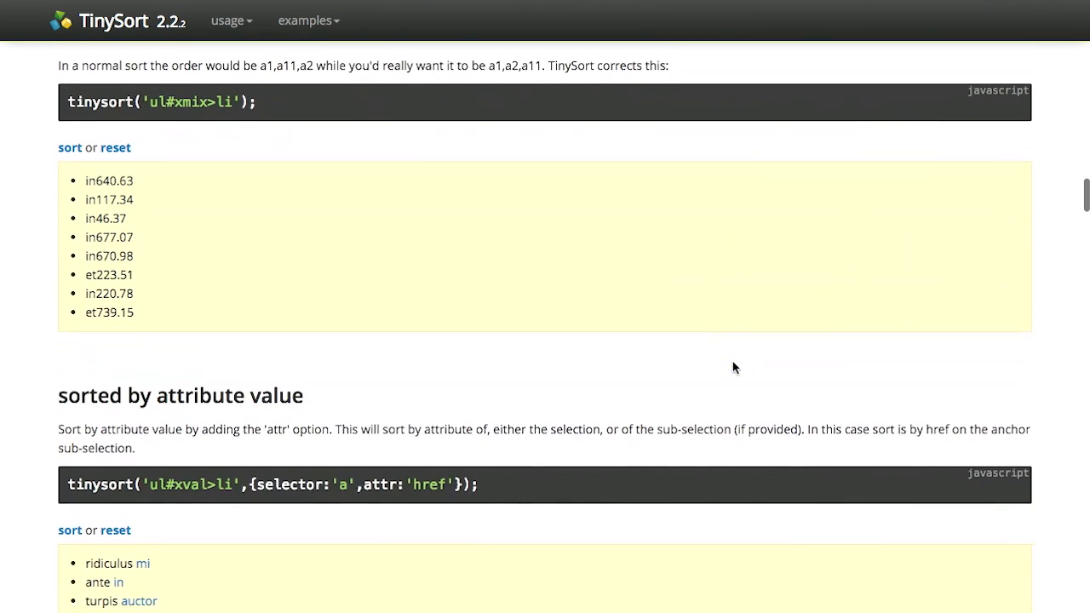
scroll(down, 3)
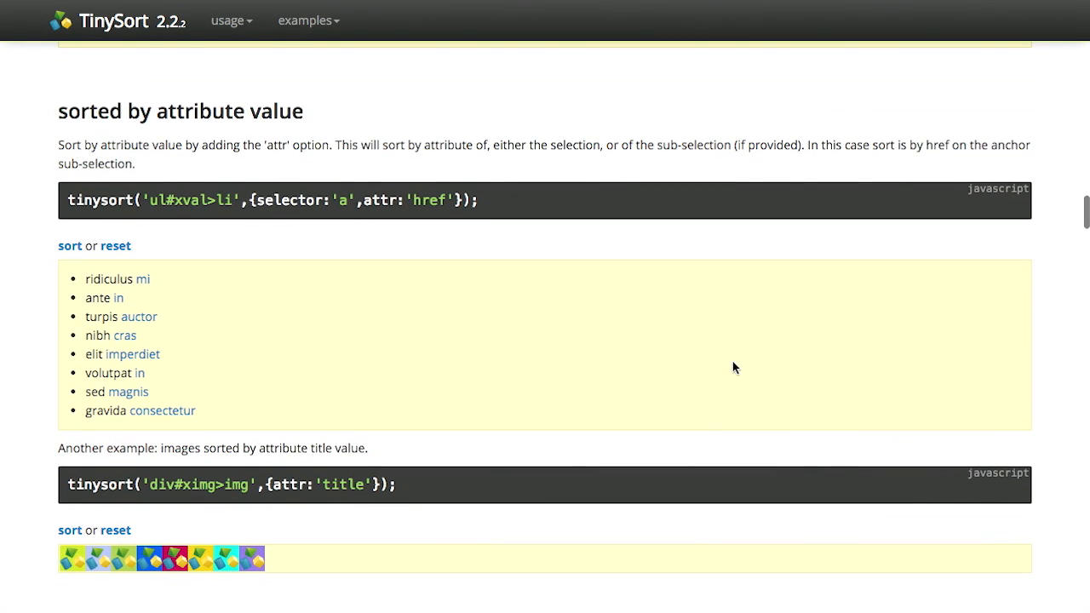
scroll(down, 3)
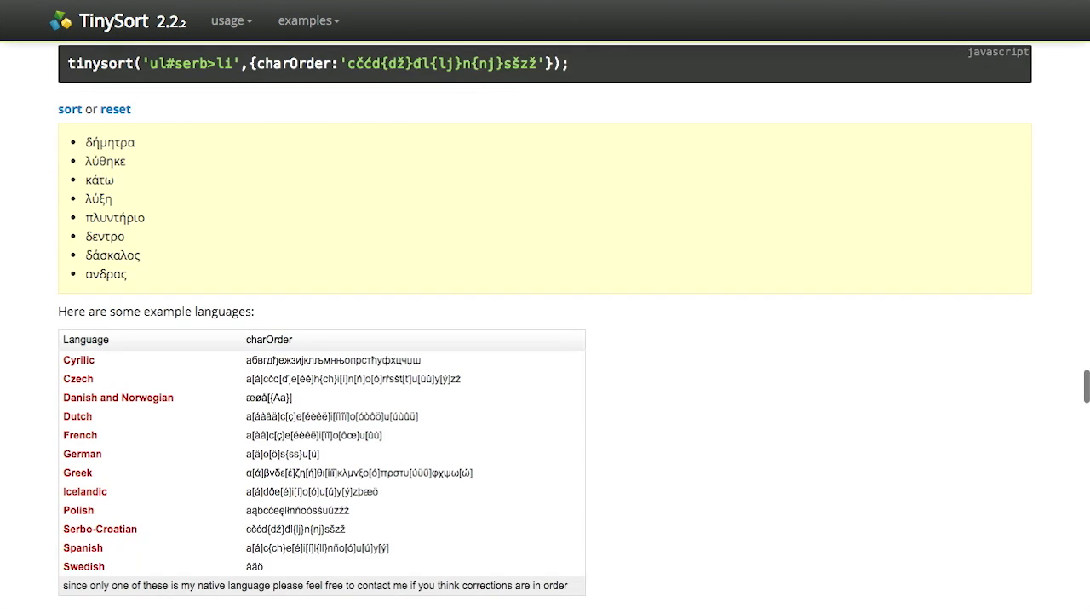
scroll(down, 3)
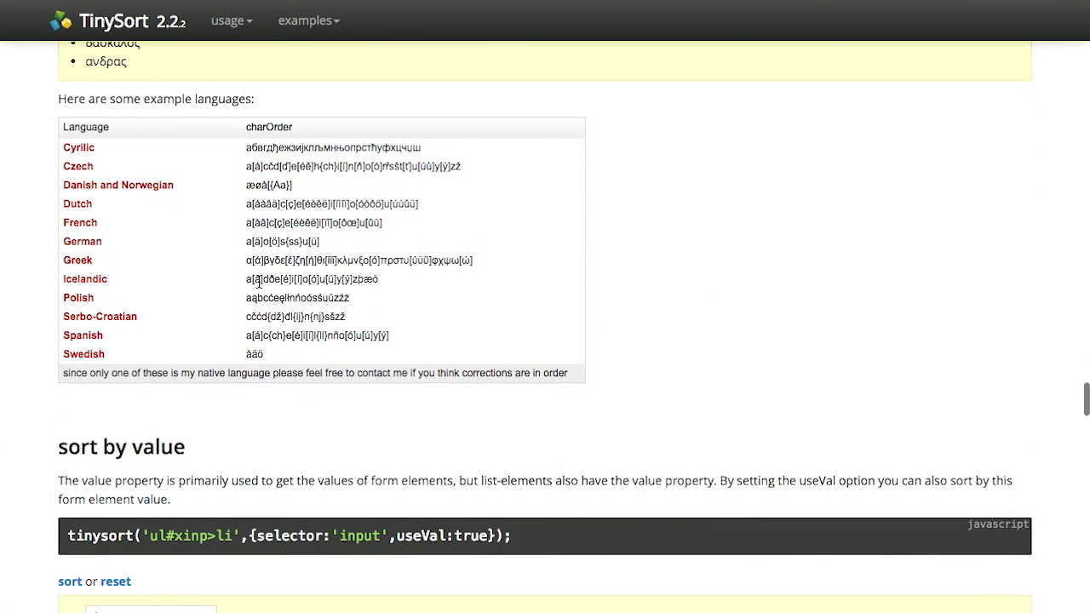
scroll(up, 3)
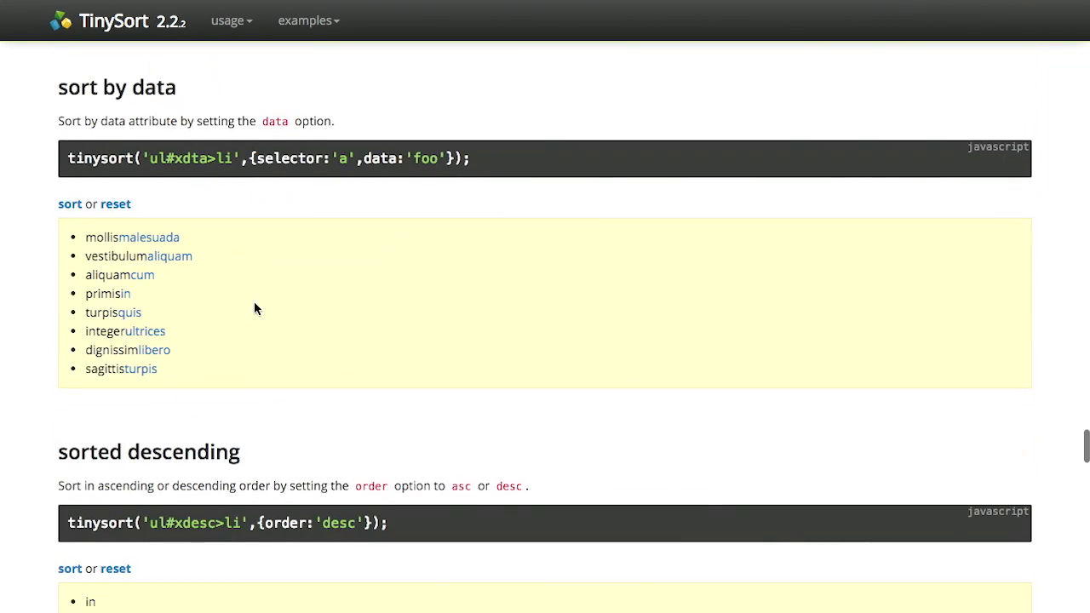
scroll(down, 3)
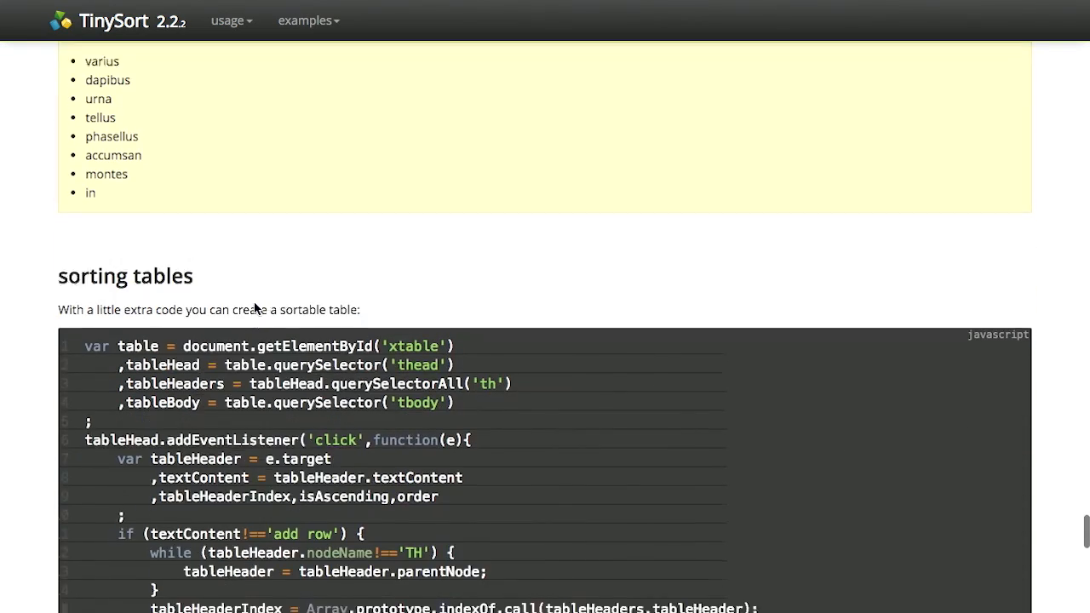
scroll(down, 3)
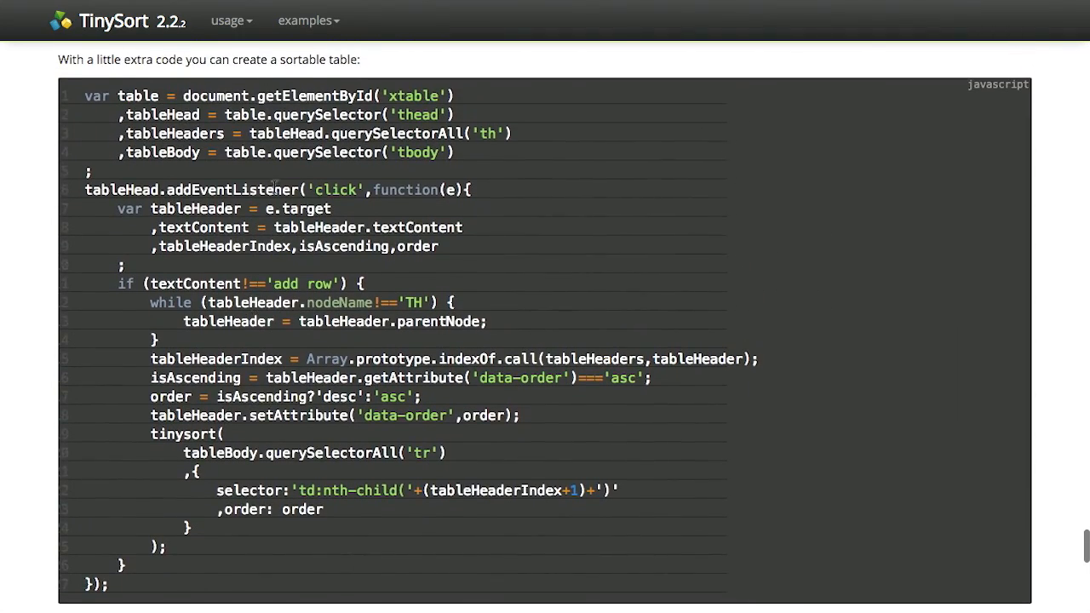
scroll(down, 3)
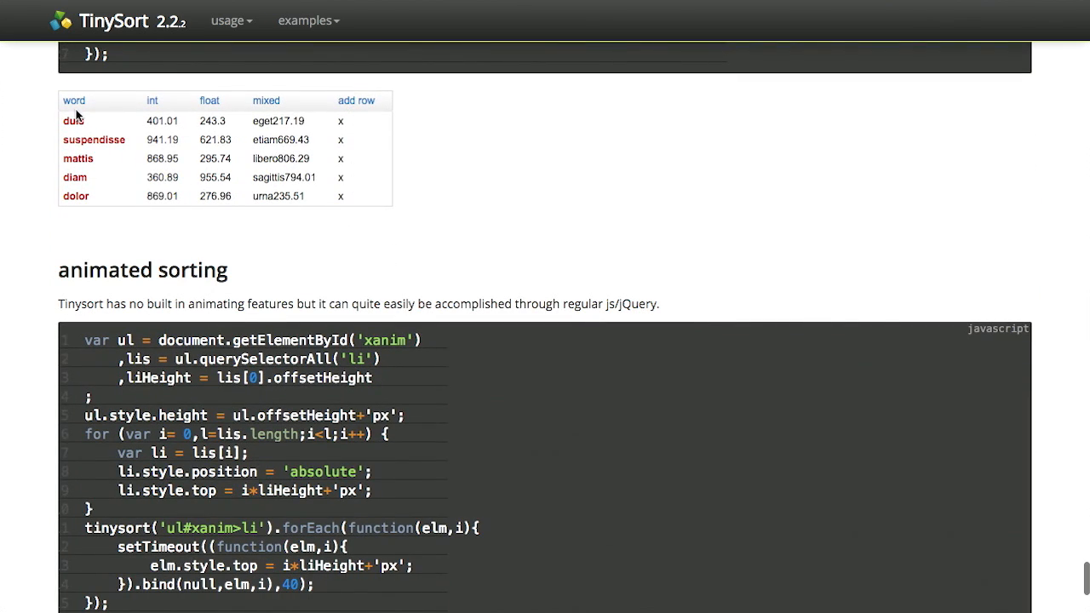
click(152, 100)
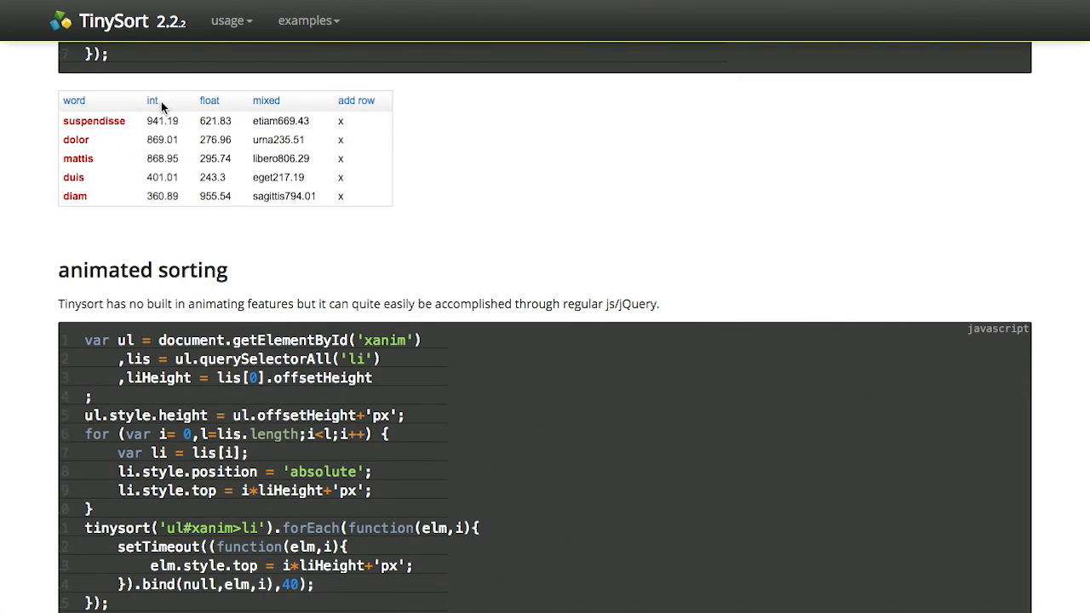
- Scroll back to the TinySort introduction with the source and CDN links
scroll(up, 3)
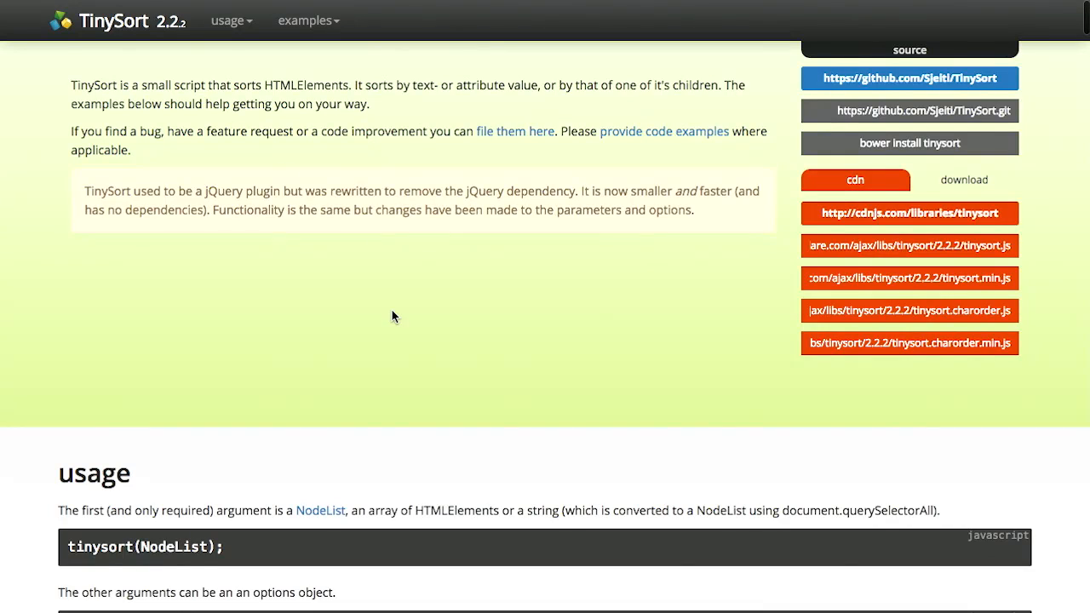
scroll(down, 3)
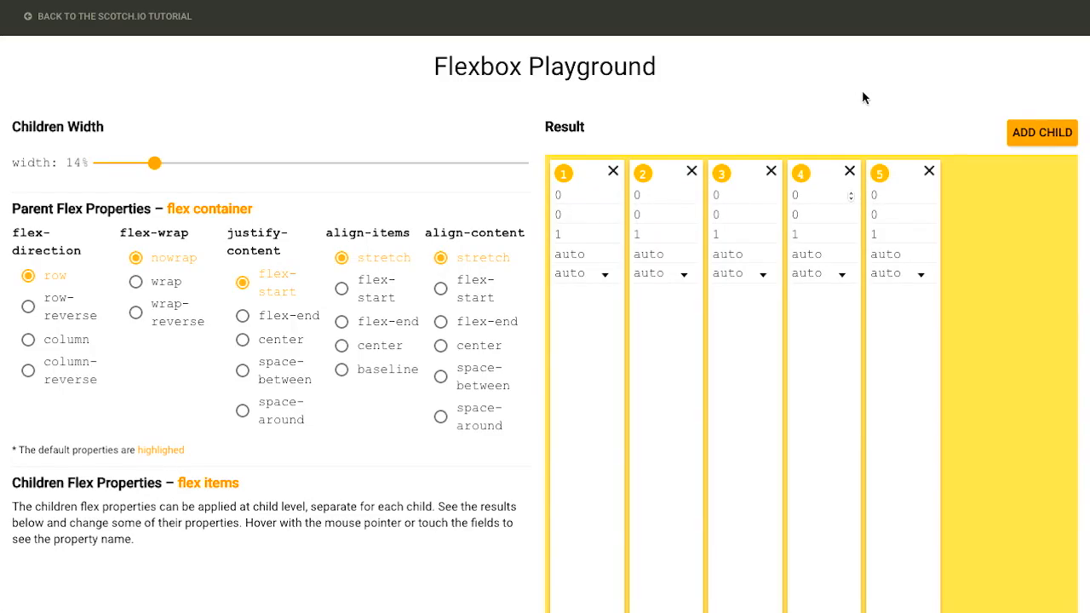
mouse_move(344, 112)
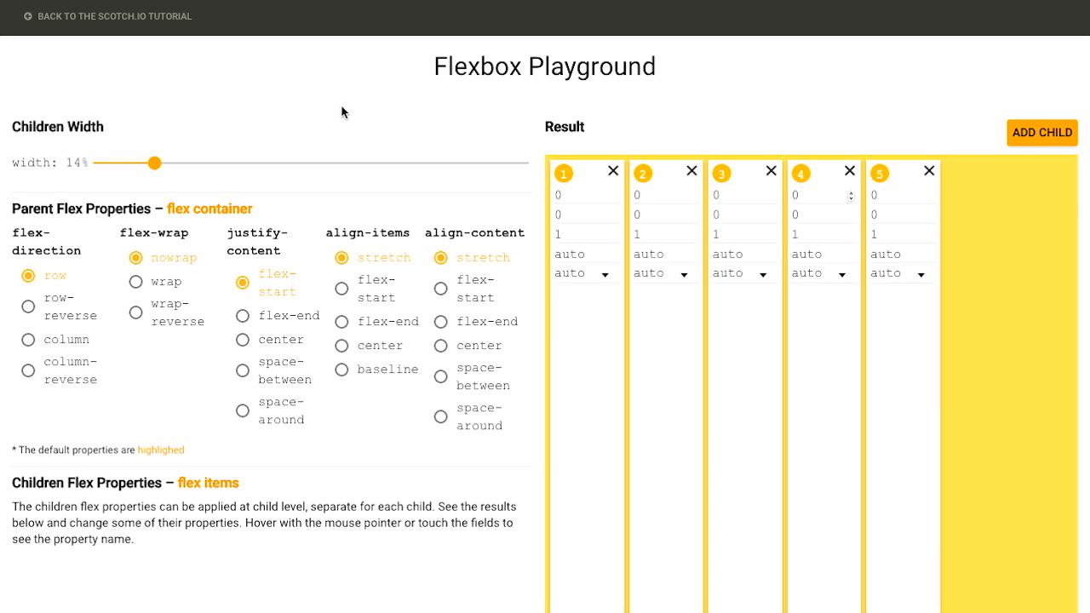
mouse_move(609, 229)
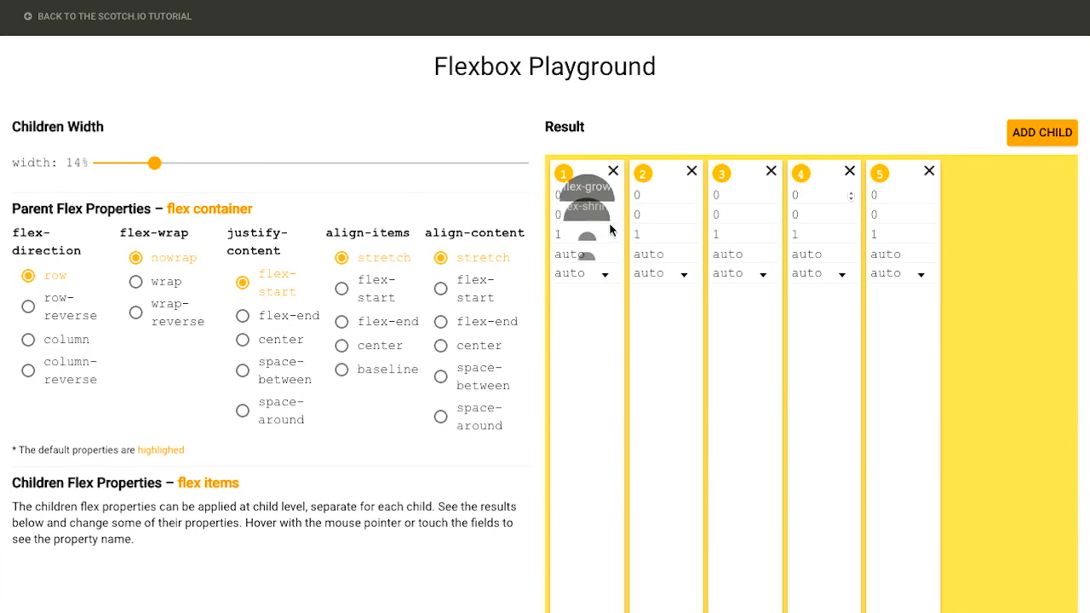
mouse_move(297, 296)
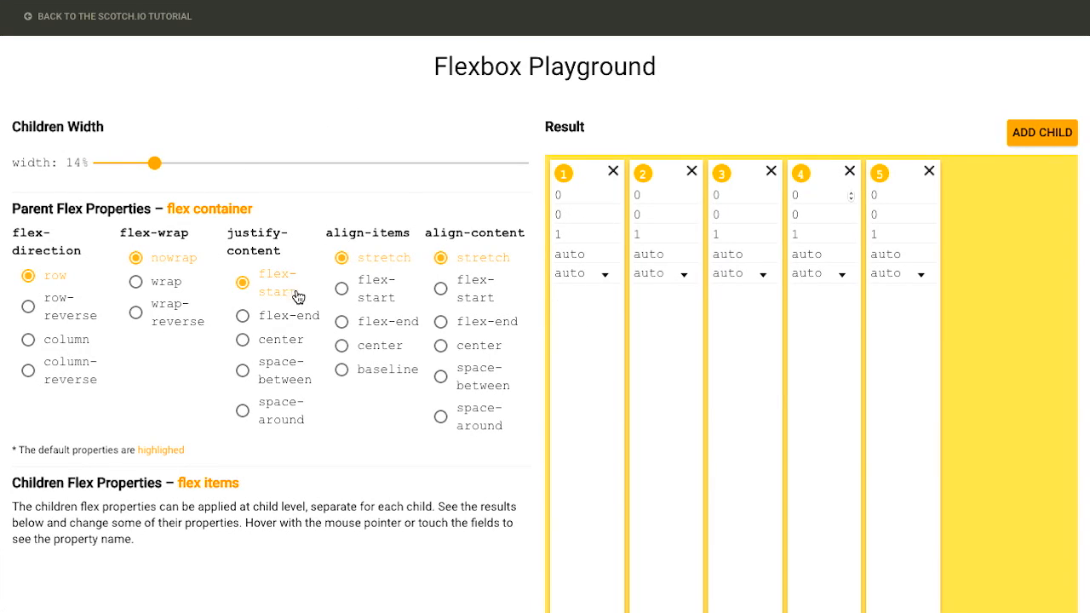
mouse_move(215, 268)
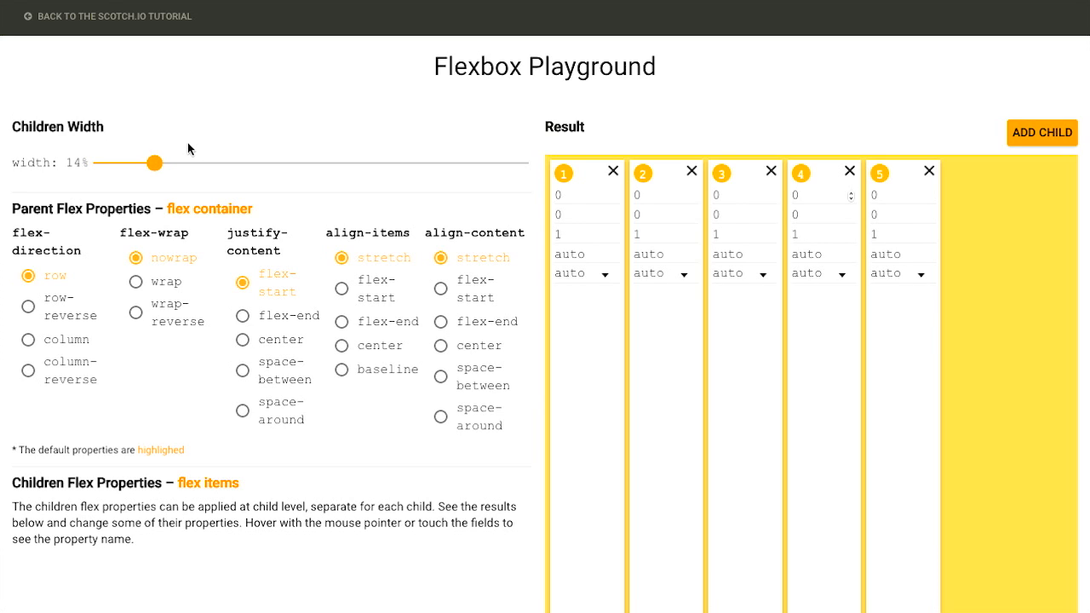
mouse_move(72, 339)
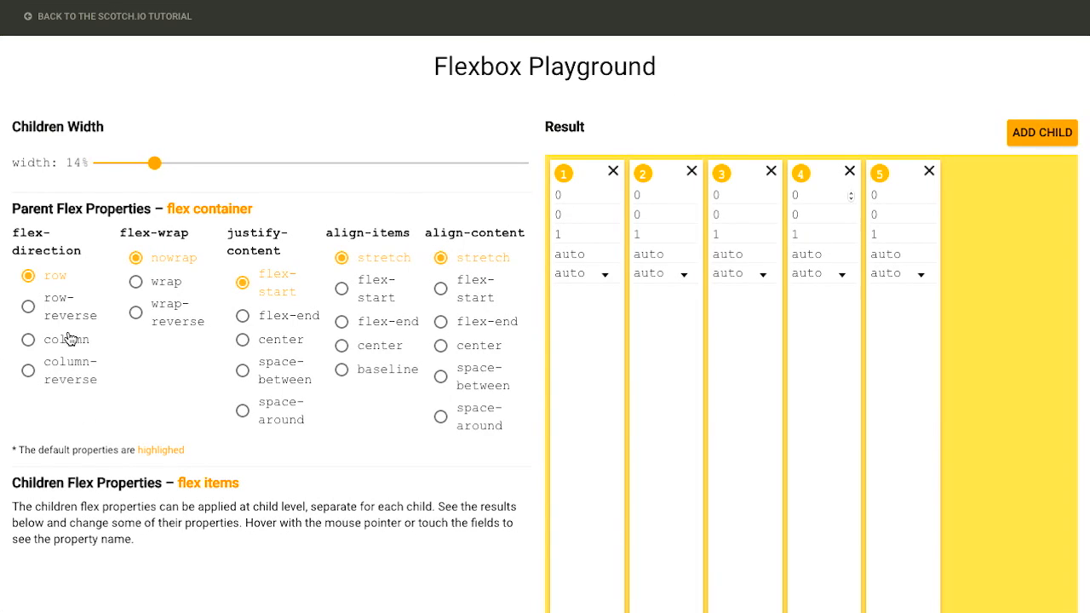
mouse_move(47, 230)
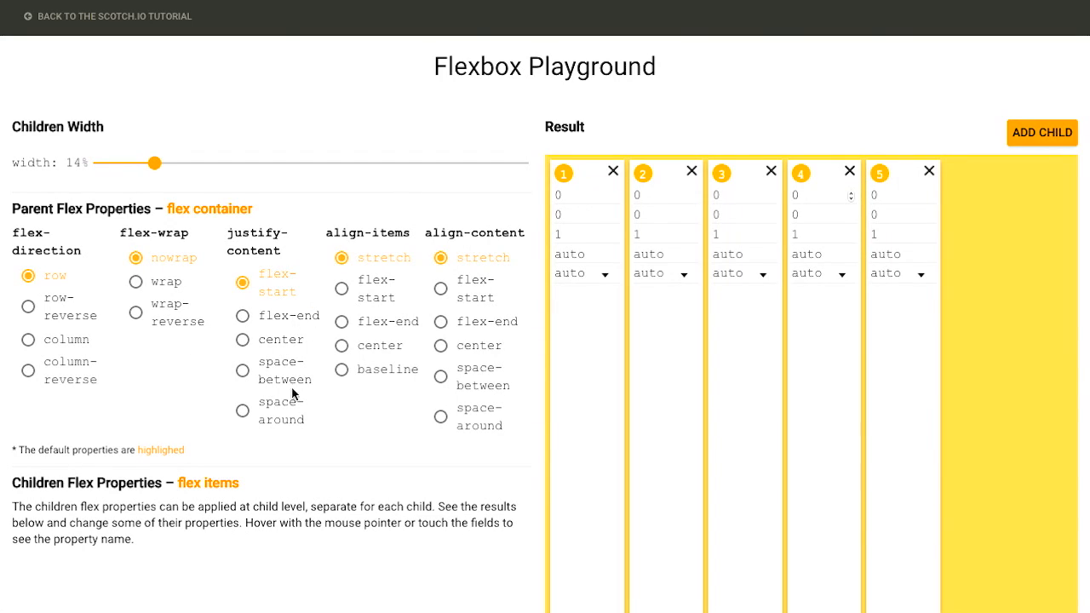
mouse_move(743, 127)
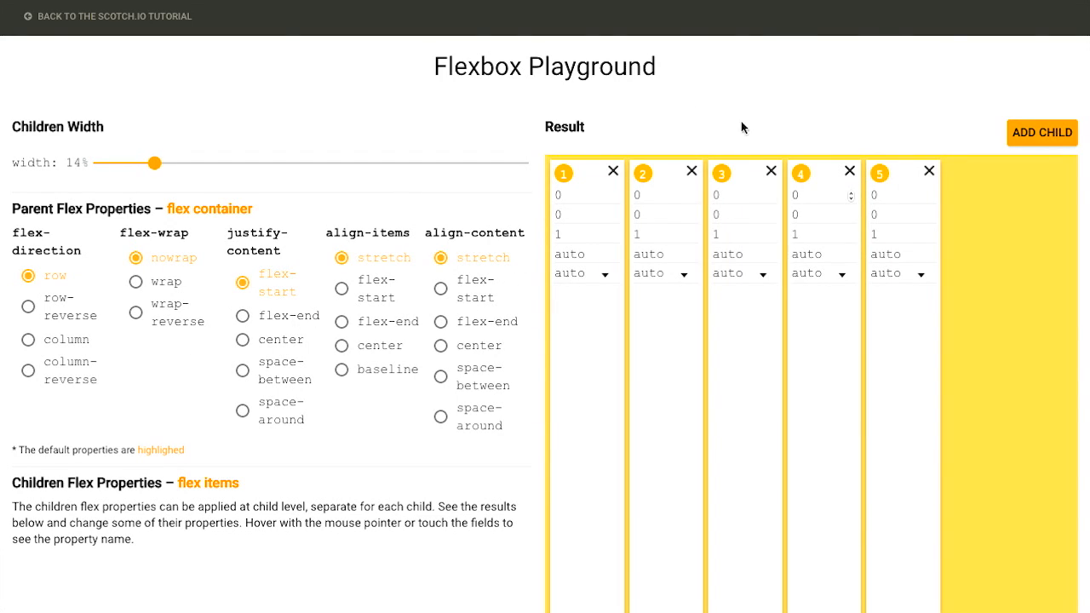
mouse_move(363, 66)
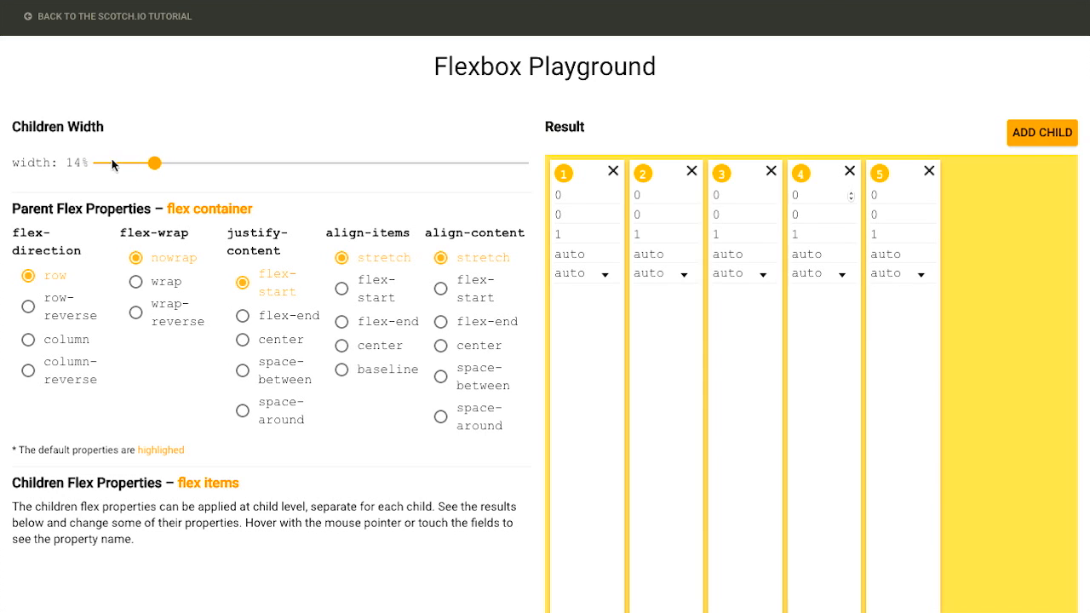
- Try children width at 13% and 16%, settle on 14%, and remove the fifth child
drag(158, 162, 151, 162)
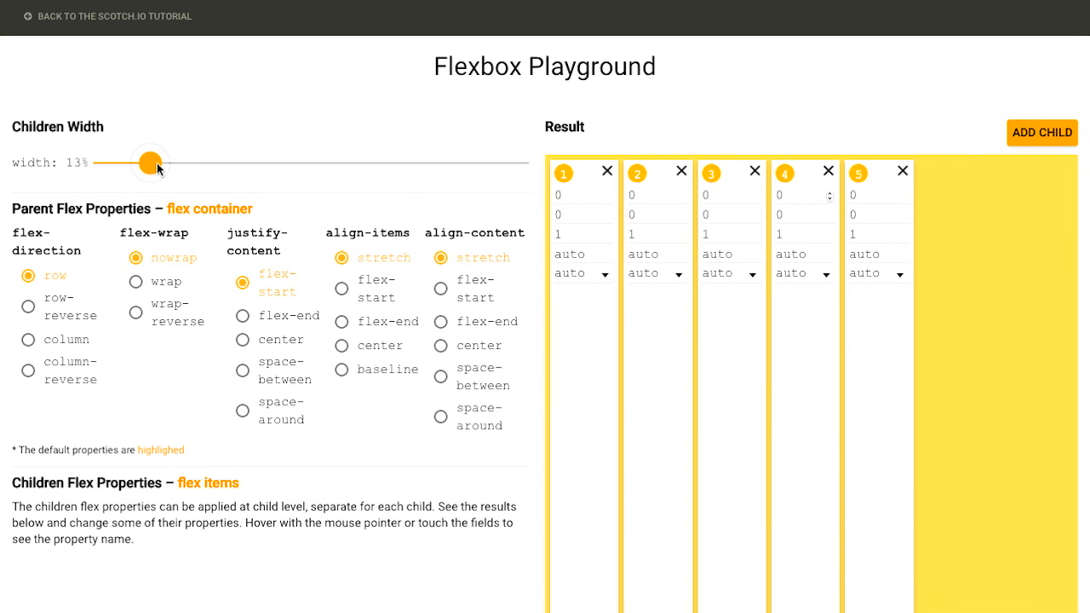
drag(150, 162, 163, 163)
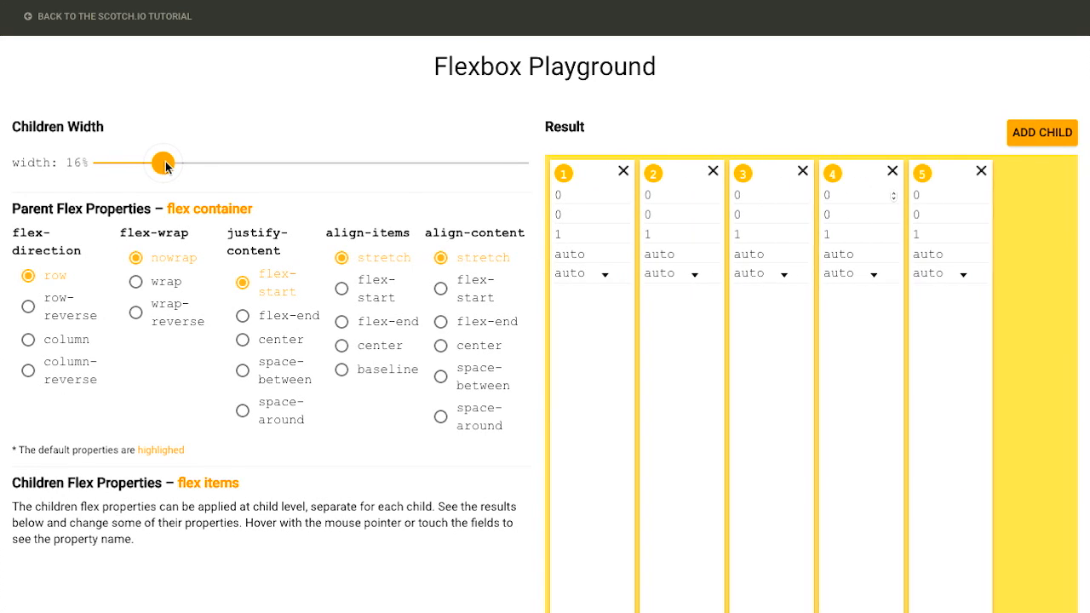
drag(162, 163, 156, 163)
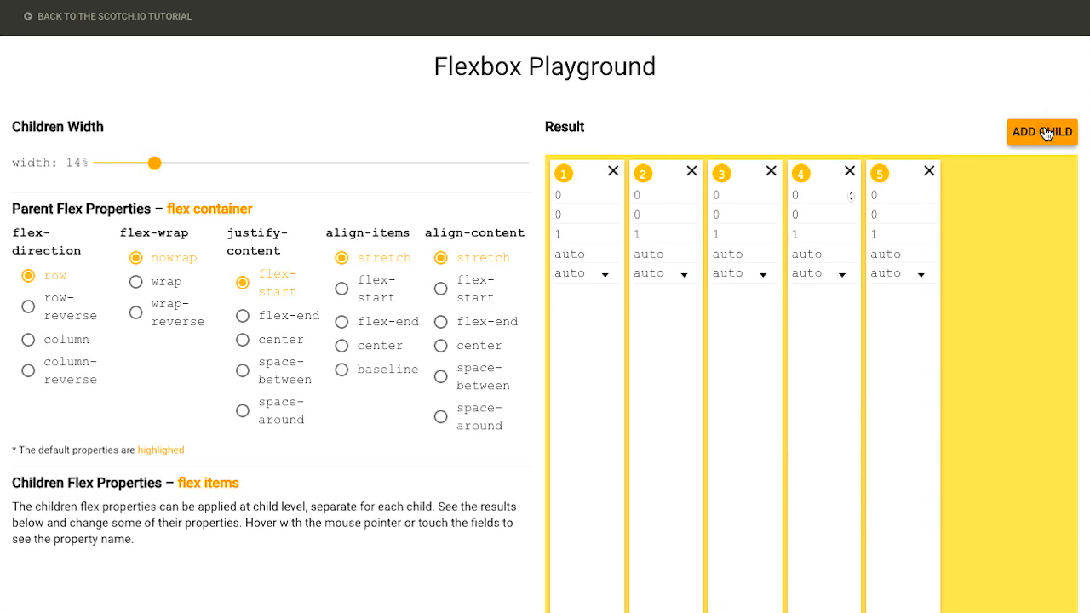
click(929, 171)
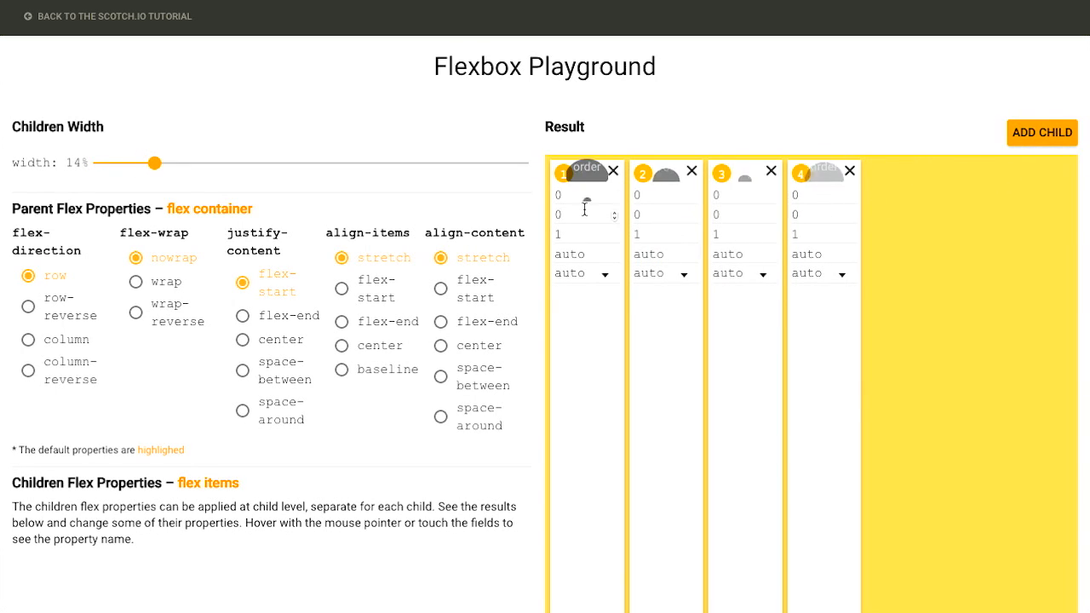
mouse_move(656, 195)
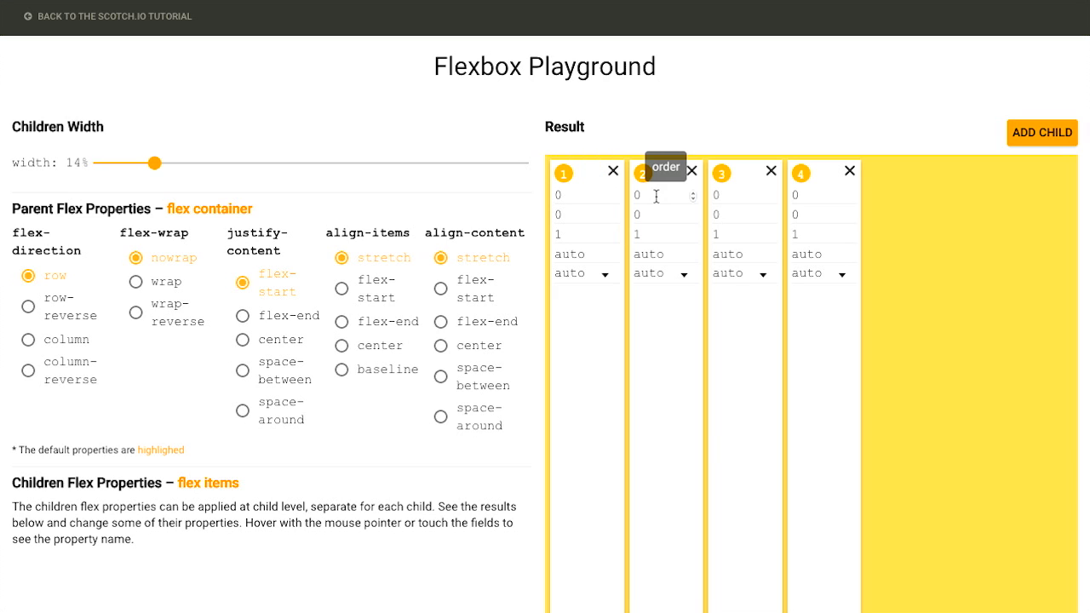
mouse_move(845, 120)
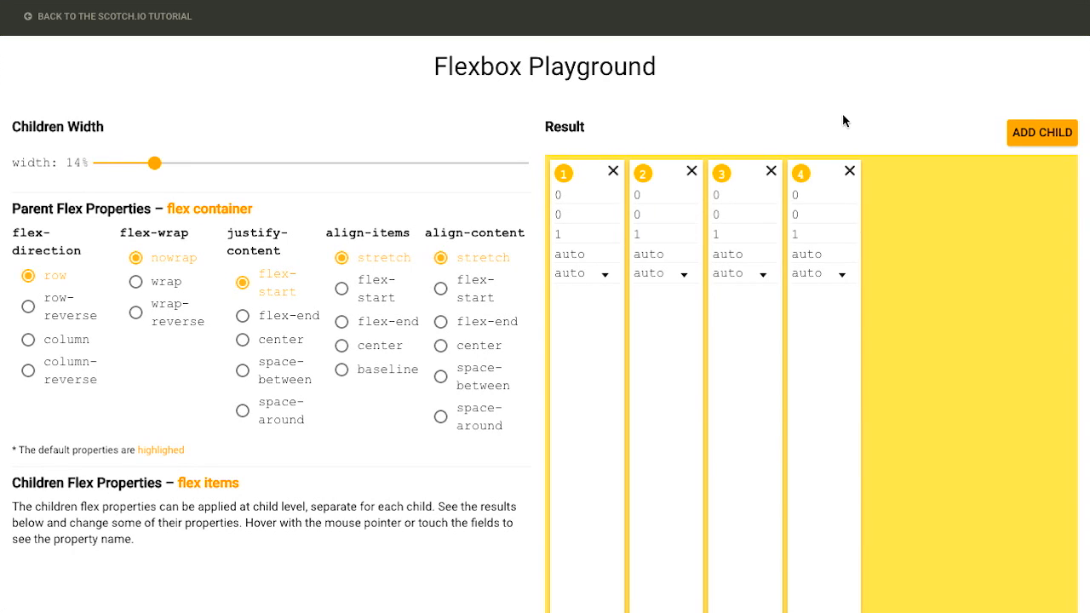
mouse_move(228, 118)
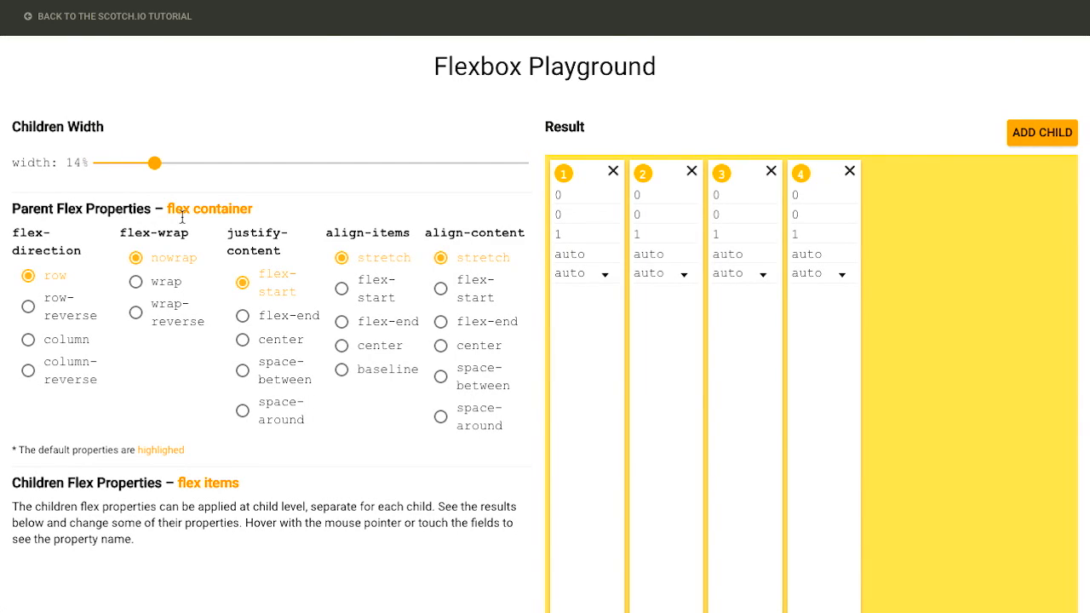
double_click(209, 209)
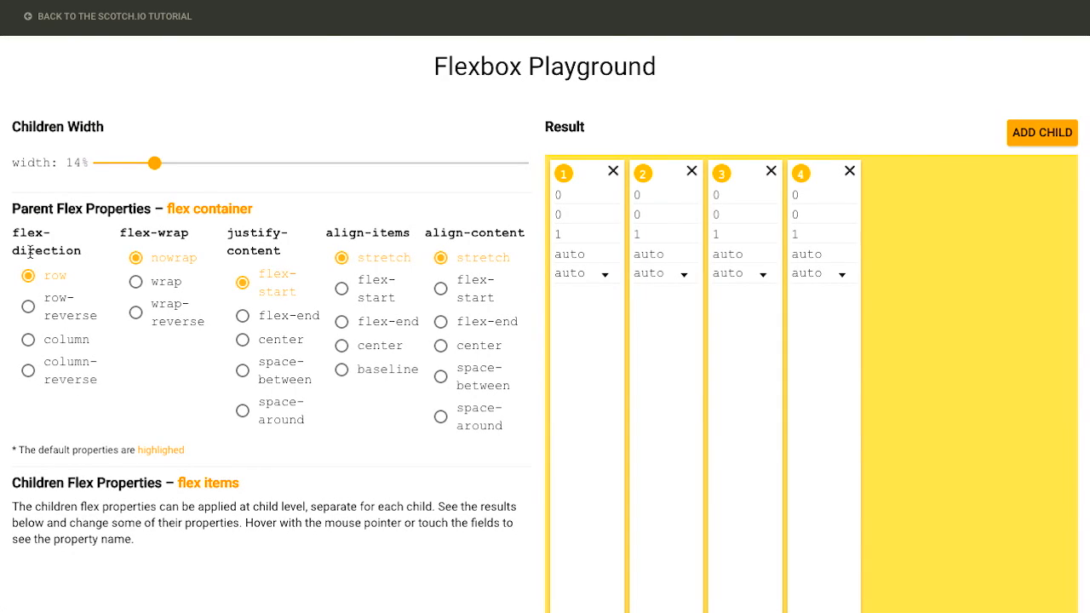
mouse_move(716, 71)
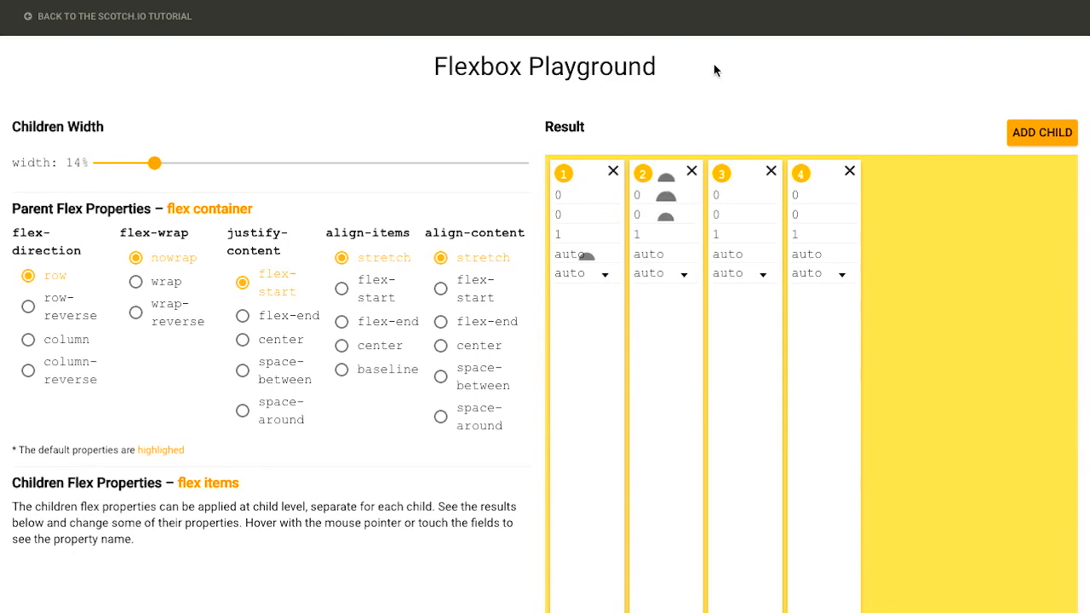
mouse_move(822, 194)
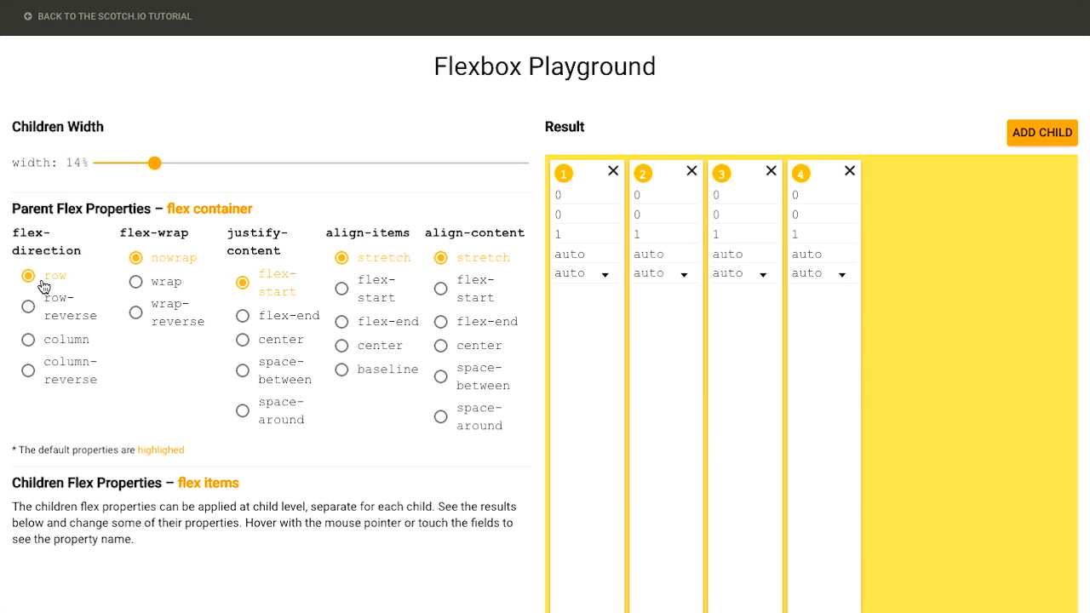
click(28, 299)
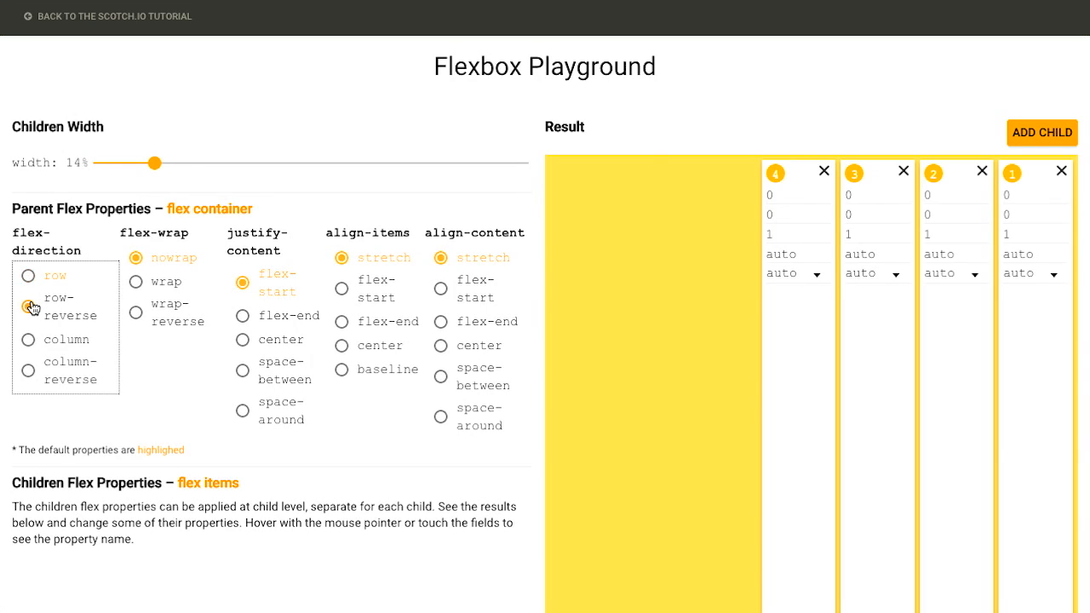
click(28, 307)
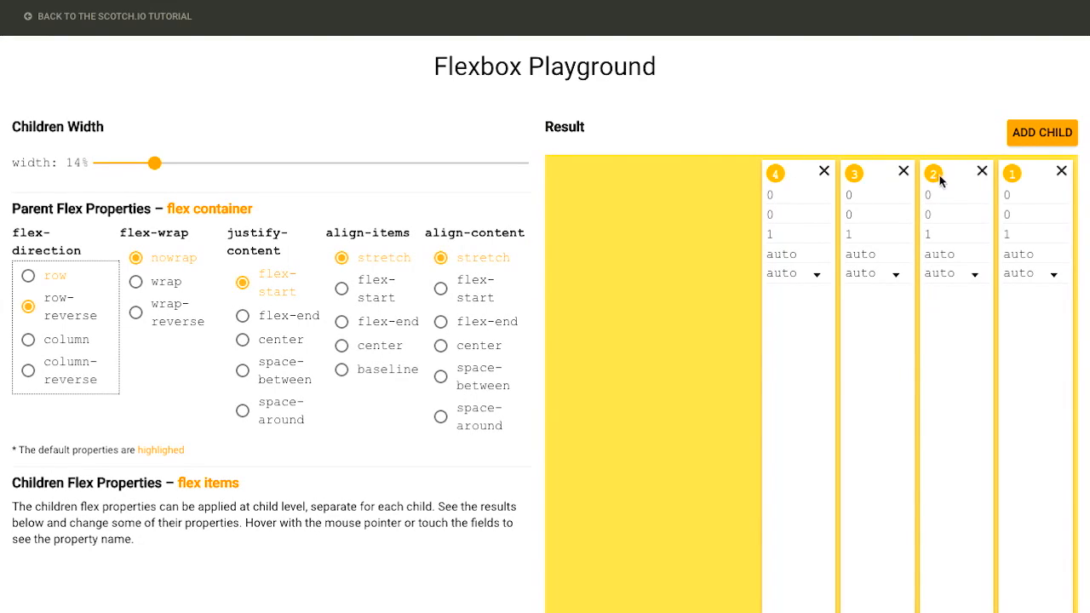
click(28, 276)
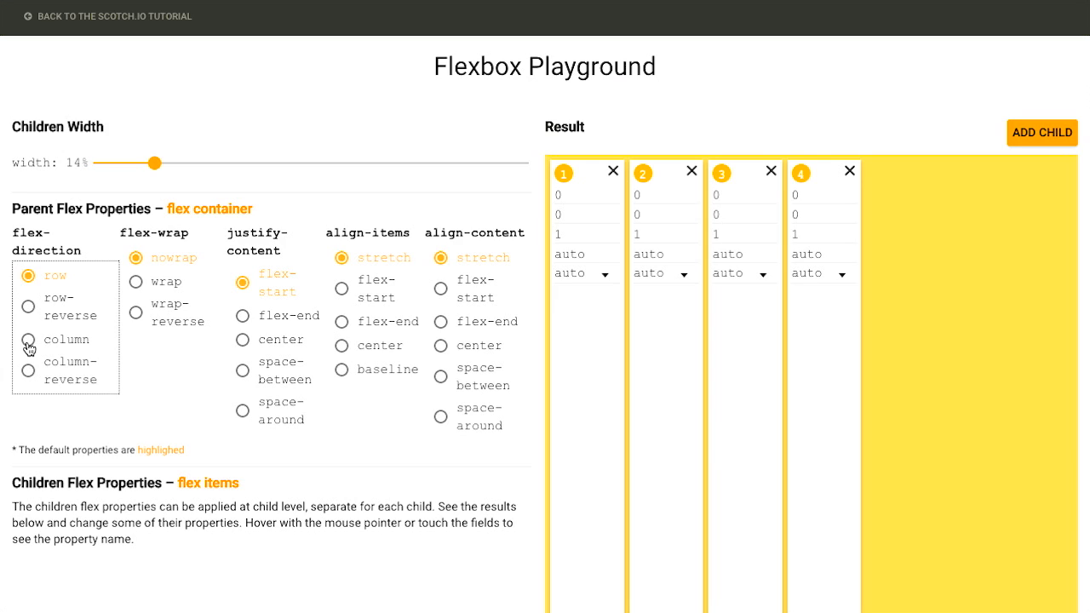
click(28, 339)
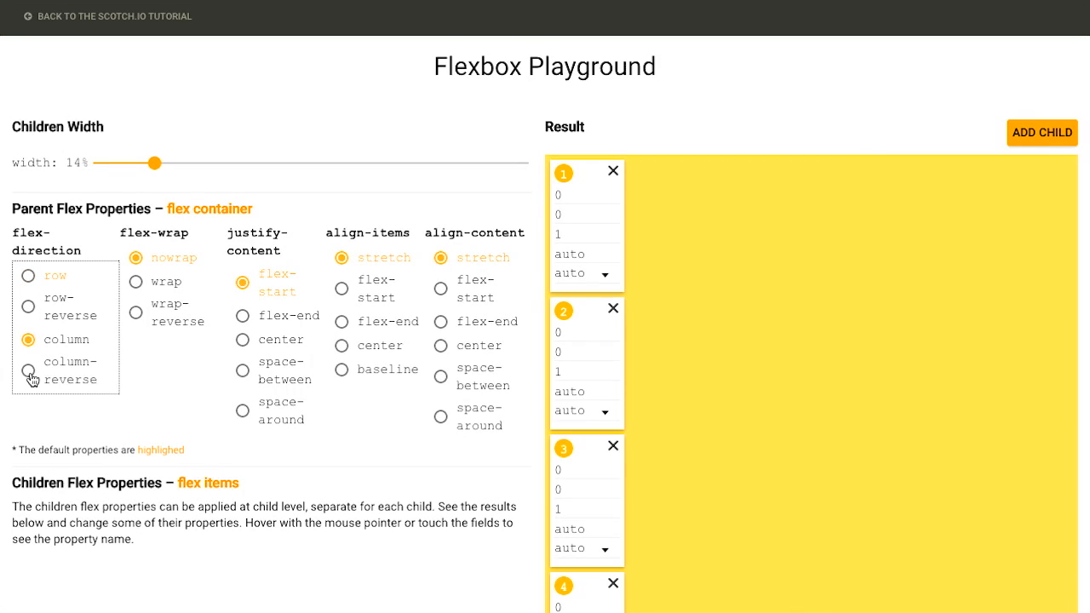
mouse_move(43, 241)
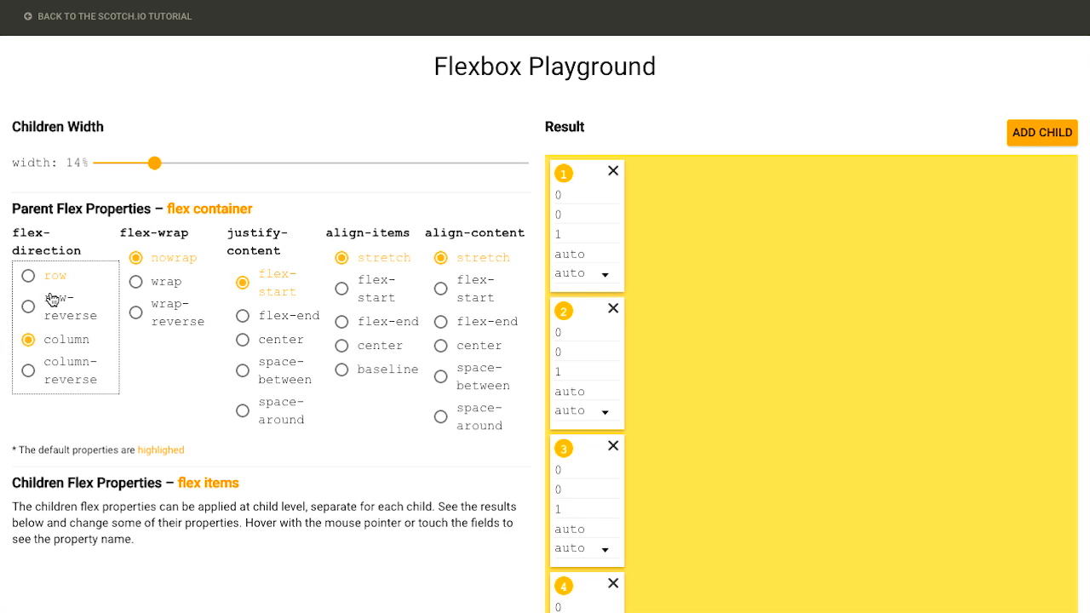
mouse_move(133, 312)
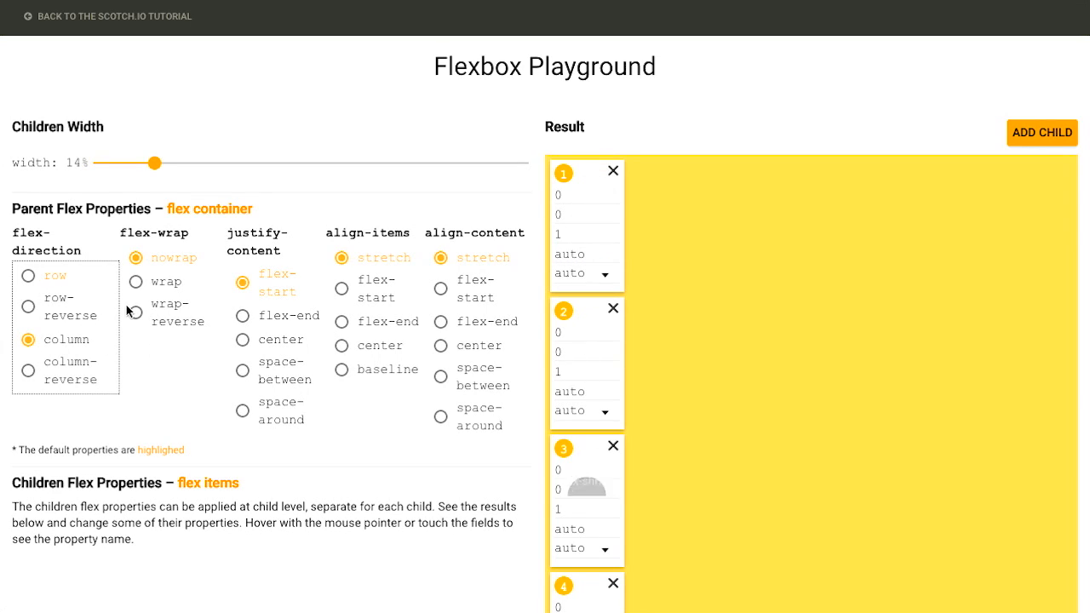
click(28, 276)
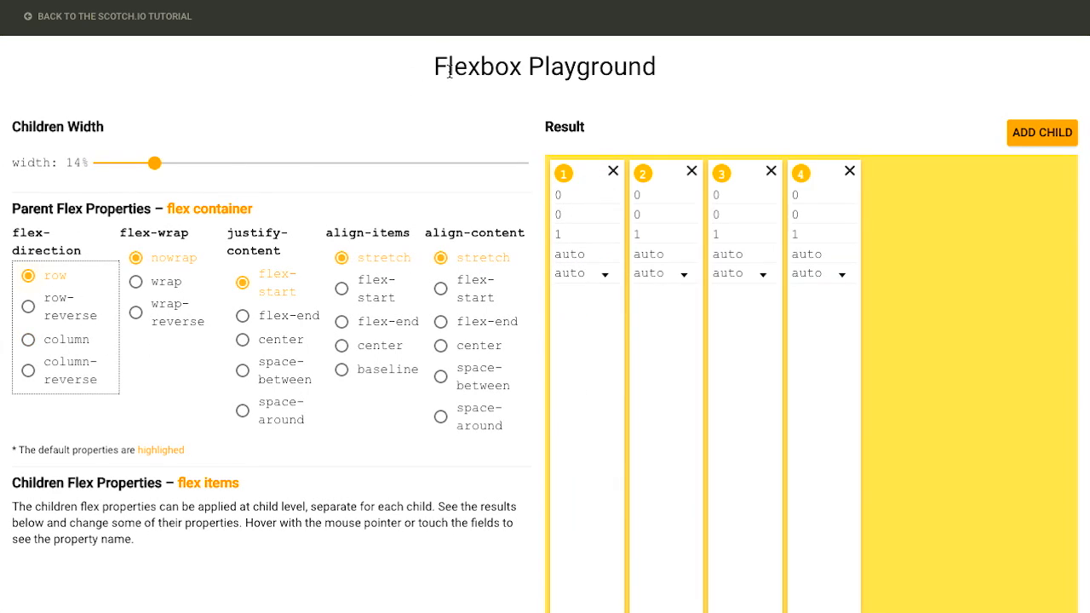
mouse_move(273, 181)
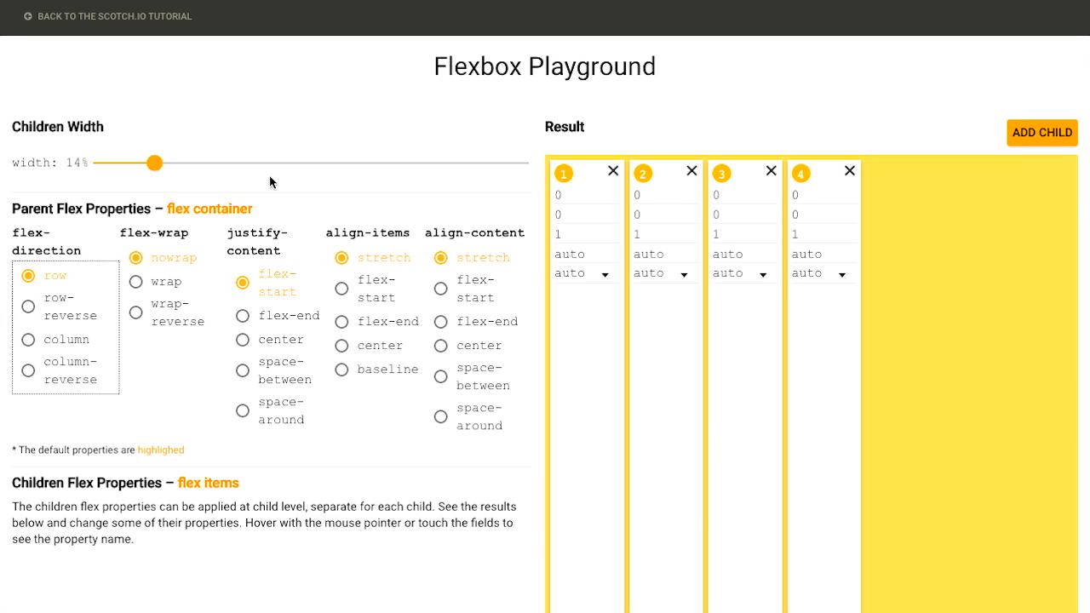
mouse_move(244, 248)
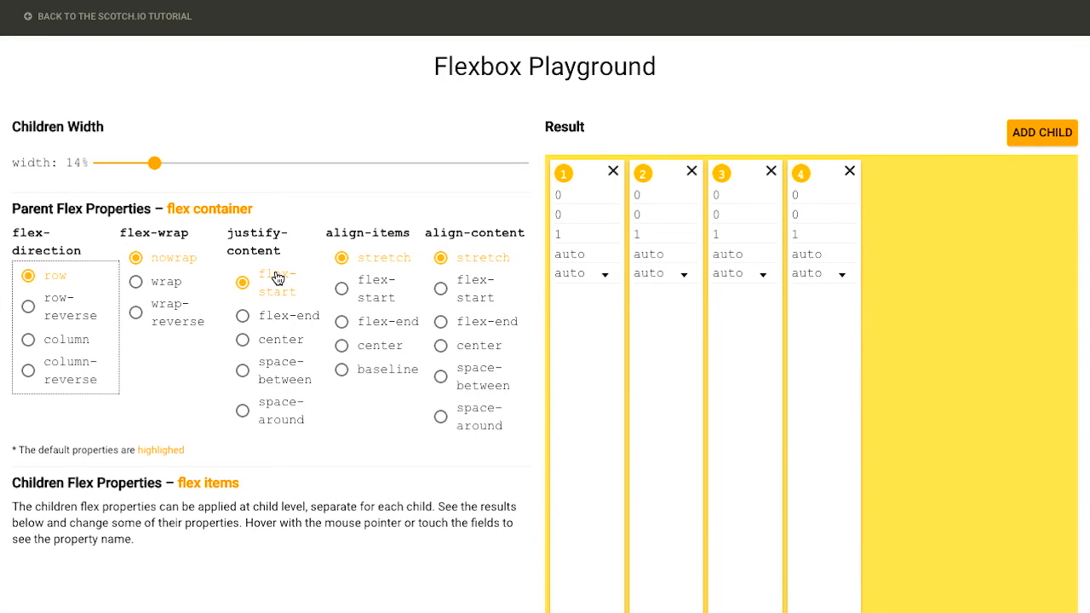
mouse_move(244, 323)
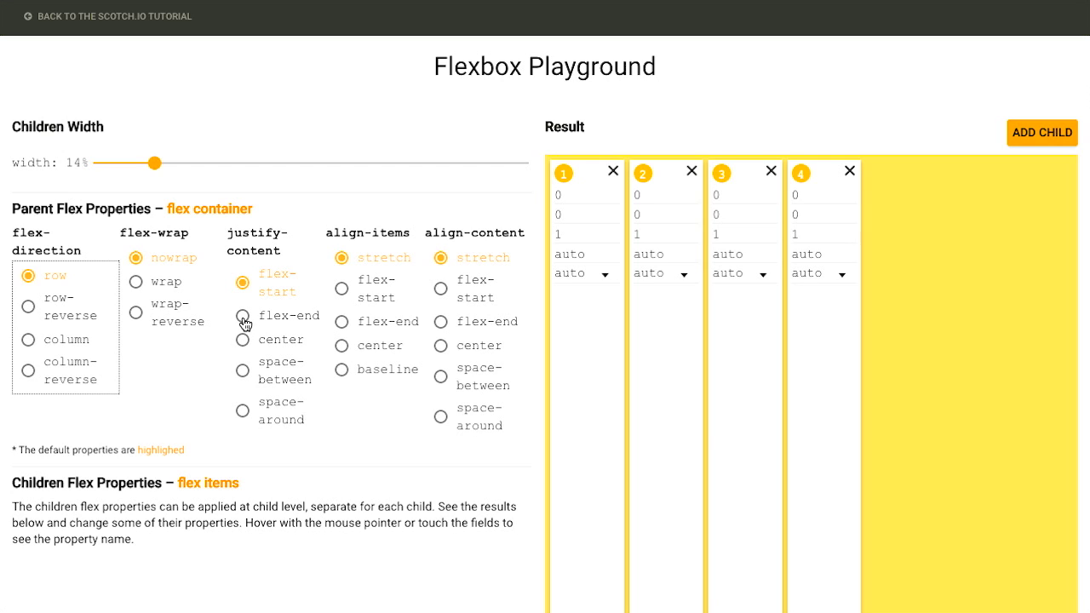
- Try justify-content flex-end, direction column and justify center, ending at row and flex-start
click(243, 316)
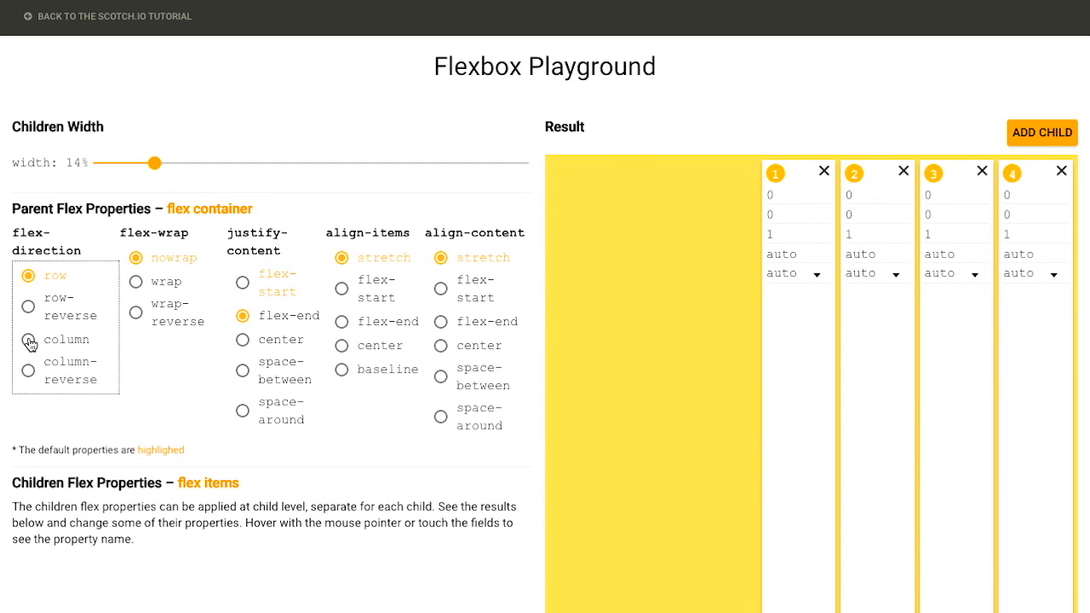
click(28, 340)
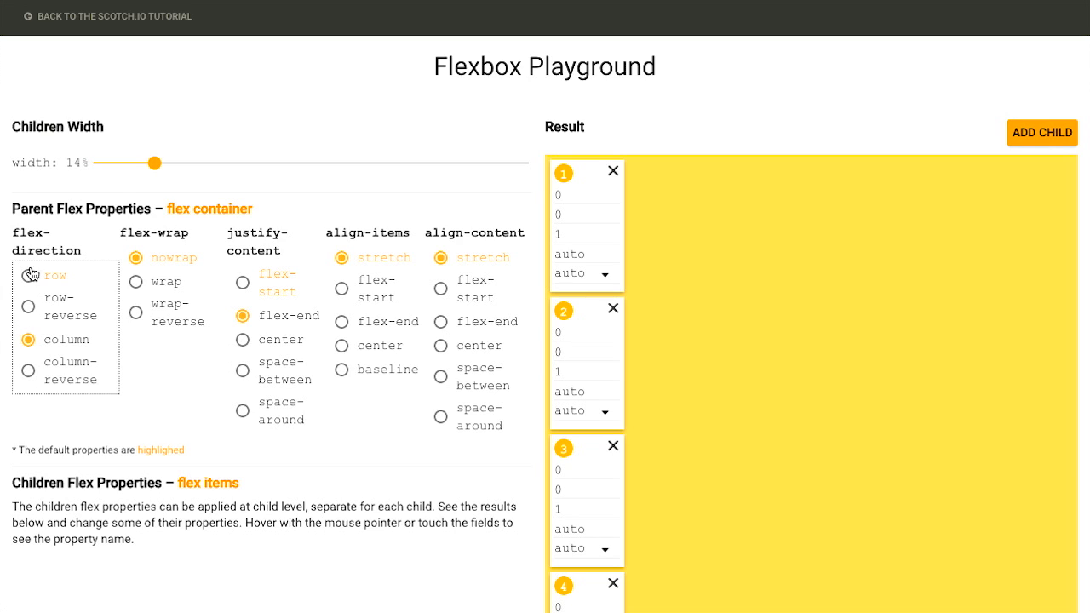
click(28, 275)
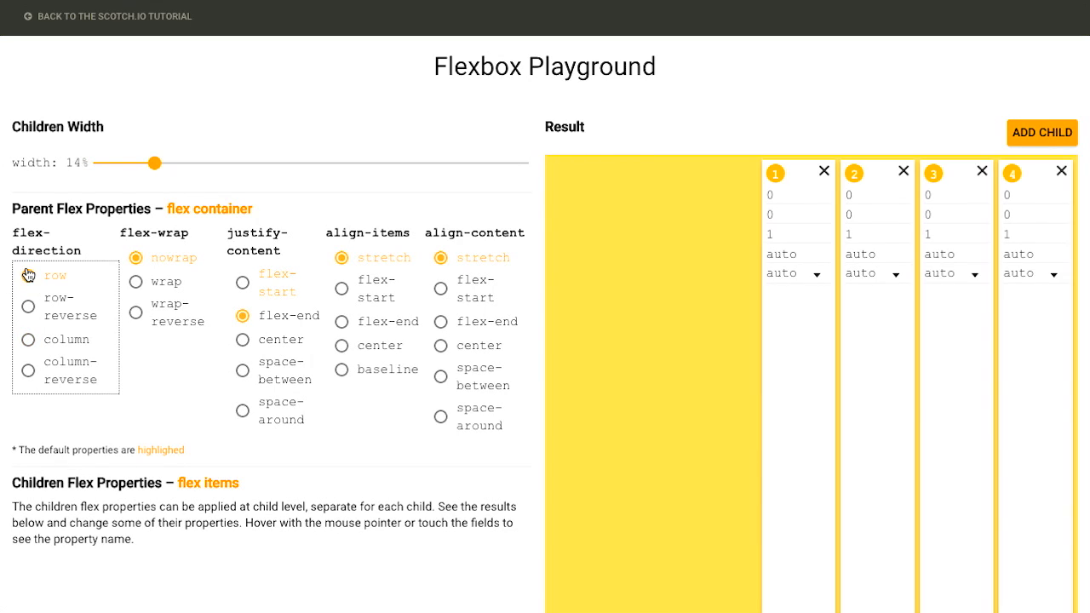
click(28, 275)
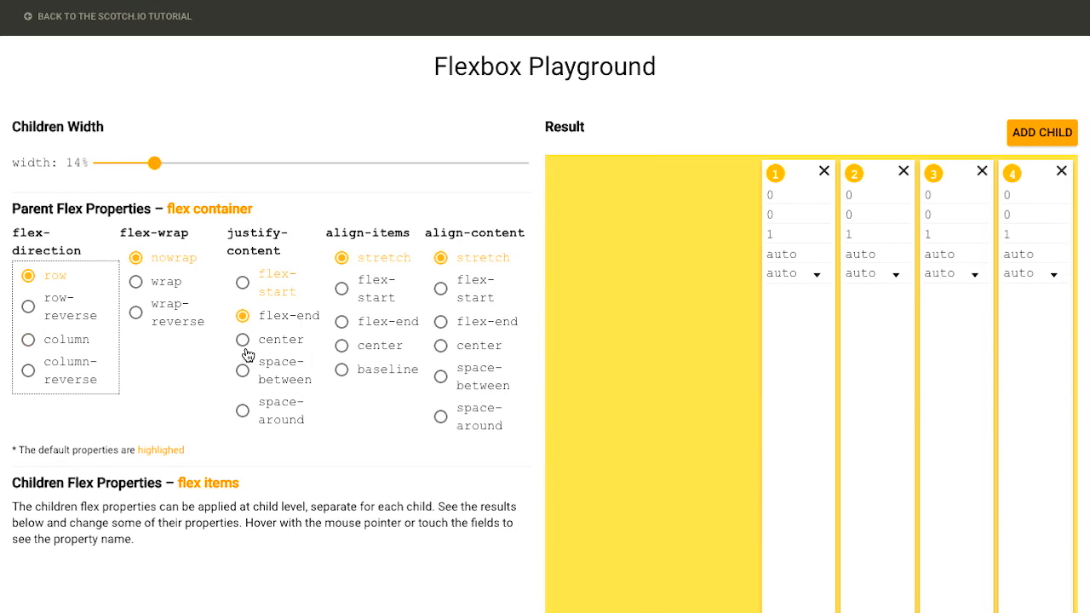
click(242, 339)
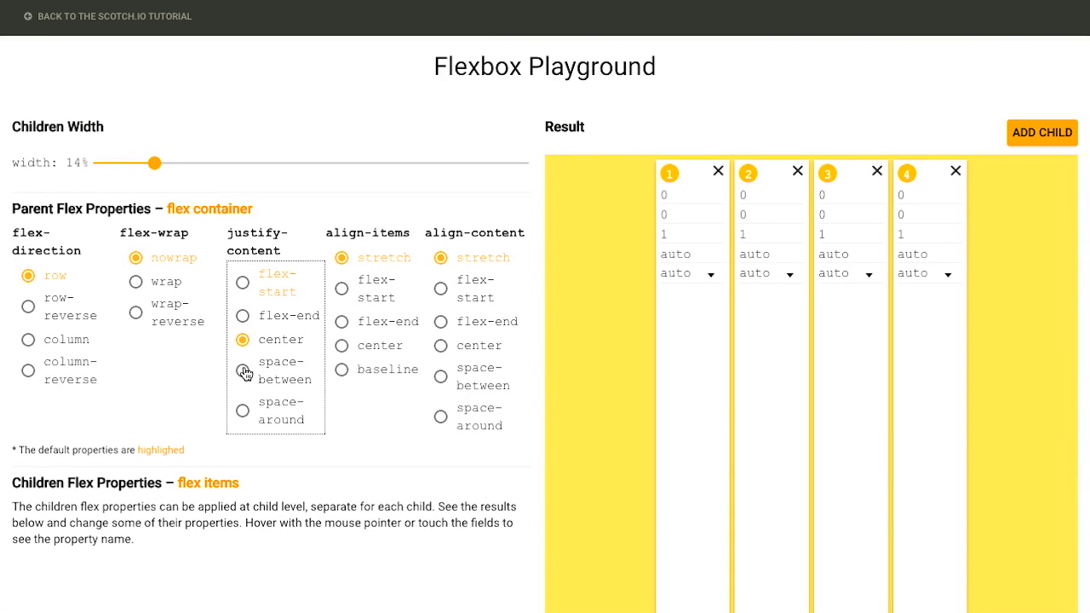
click(242, 372)
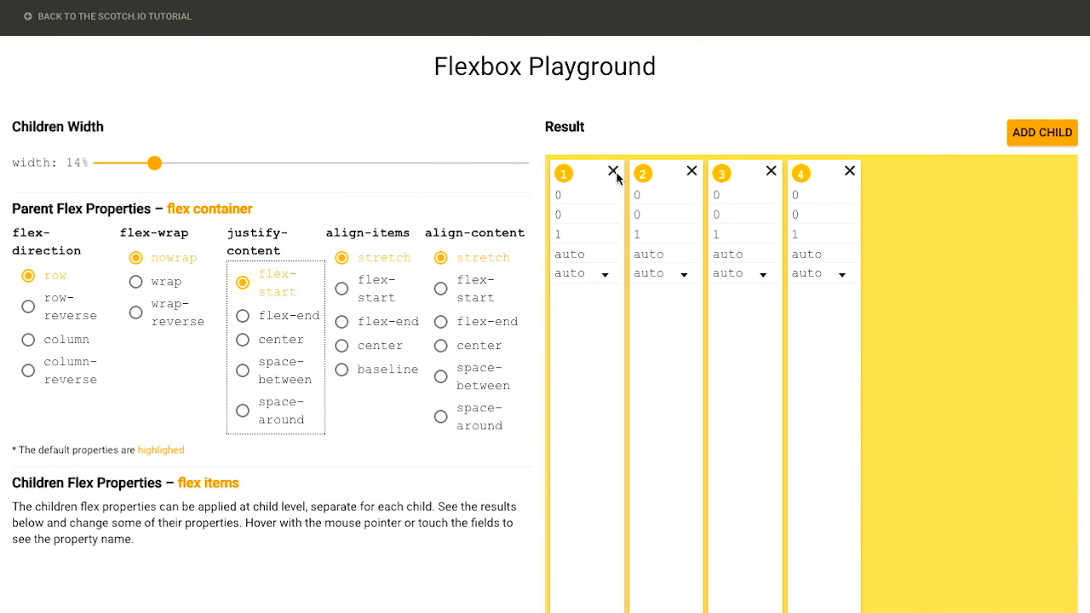
mouse_move(695, 182)
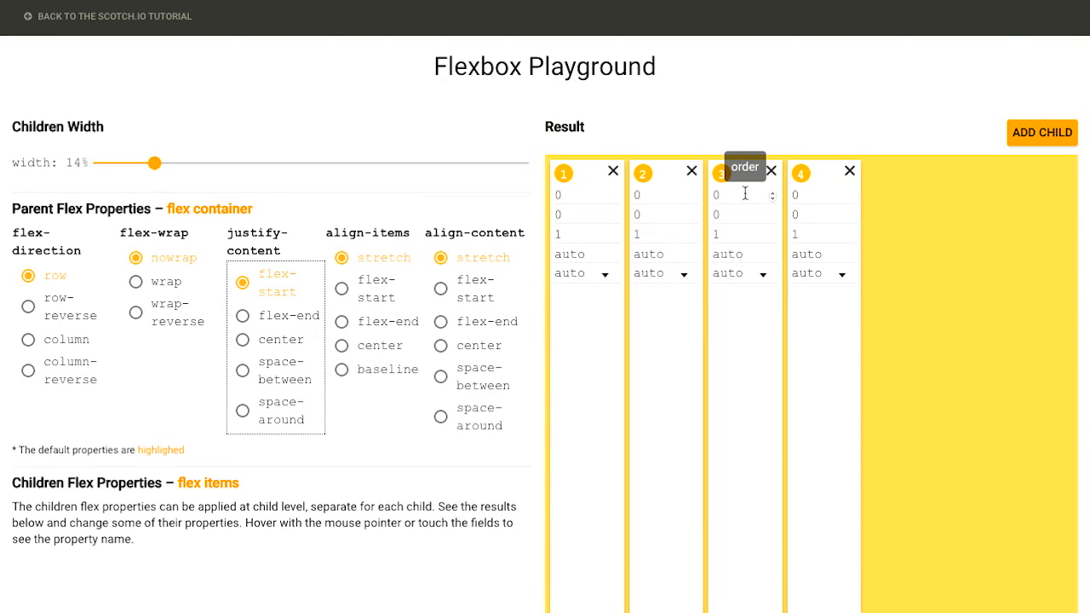
mouse_move(745, 214)
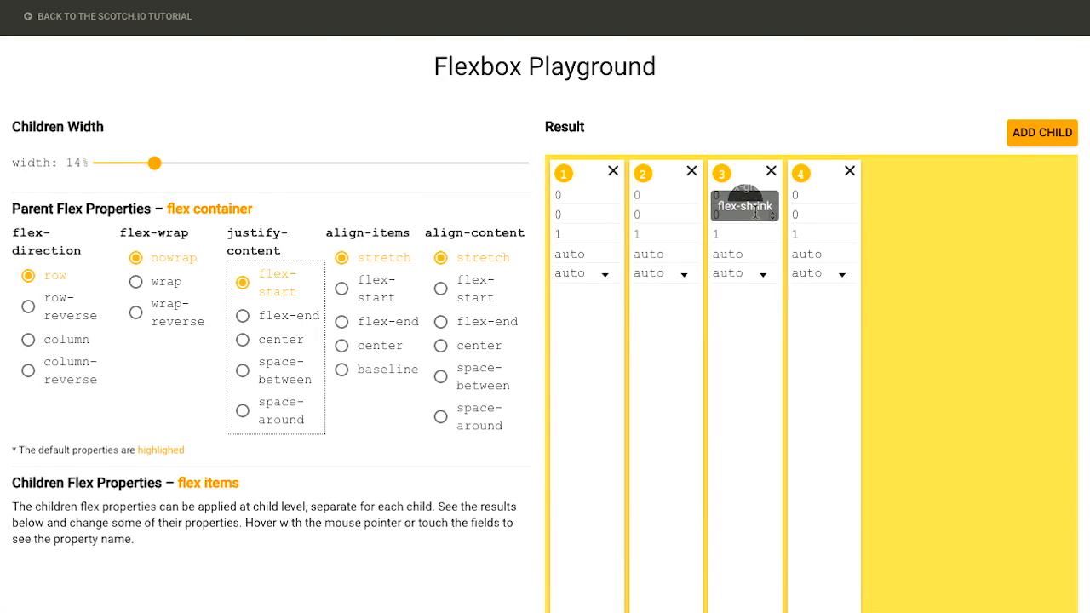
mouse_move(770, 122)
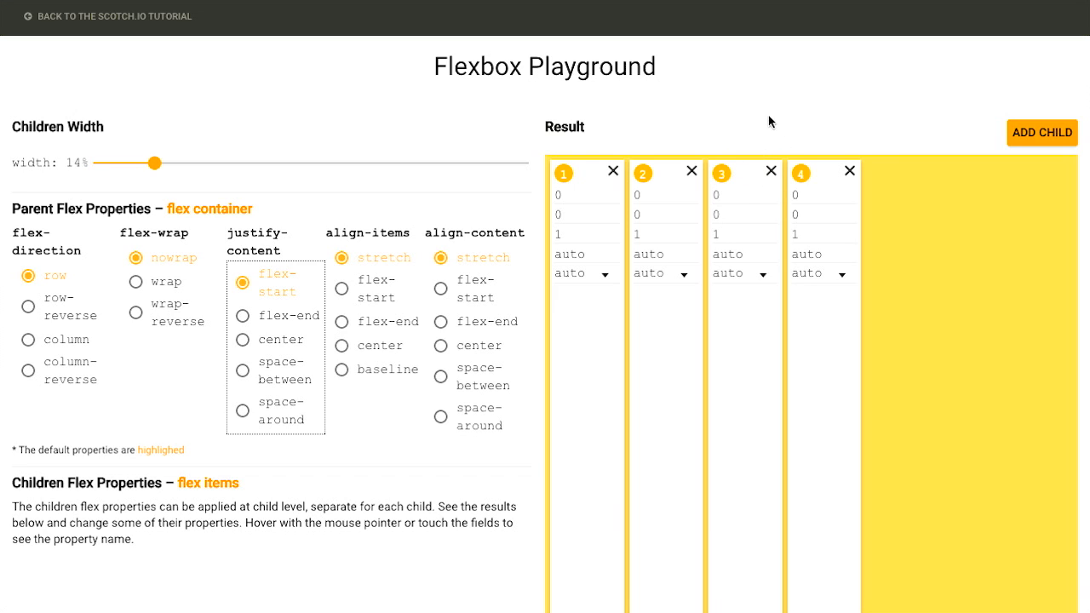
mouse_move(665, 134)
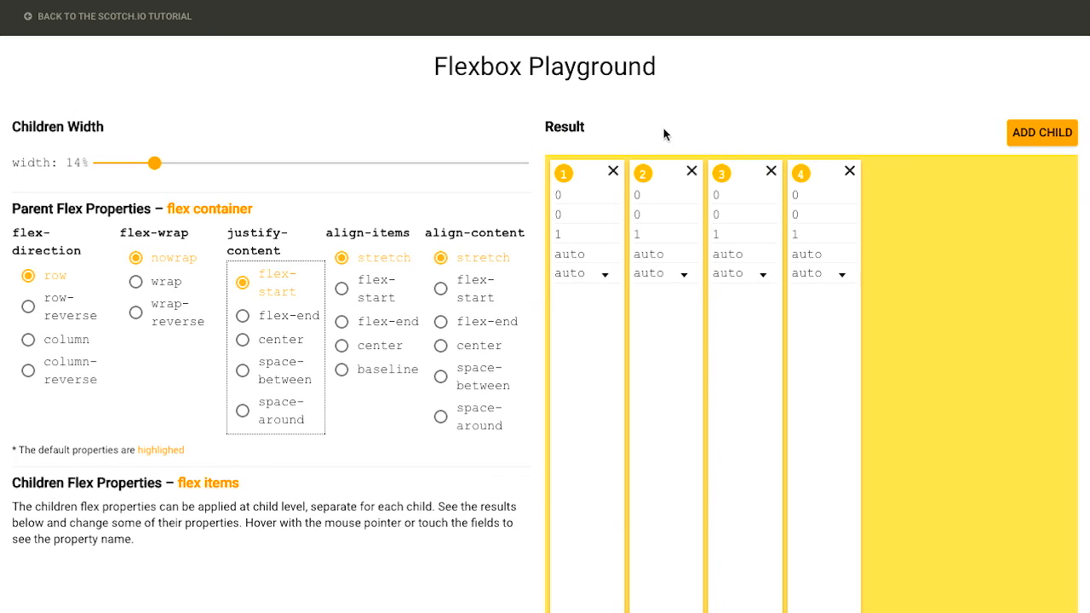
mouse_move(615, 196)
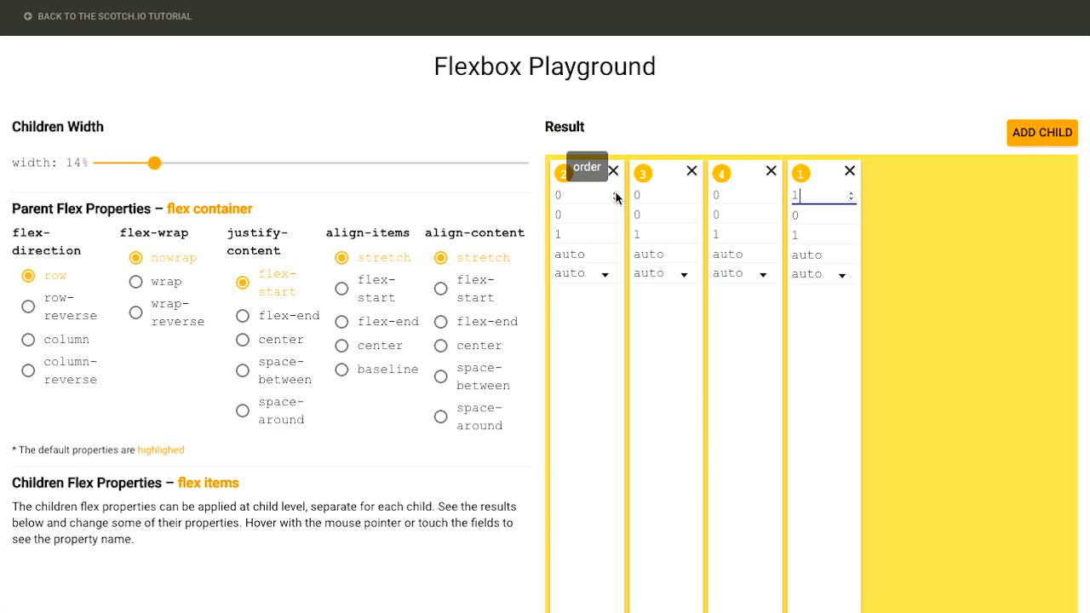
mouse_move(801, 196)
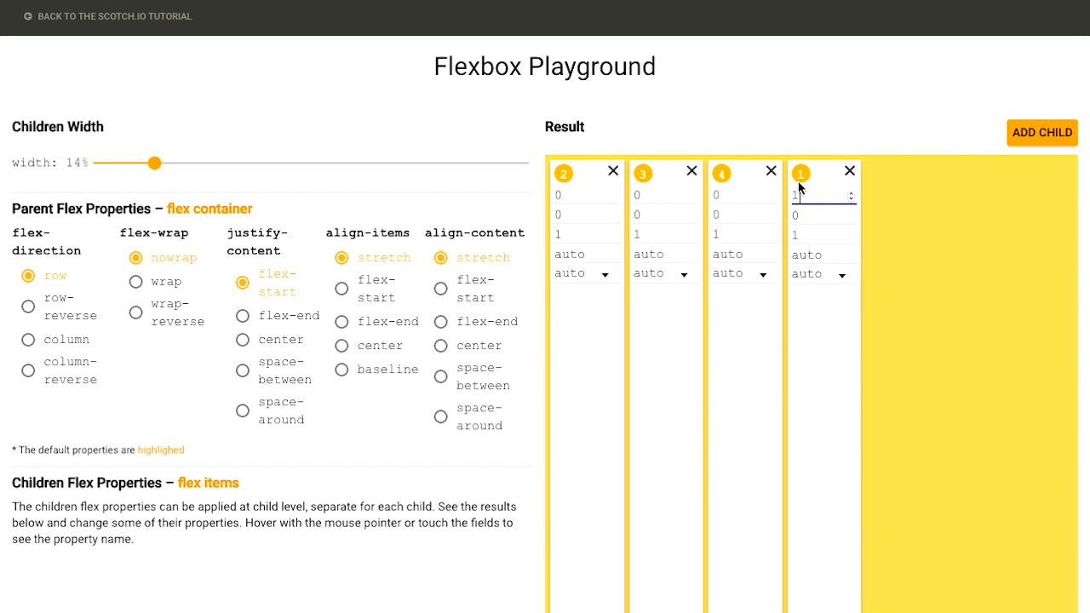
mouse_move(815, 177)
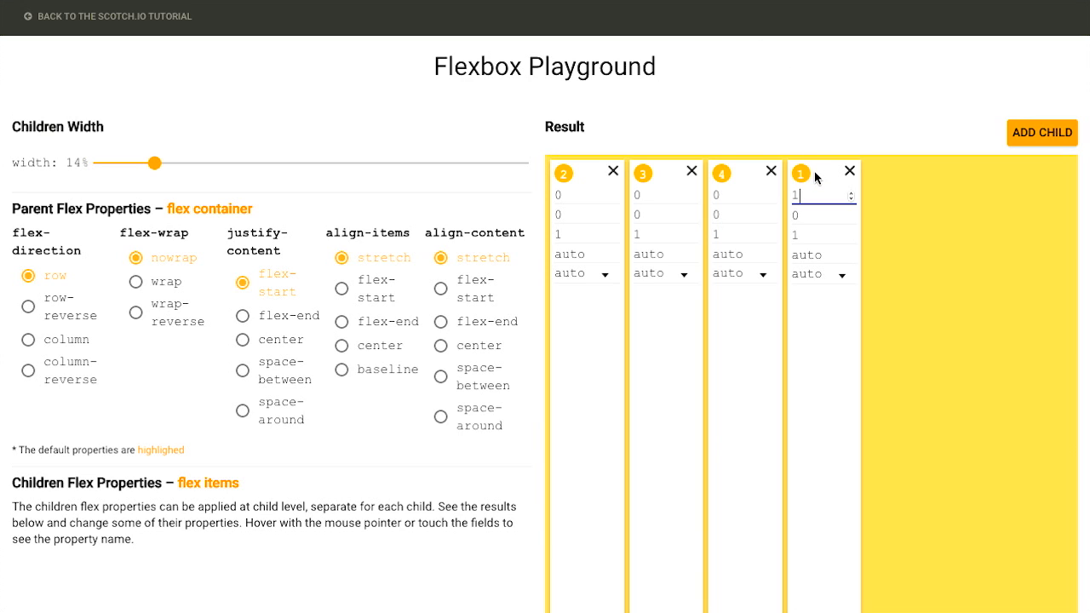
mouse_move(667, 195)
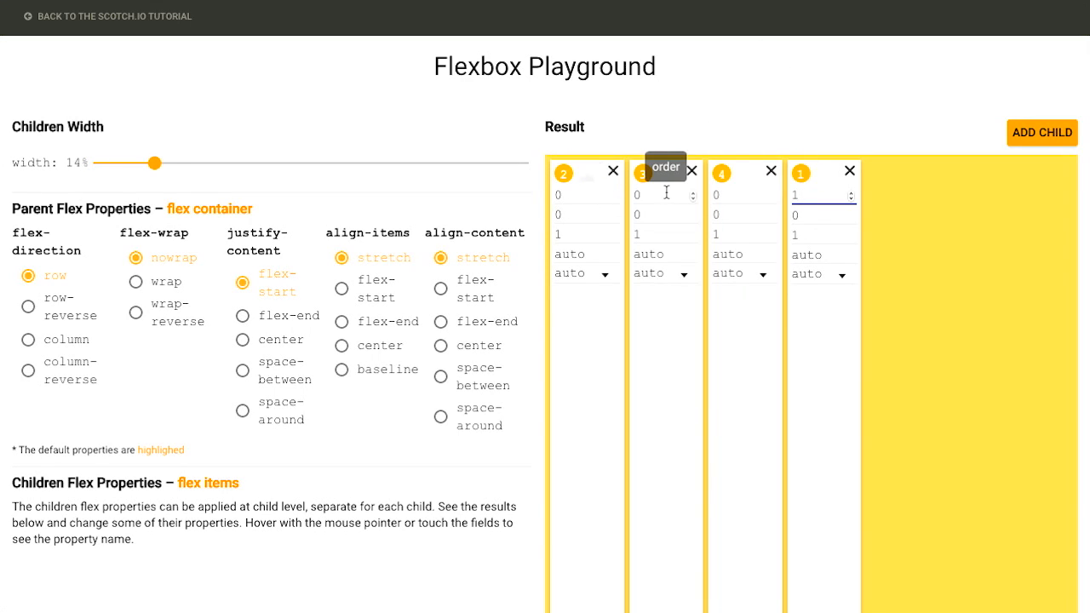
mouse_move(690, 202)
text(2)
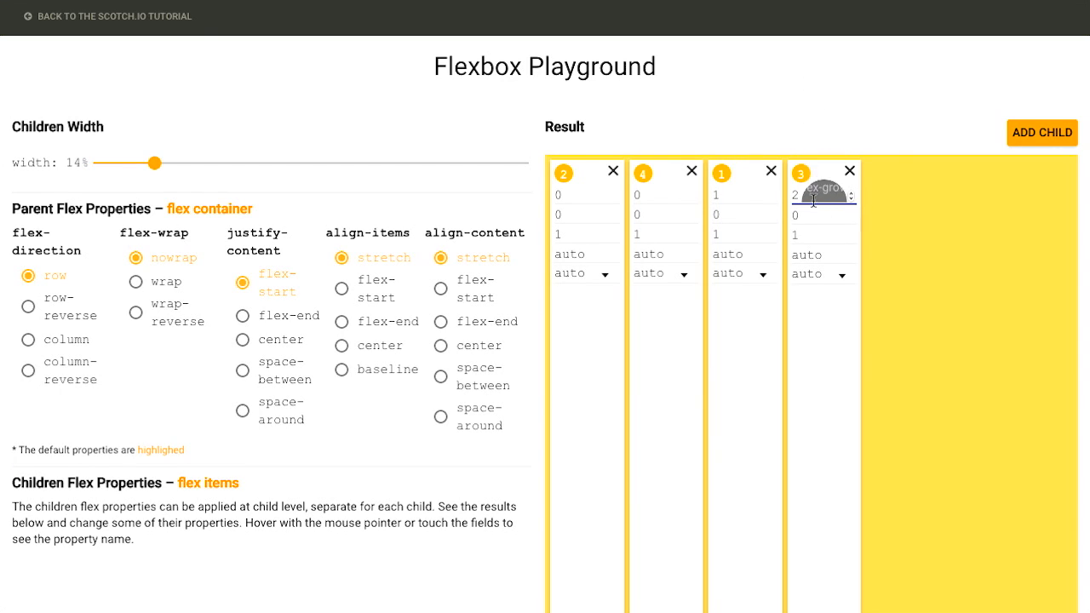
mouse_move(688, 103)
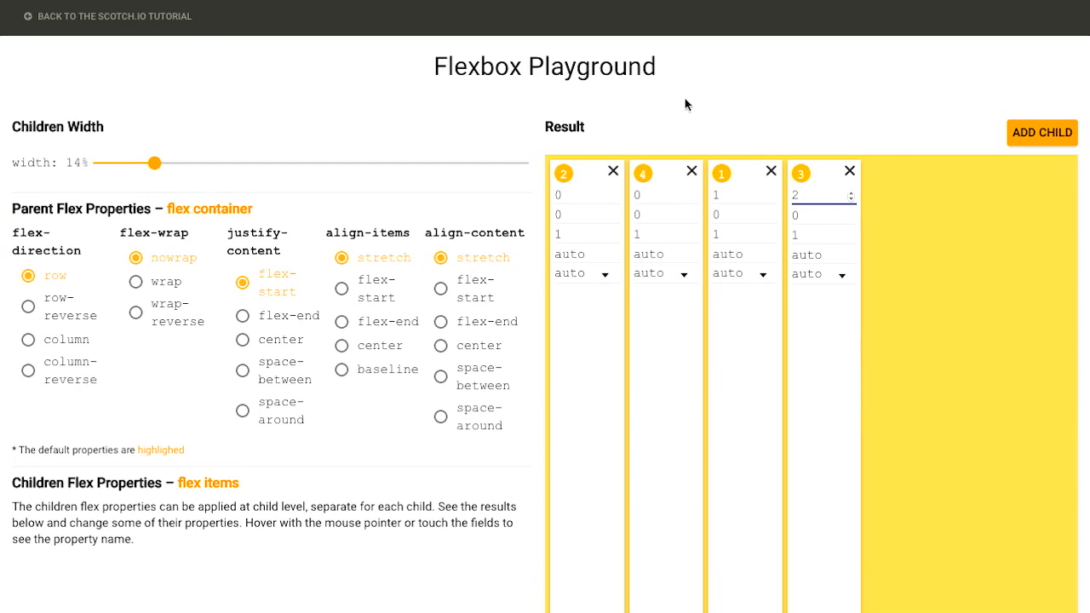
mouse_move(740, 103)
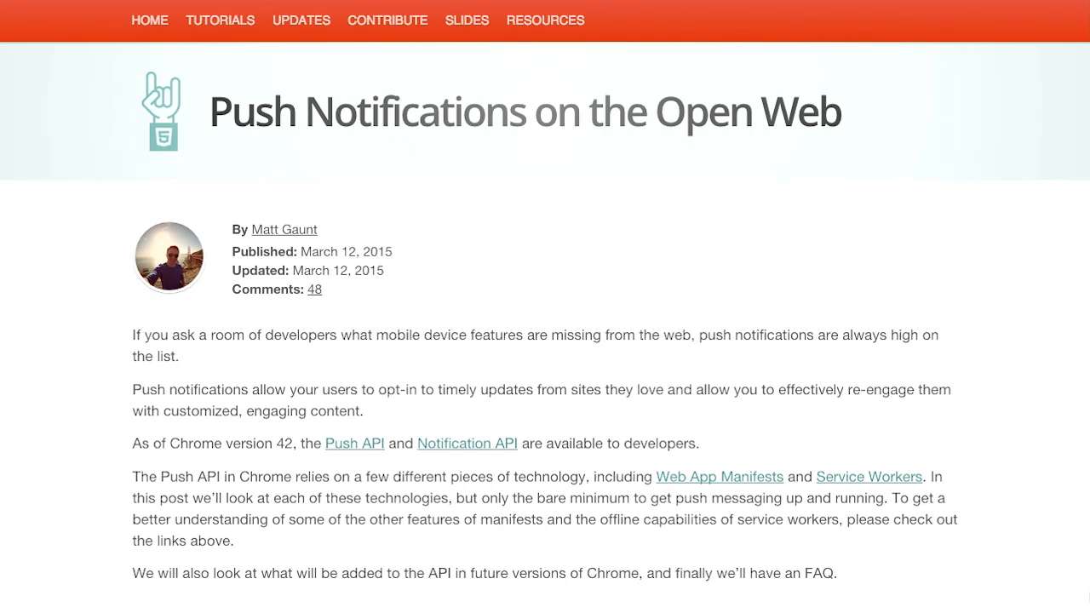
mouse_move(1073, 591)
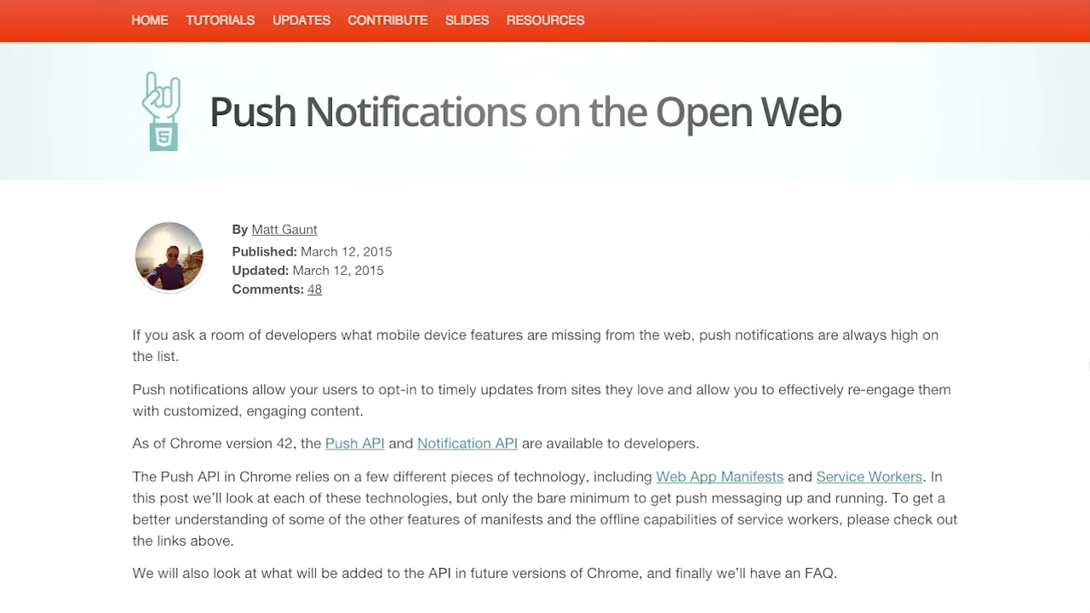
- Scroll the push article past the flowchart and initialiseState() code to the steps overview
scroll(down, 3)
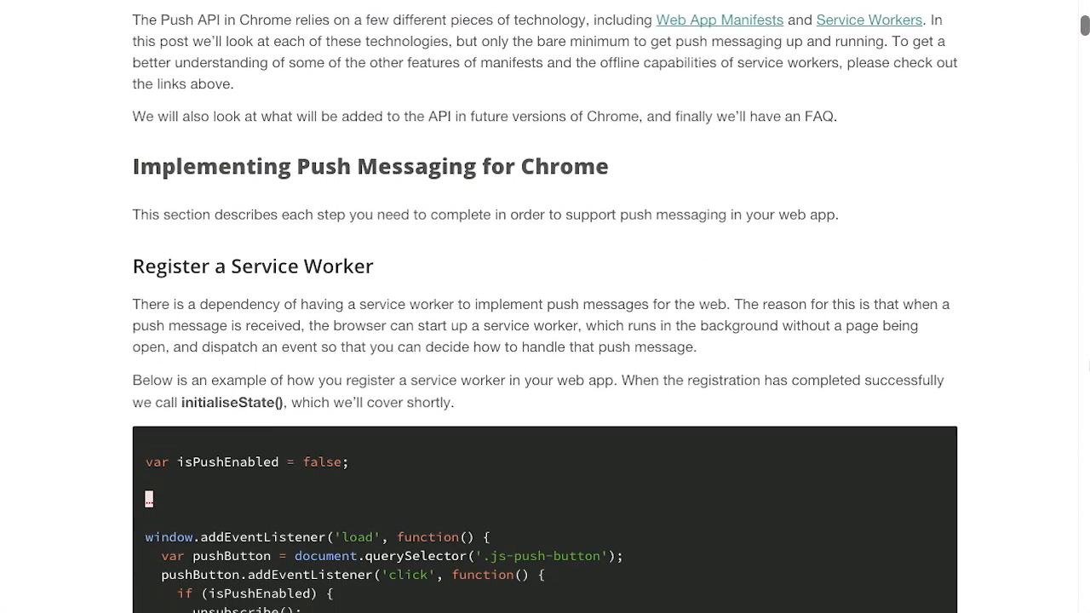
scroll(down, 3)
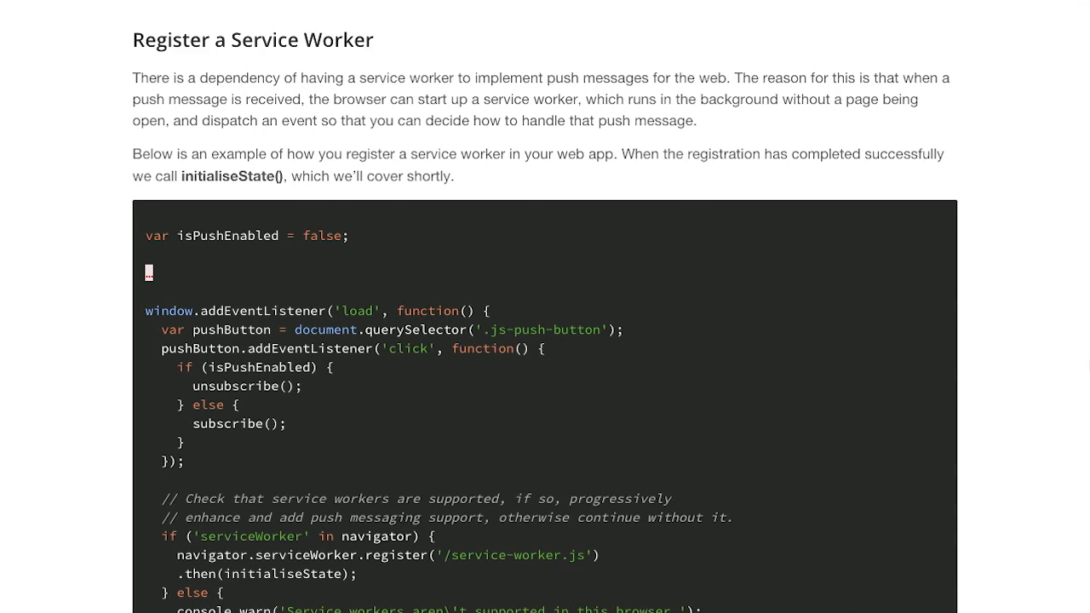
scroll(down, 3)
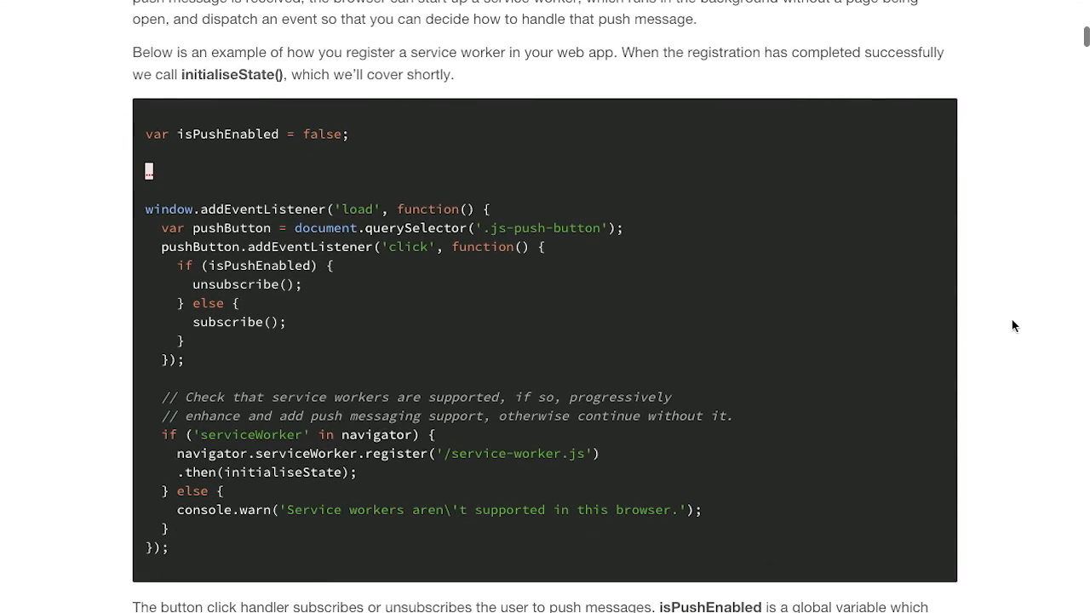
scroll(down, 3)
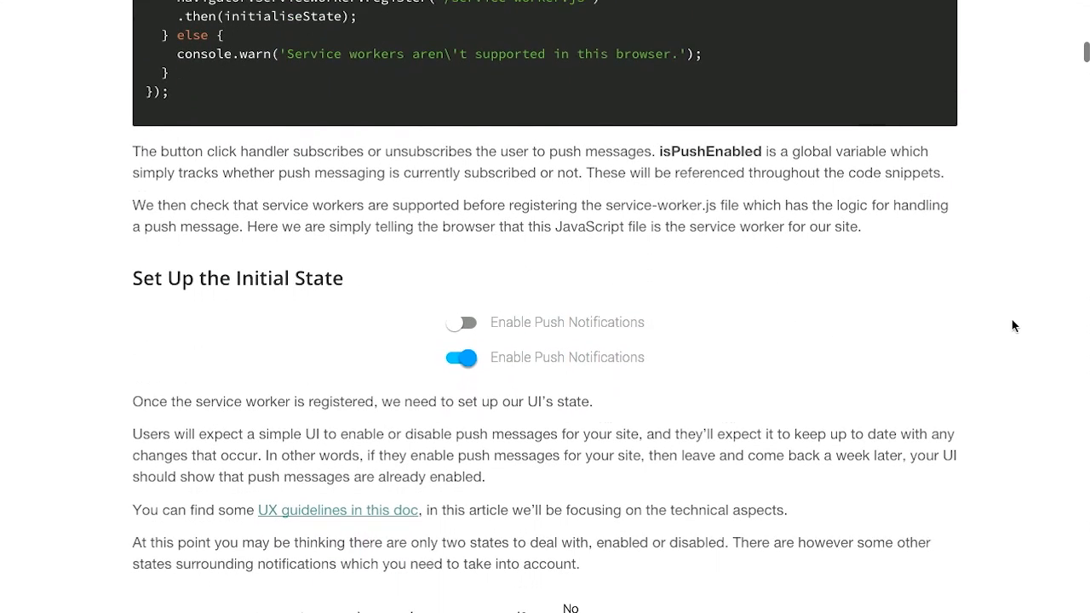
scroll(down, 3)
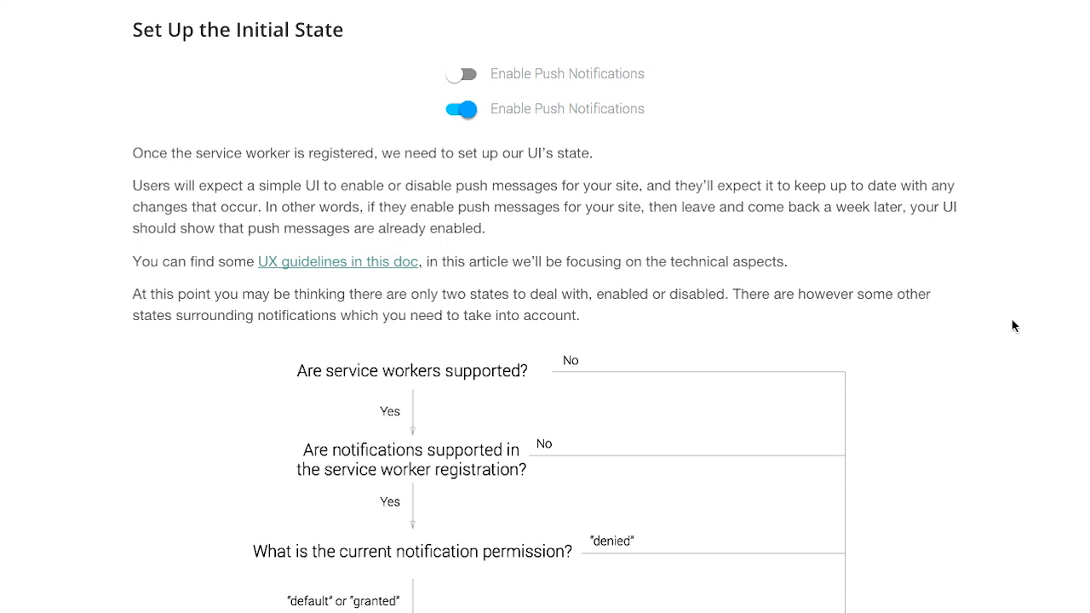
mouse_move(1024, 332)
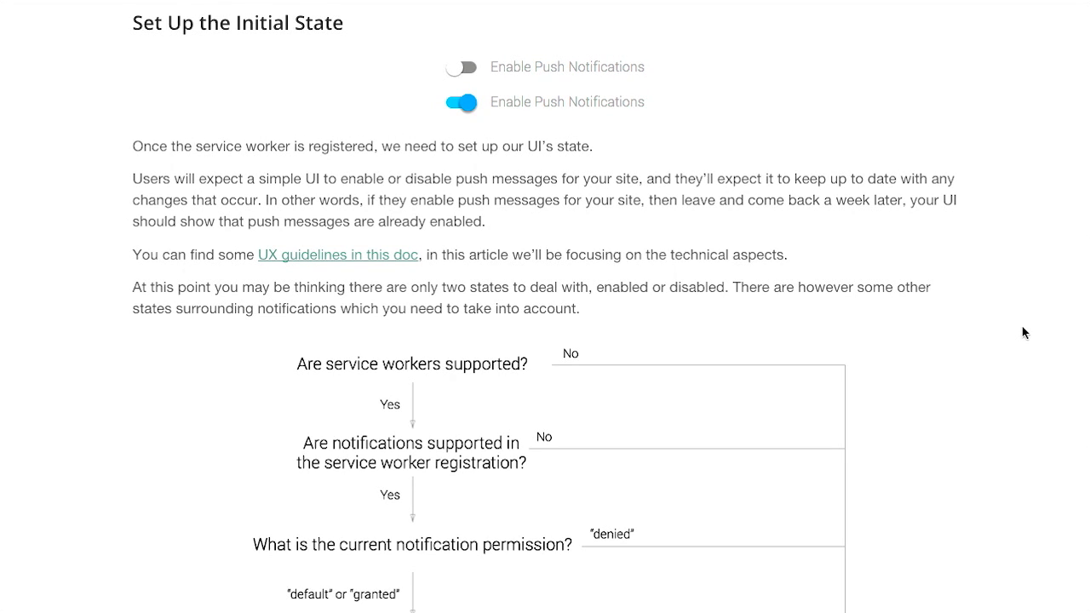
mouse_move(570, 73)
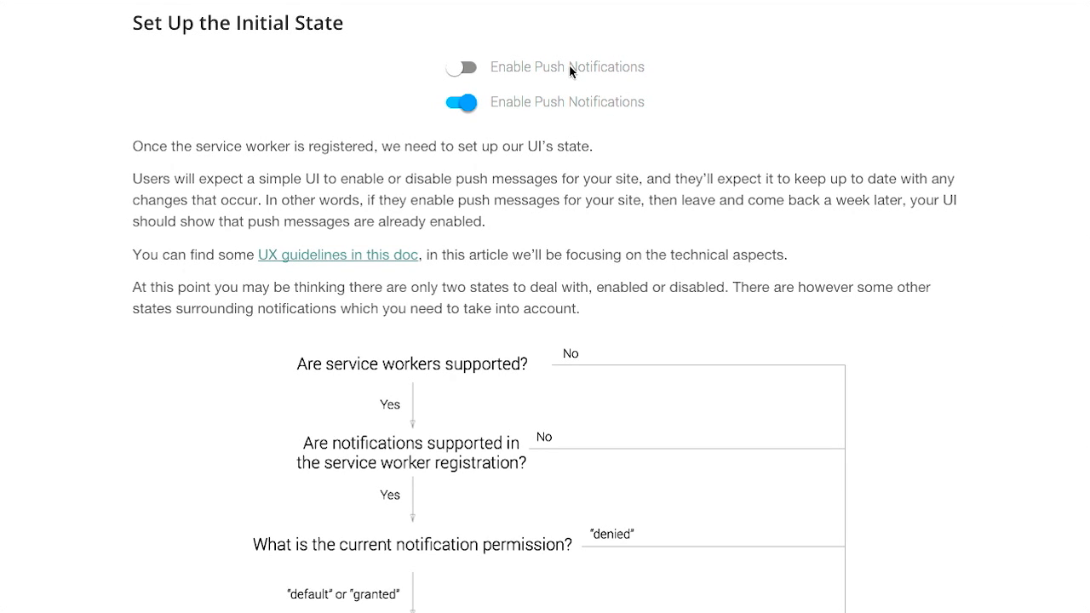
mouse_move(571, 71)
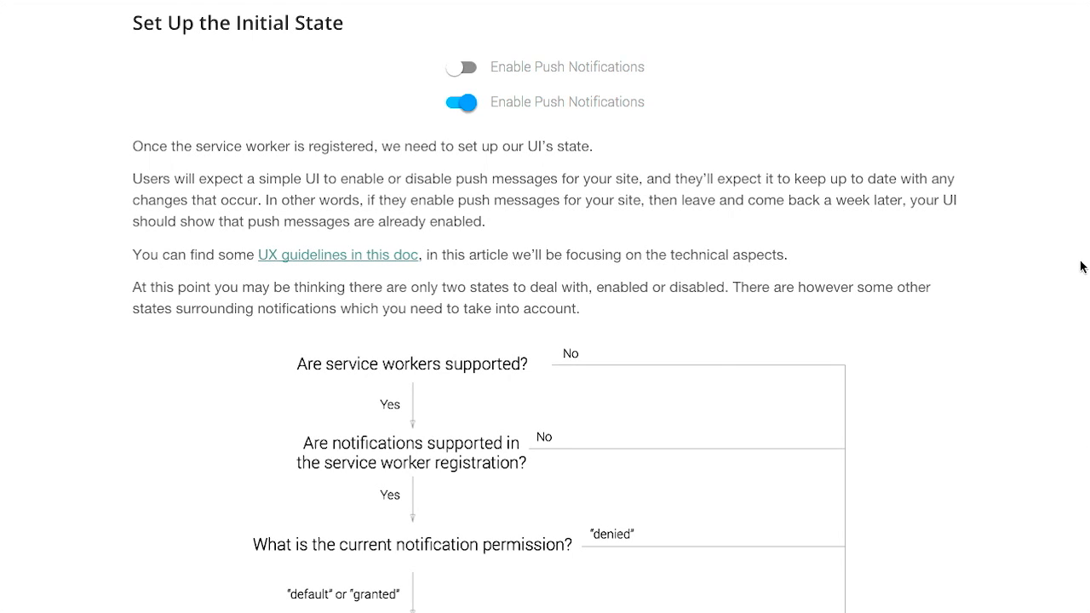
scroll(down, 3)
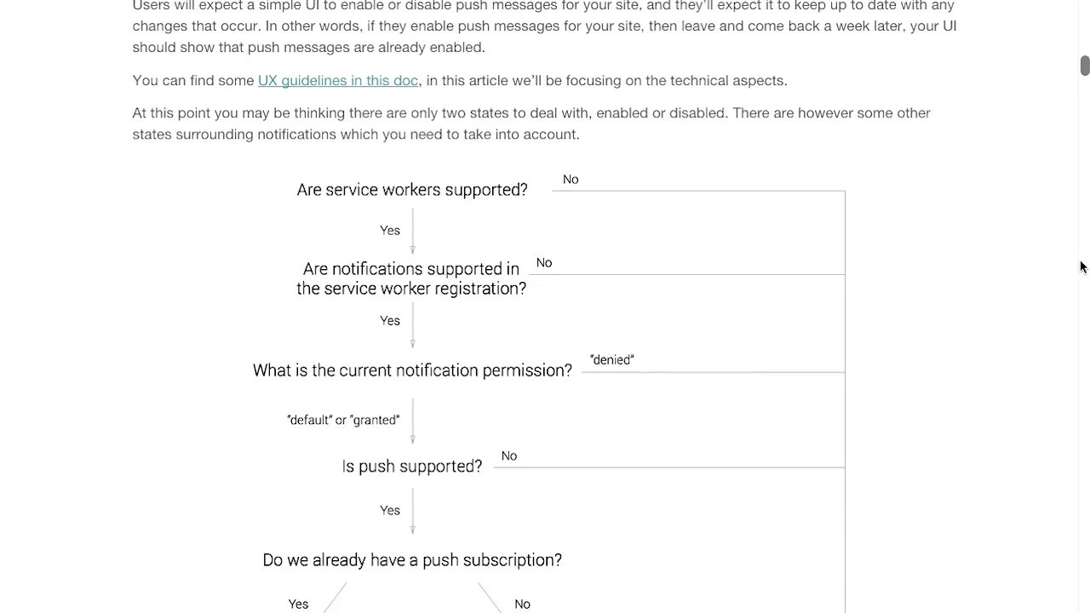
scroll(down, 3)
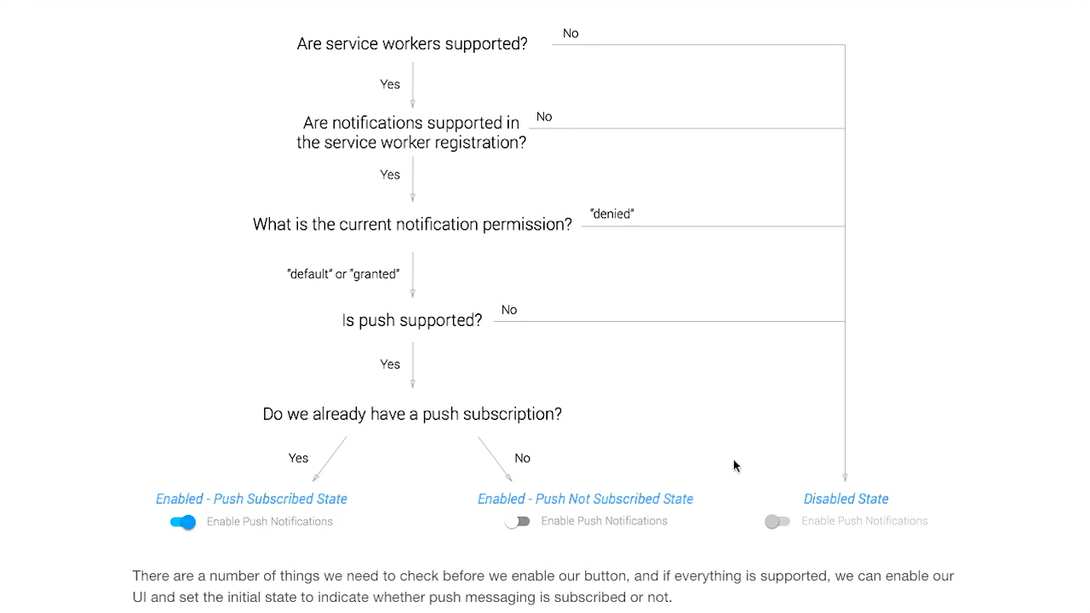
mouse_move(1026, 386)
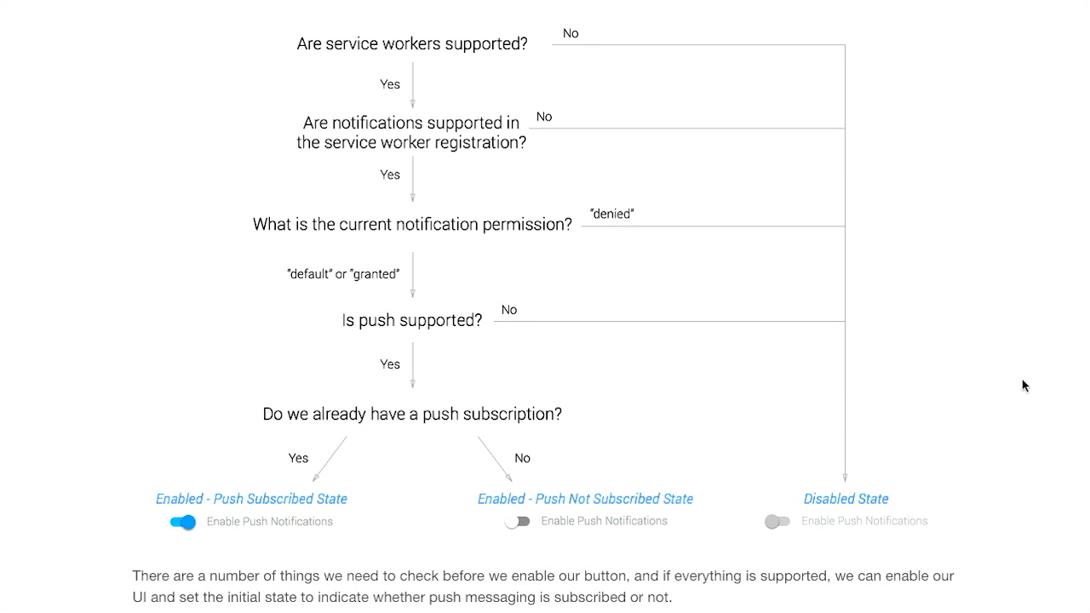
scroll(down, 3)
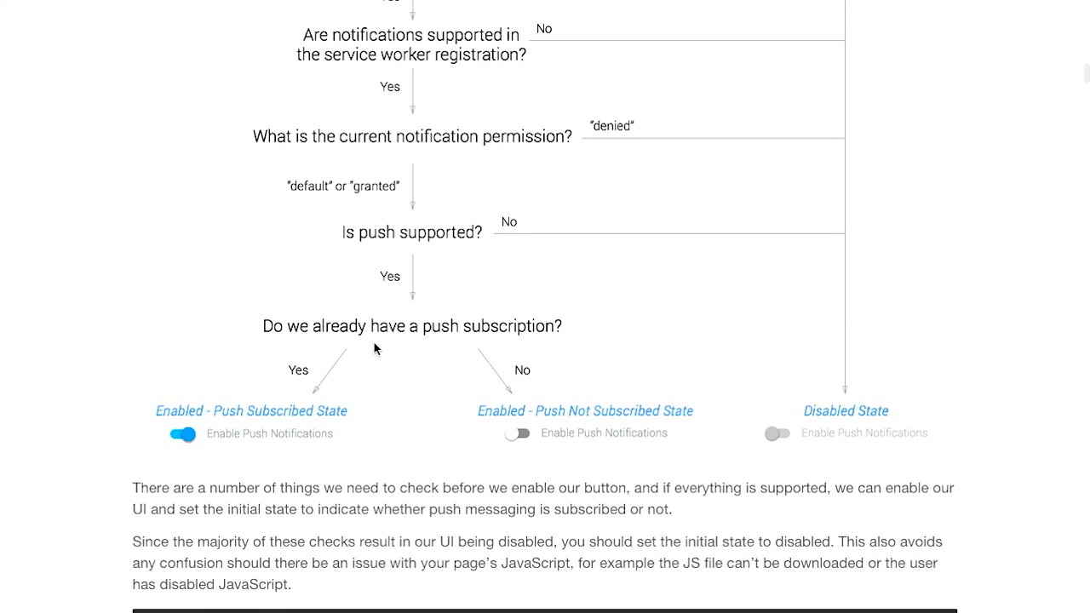
mouse_move(443, 425)
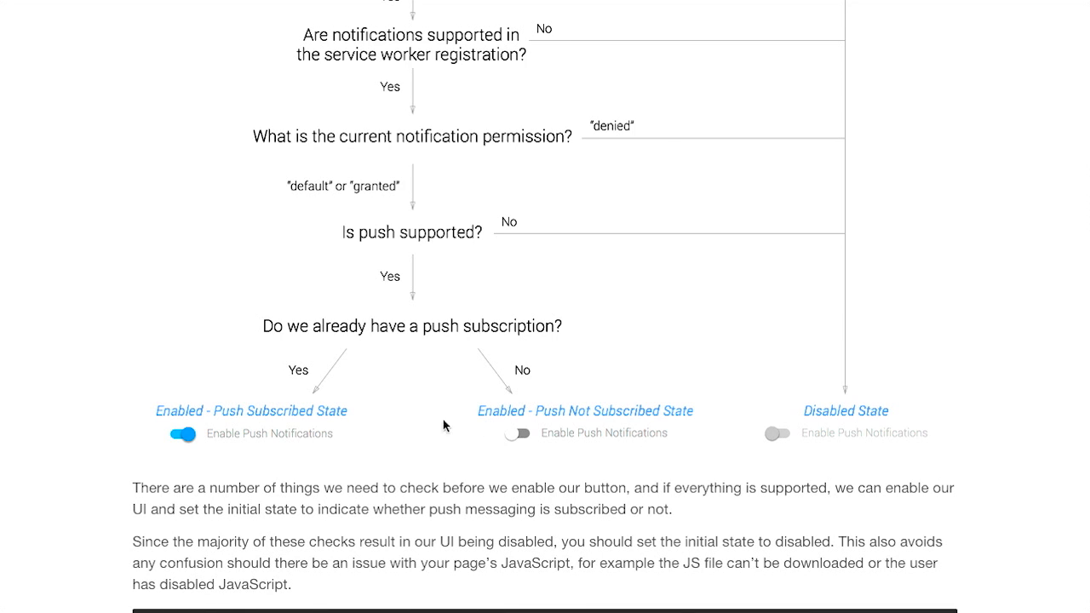
scroll(down, 3)
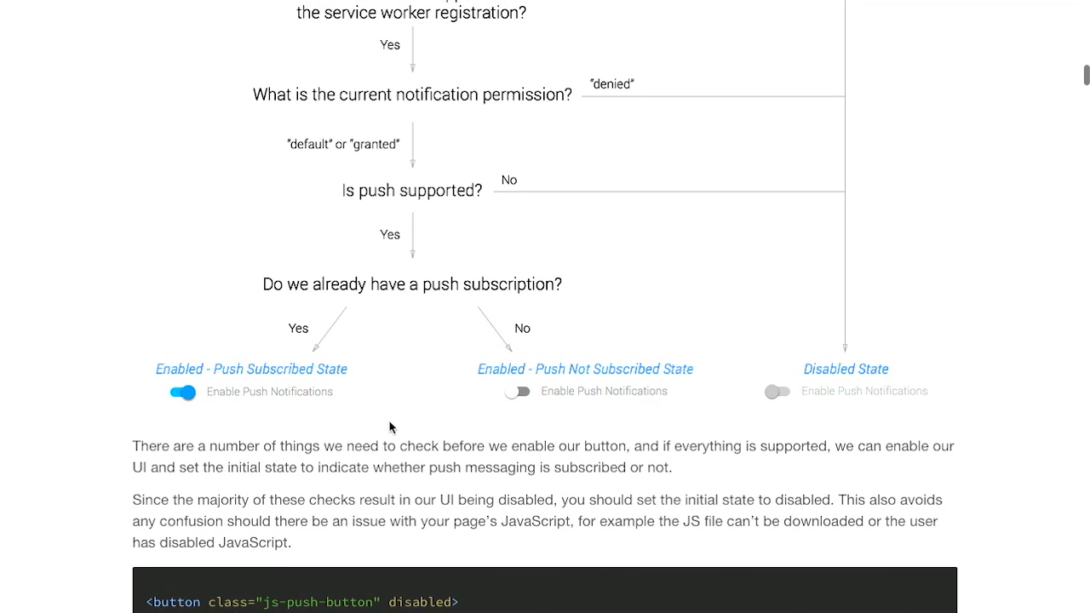
mouse_move(1049, 380)
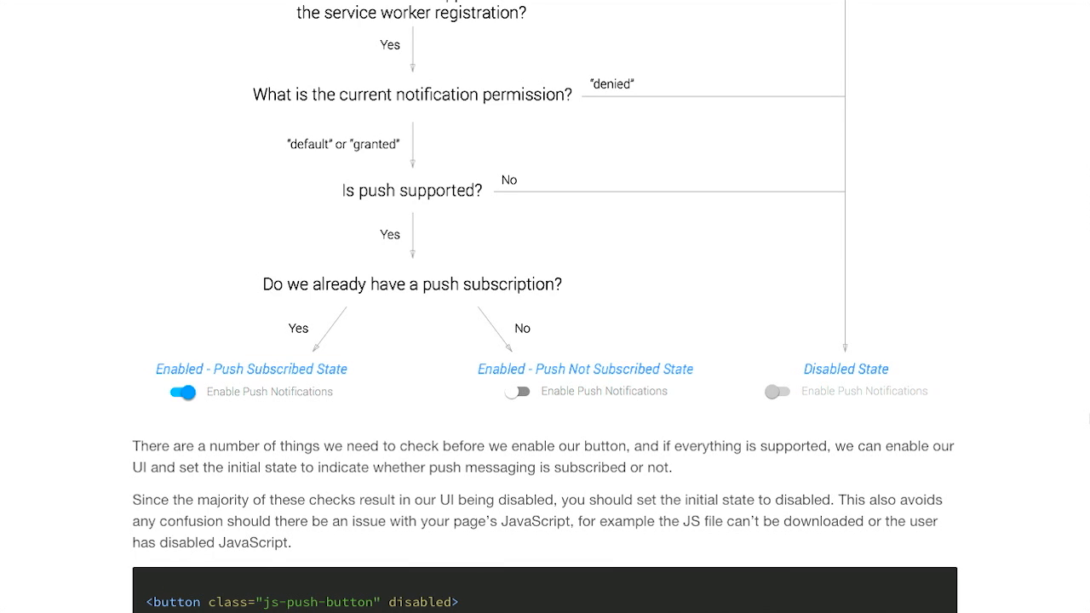
scroll(down, 3)
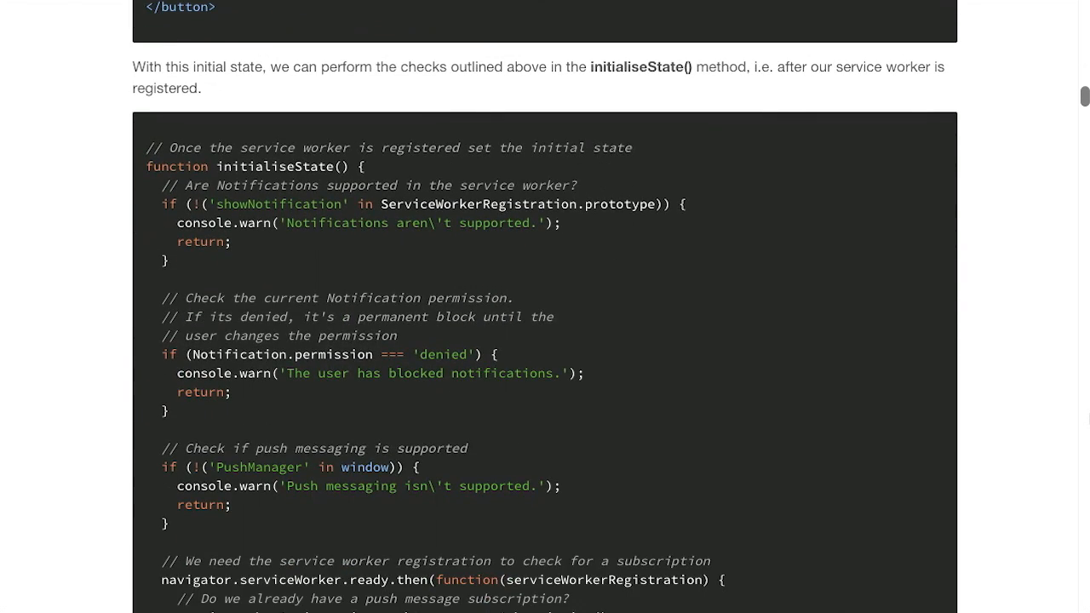
scroll(down, 3)
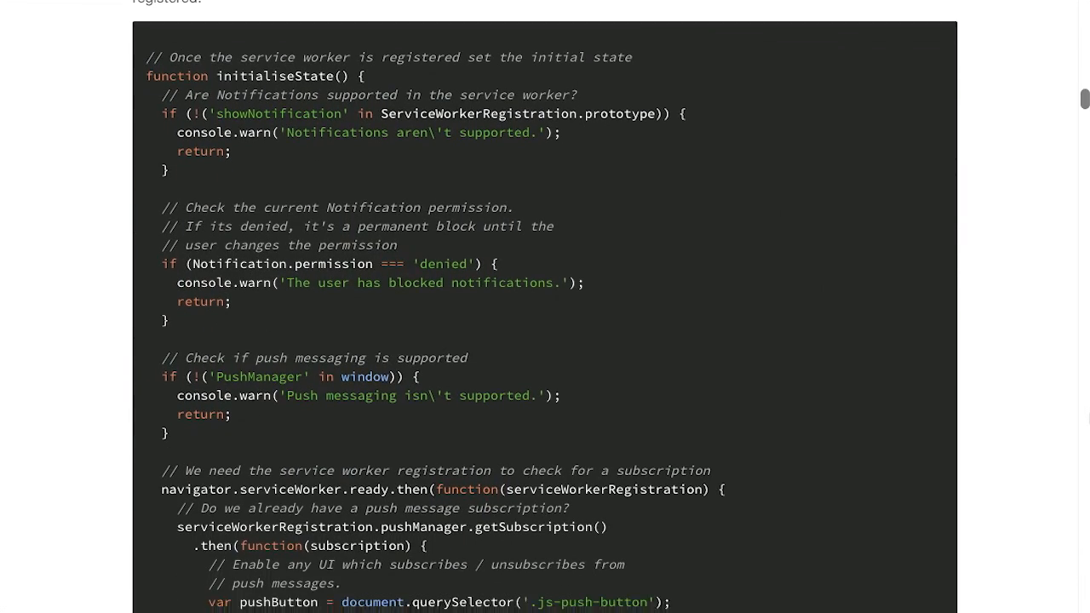
scroll(down, 3)
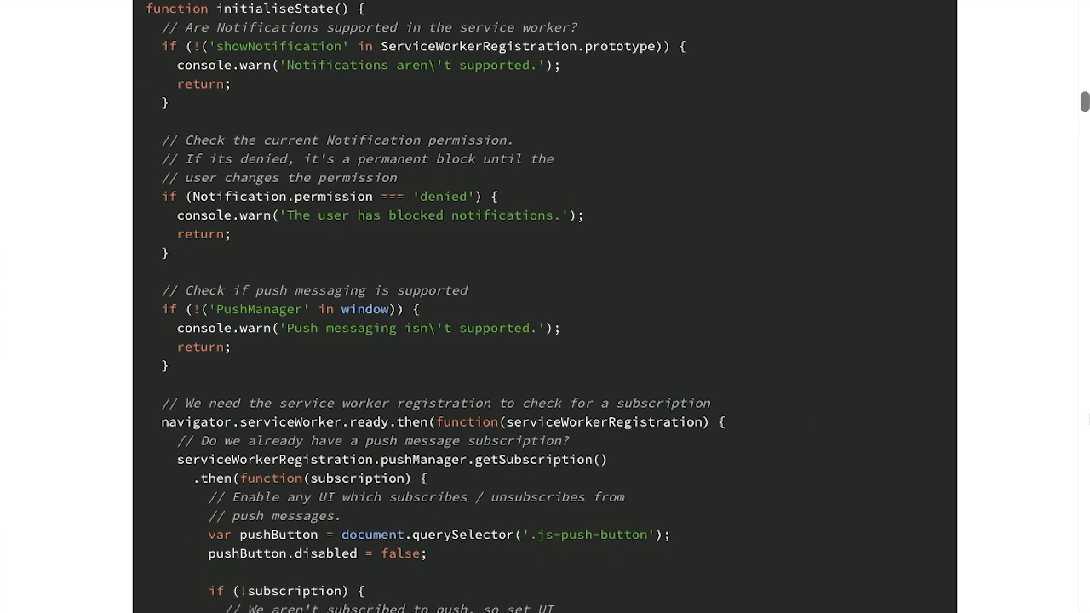
scroll(down, 3)
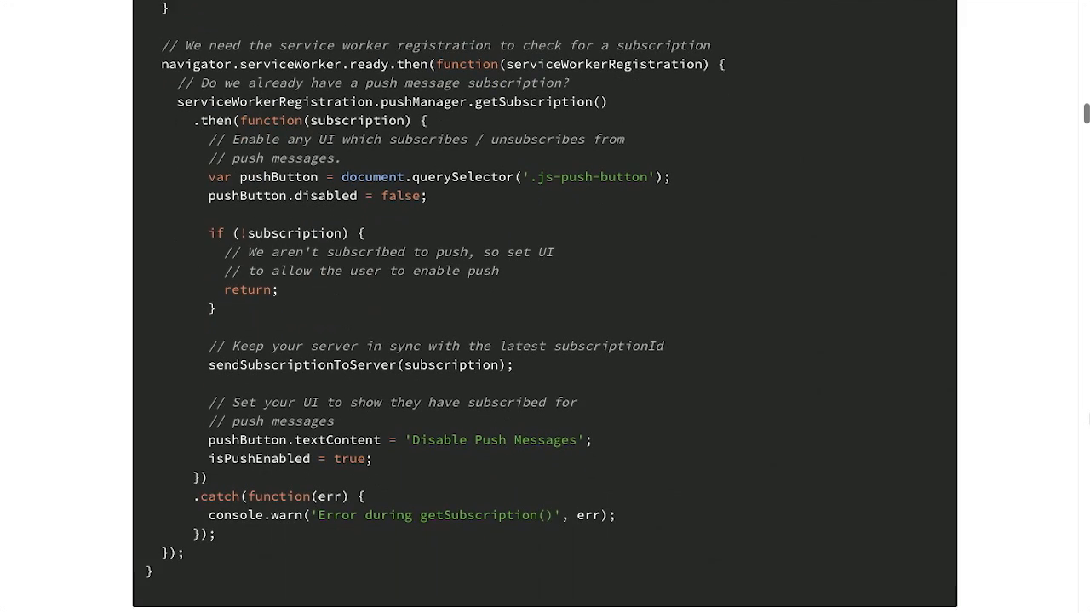
scroll(down, 3)
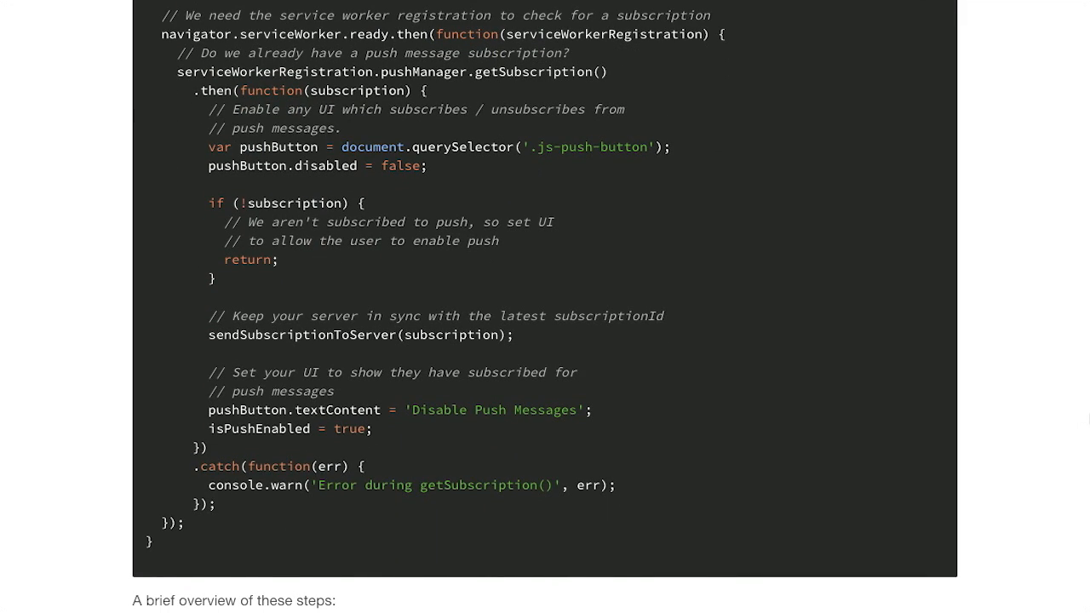
mouse_move(1028, 426)
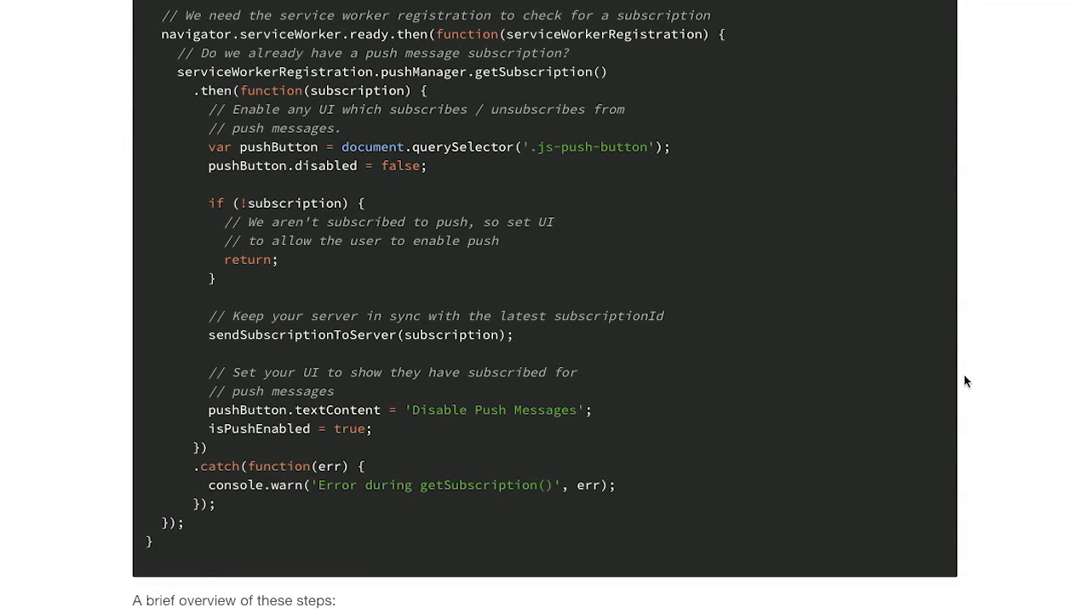
mouse_move(538, 365)
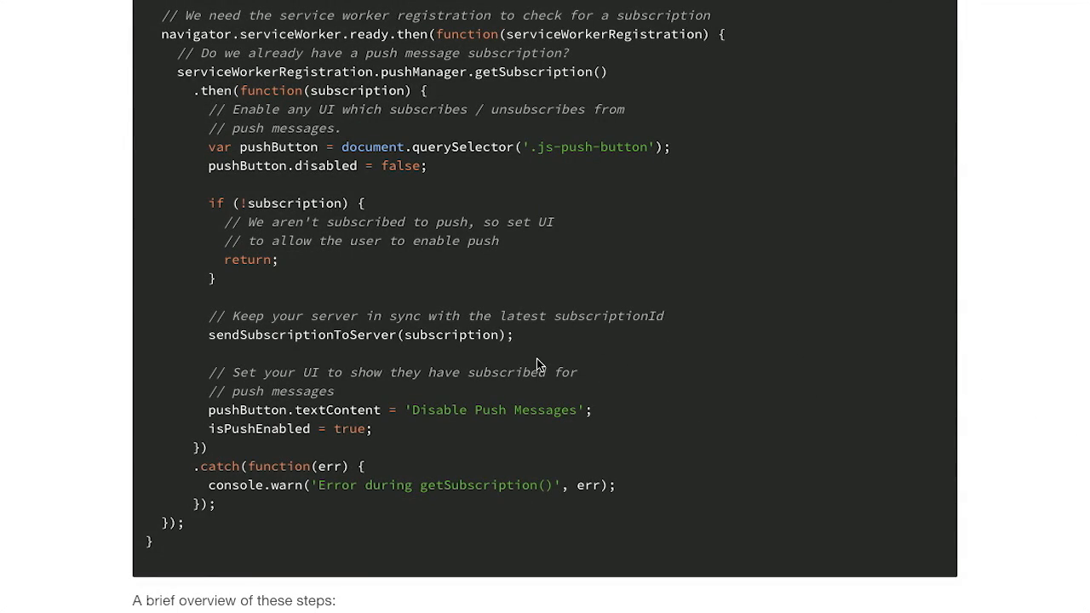
mouse_move(373, 436)
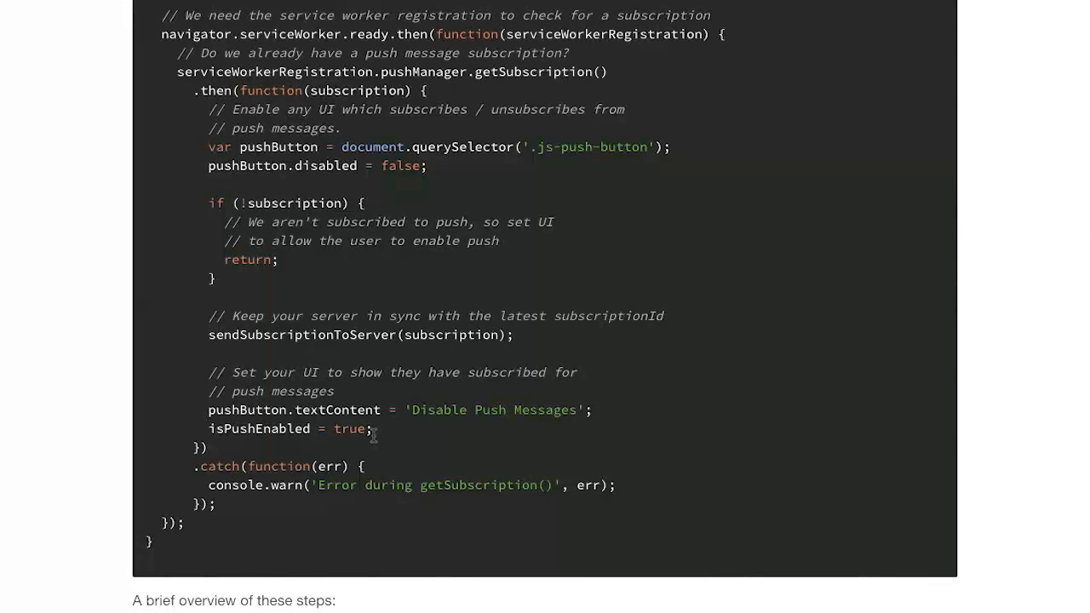
mouse_move(634, 427)
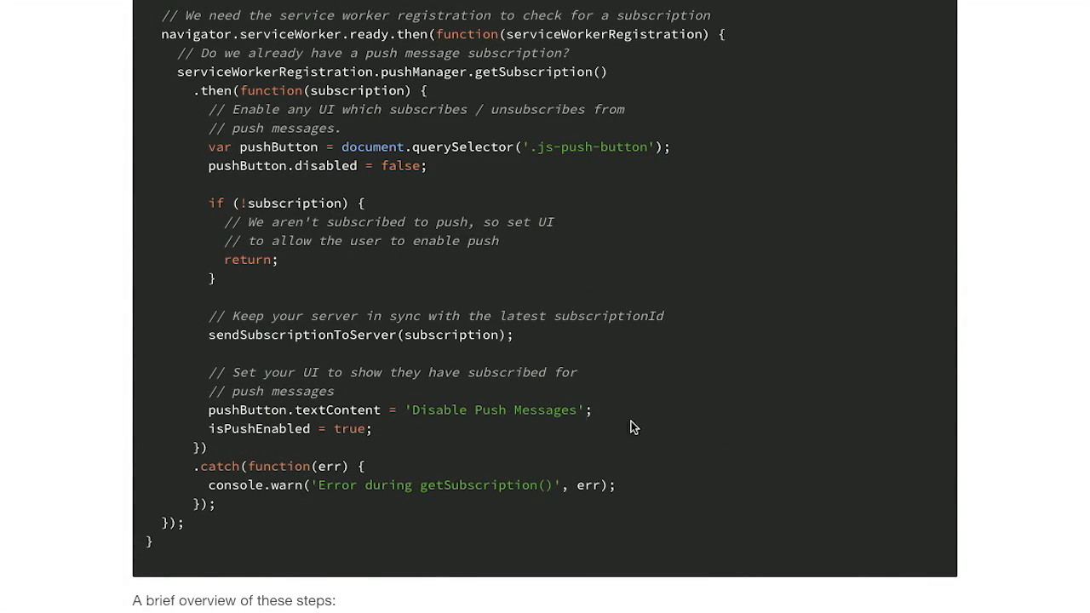
scroll(down, 3)
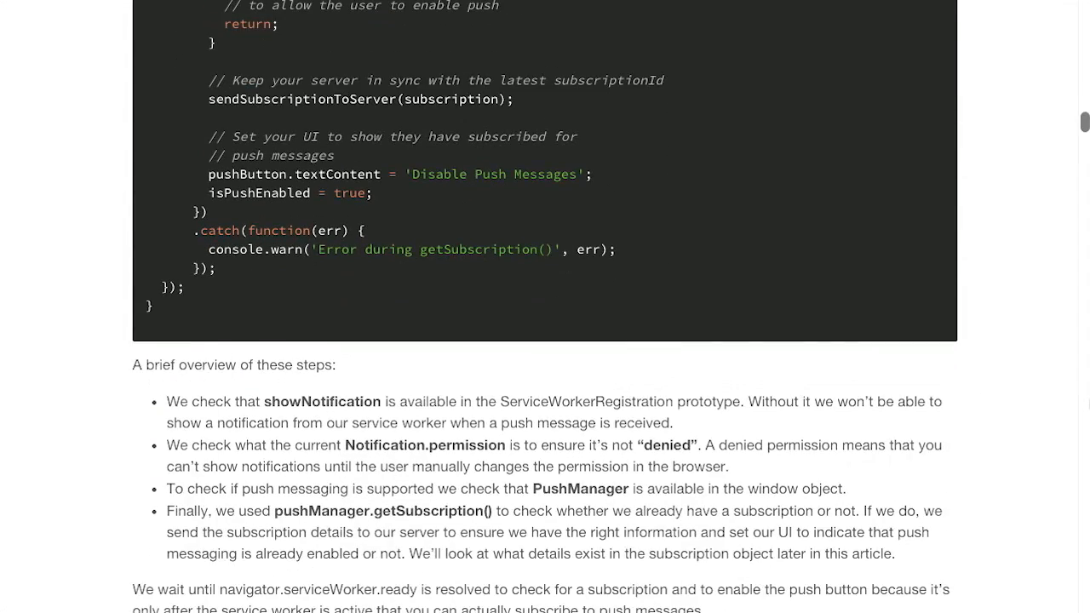
scroll(down, 3)
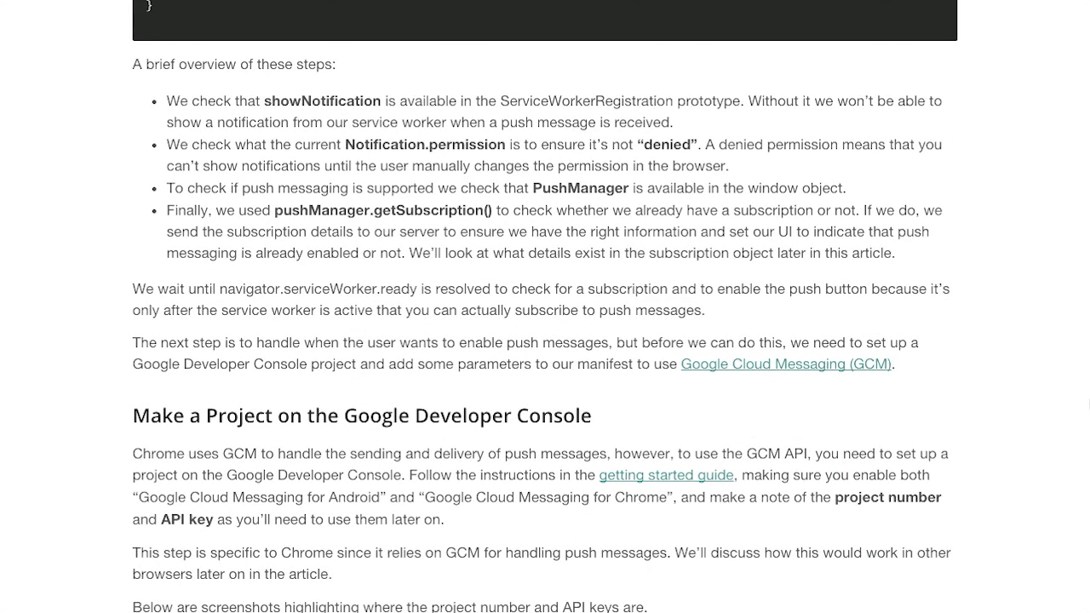
scroll(down, 3)
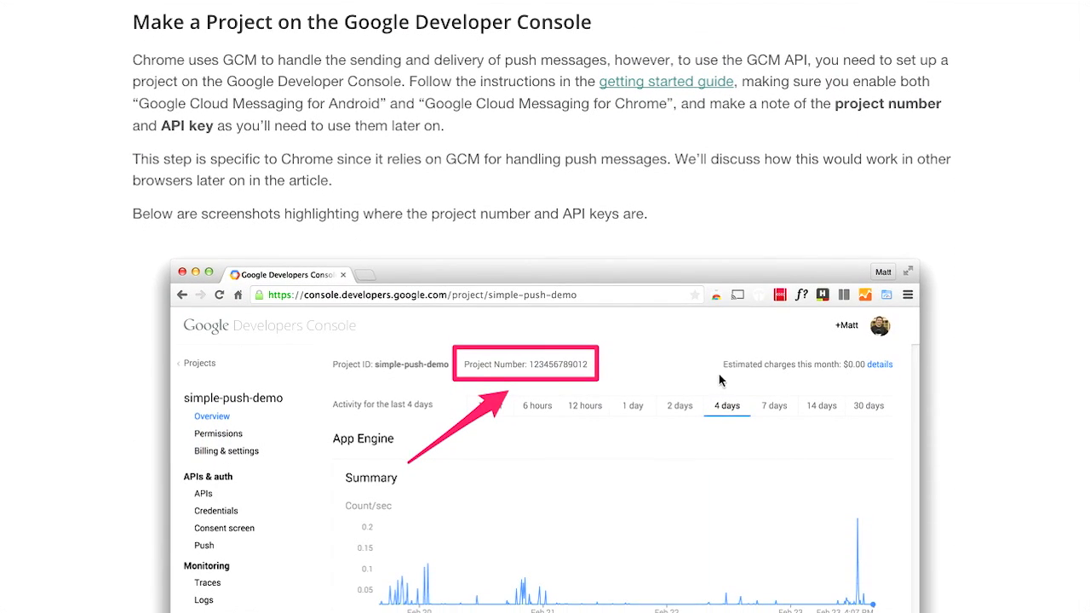
mouse_move(503, 249)
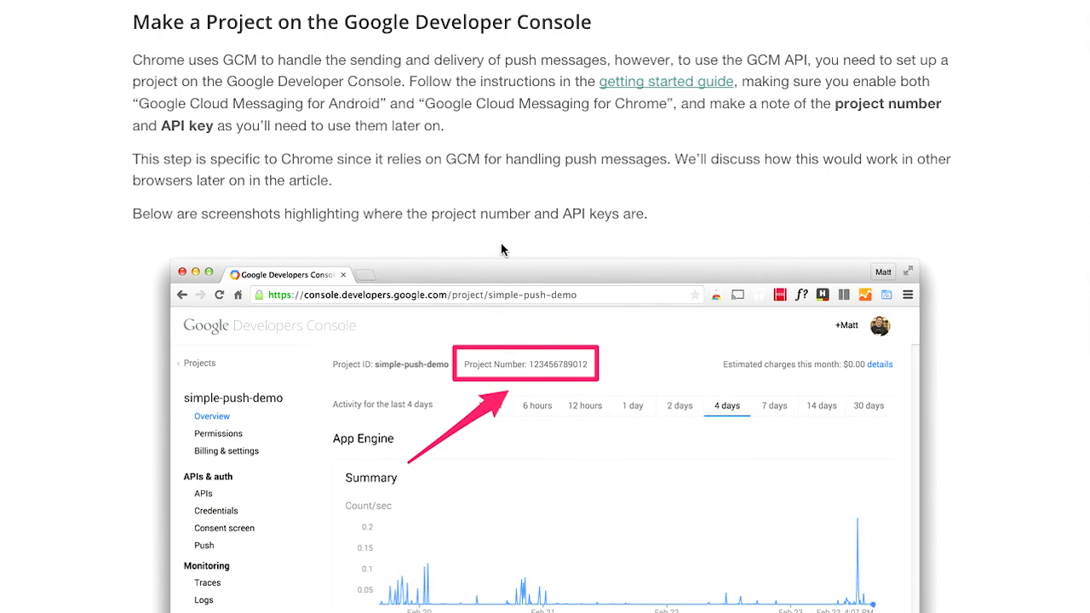
mouse_move(250, 85)
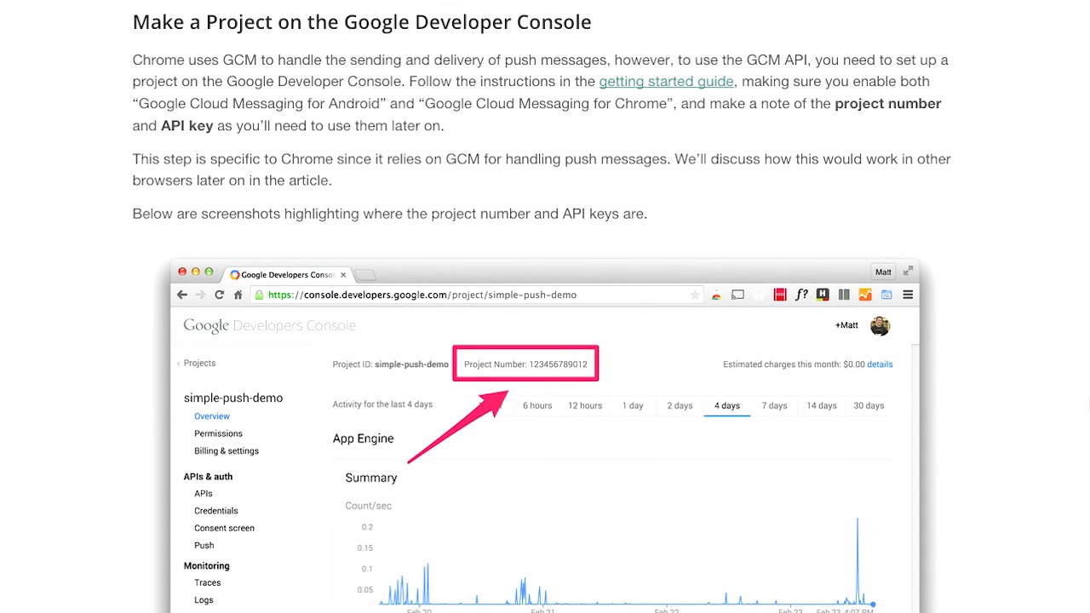
- Scroll through the Developer Console screenshots, manifest and subscribe code to the Push Demo
scroll(down, 3)
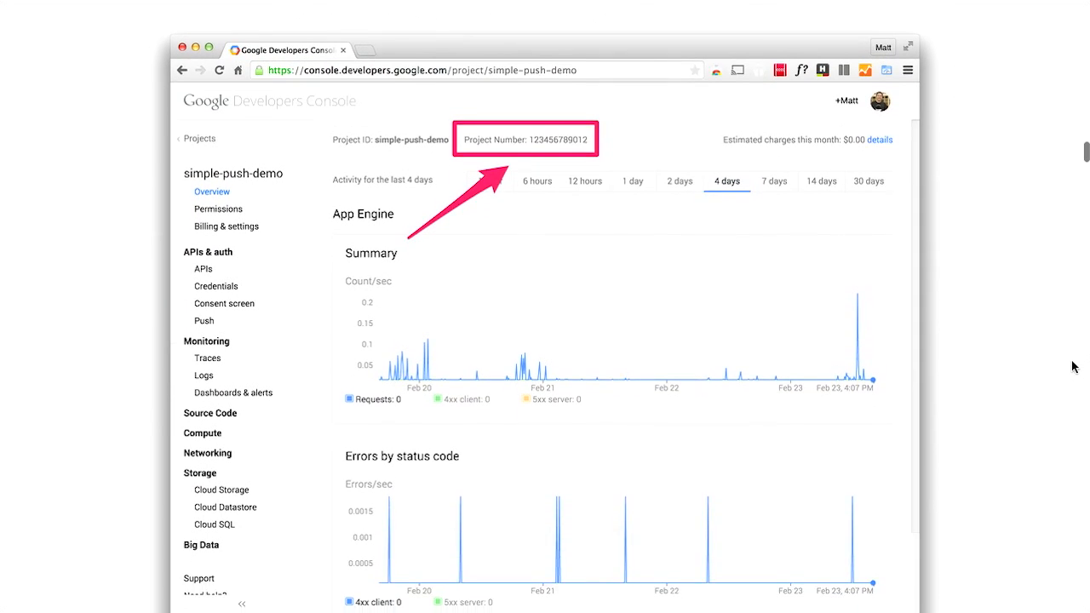
scroll(up, 3)
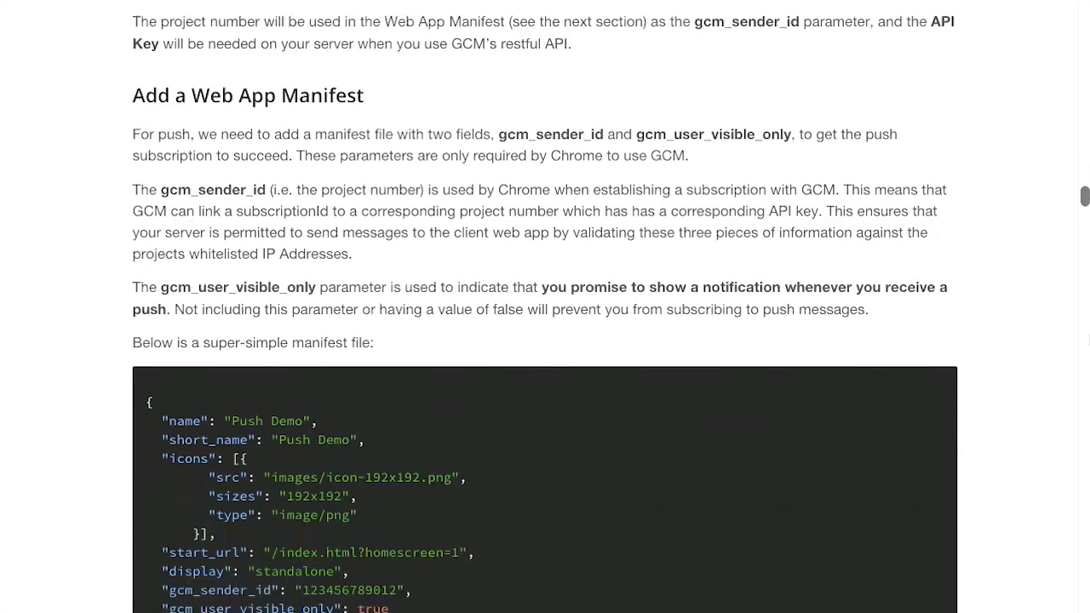
scroll(down, 3)
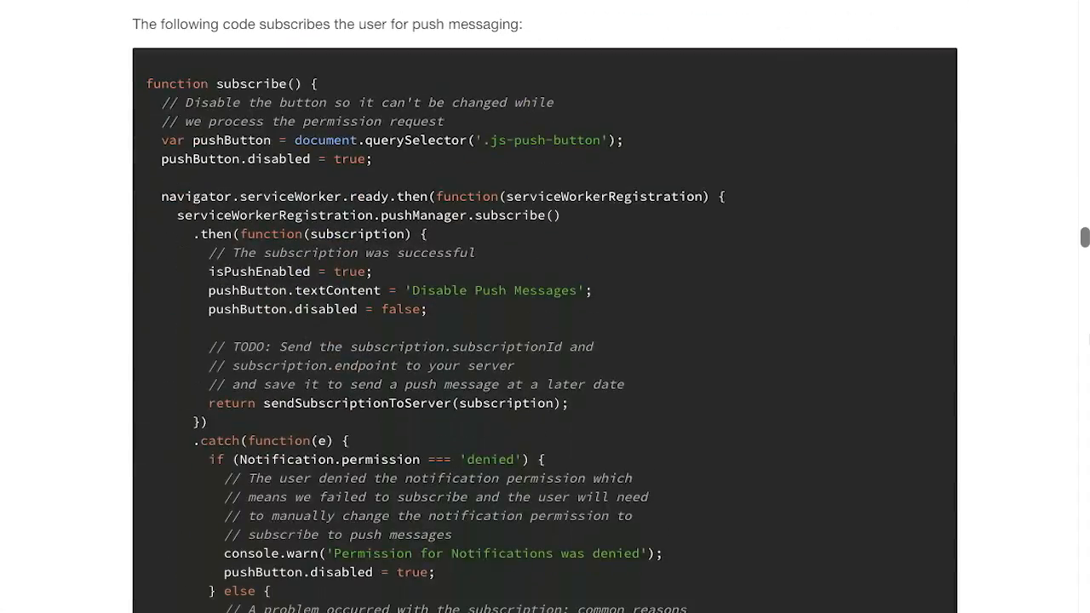
scroll(down, 3)
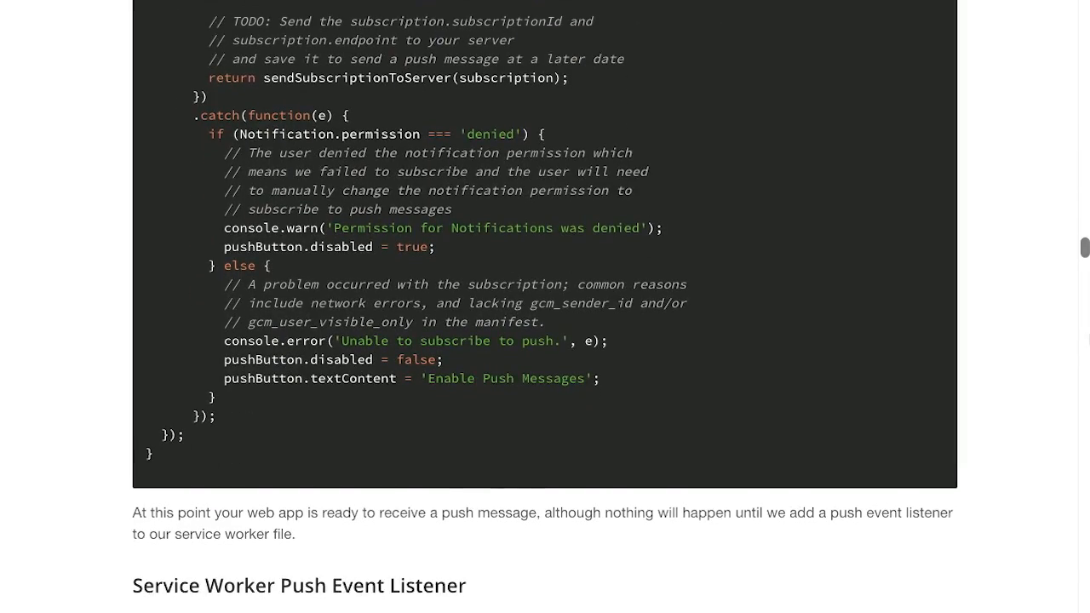
scroll(down, 3)
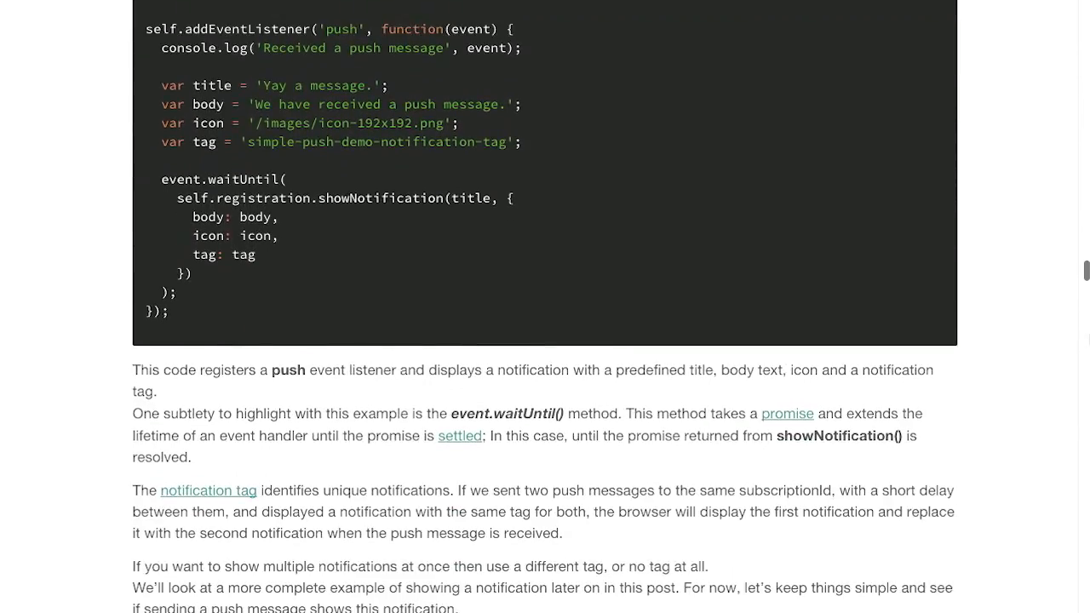
scroll(down, 3)
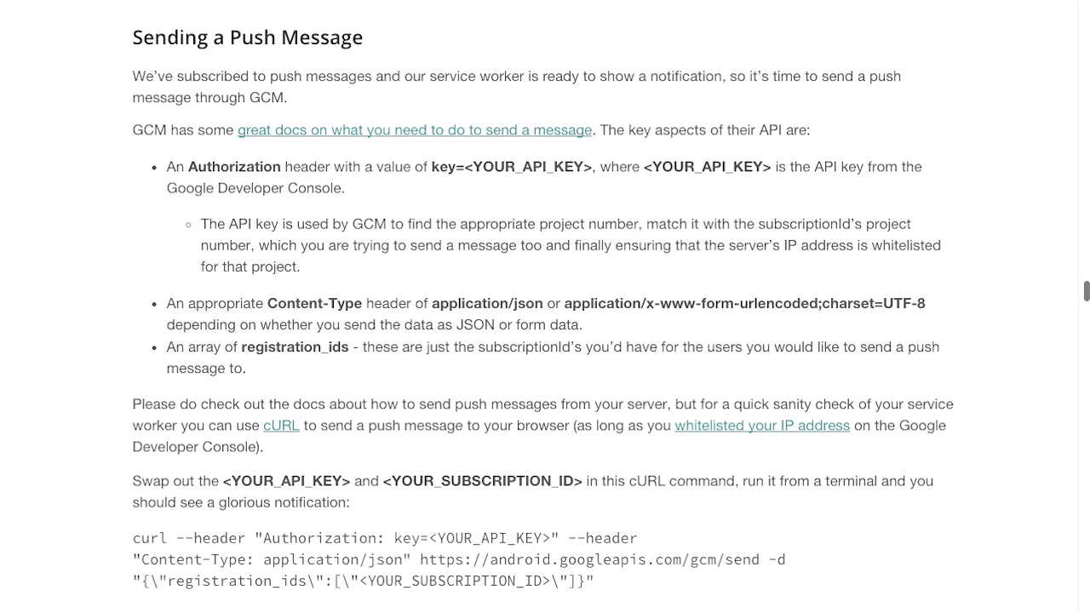
mouse_move(1022, 437)
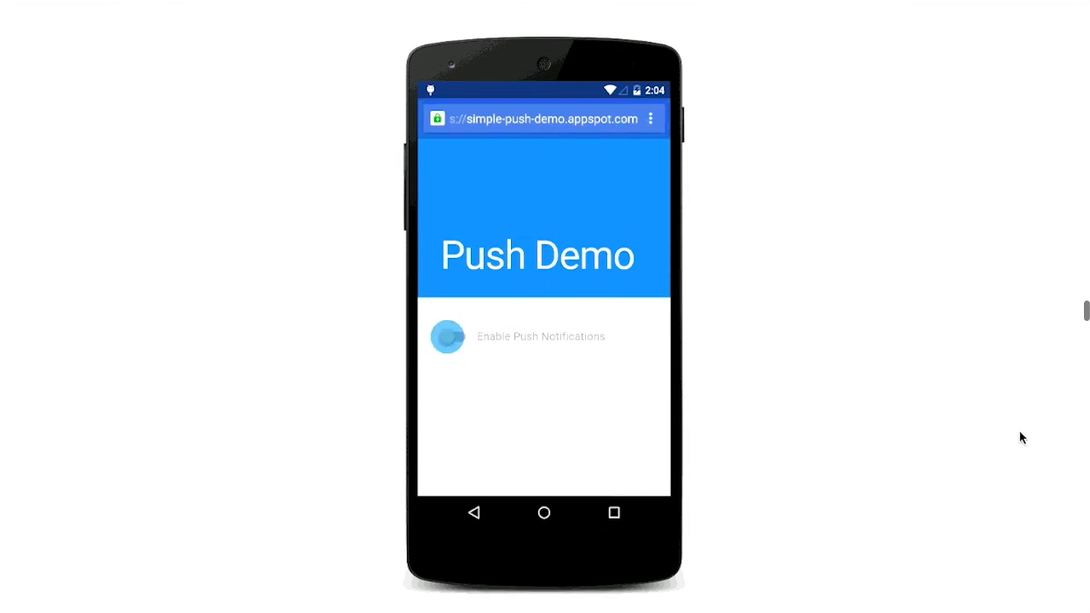
- Watch the Push Demo allowing and enabling notifications, then scroll further down
click(452, 339)
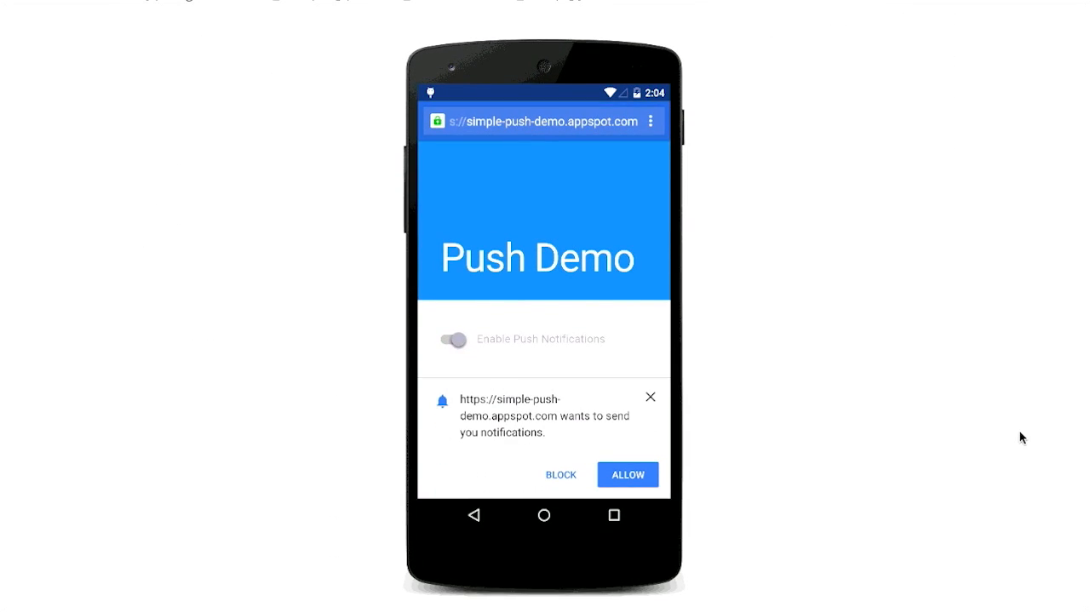
click(627, 474)
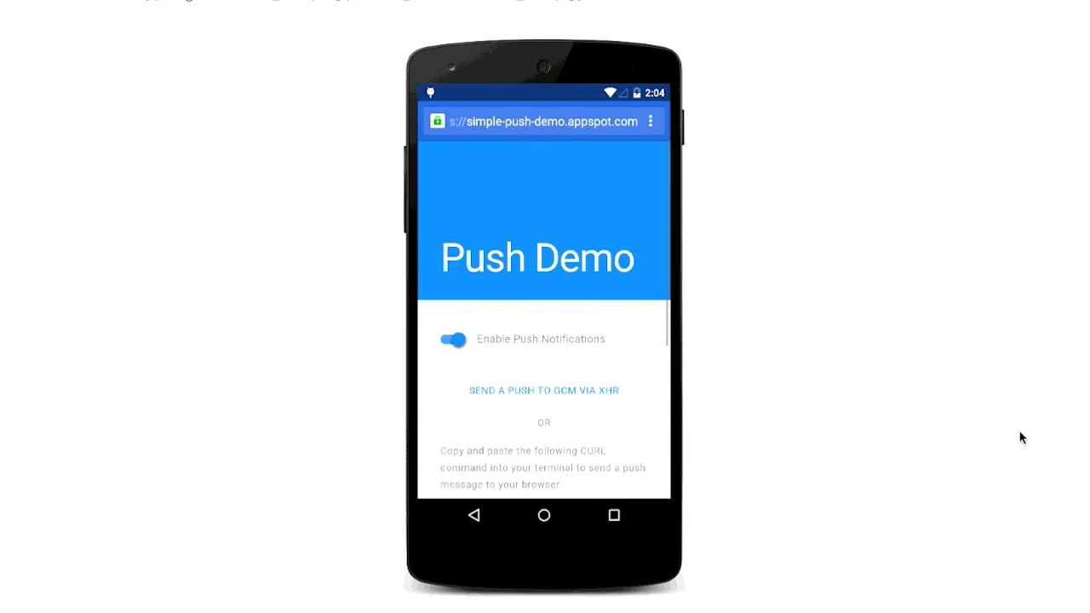
scroll(down, 3)
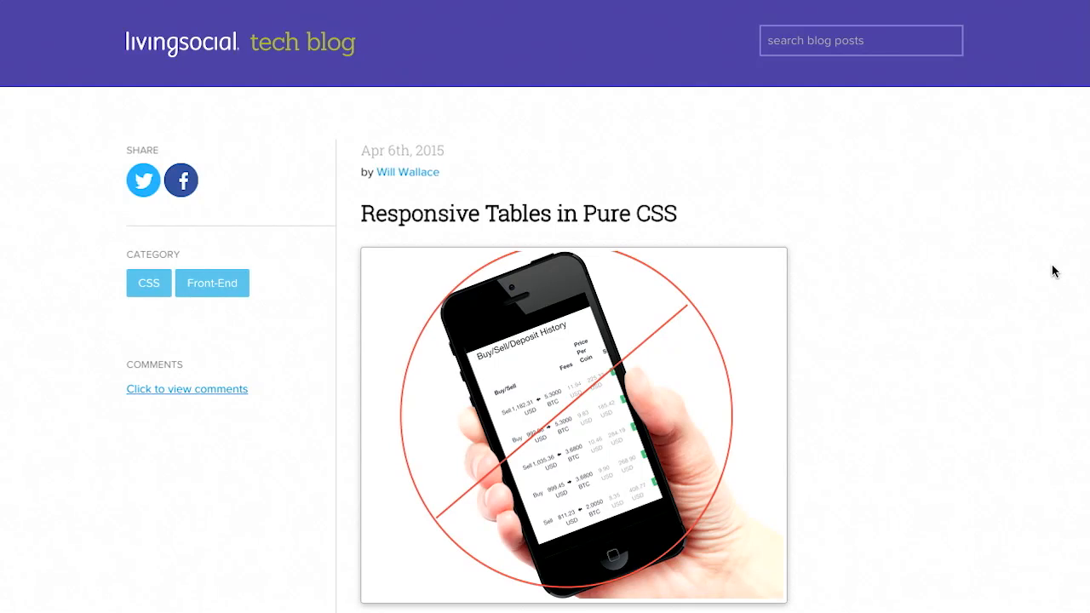
mouse_move(606, 205)
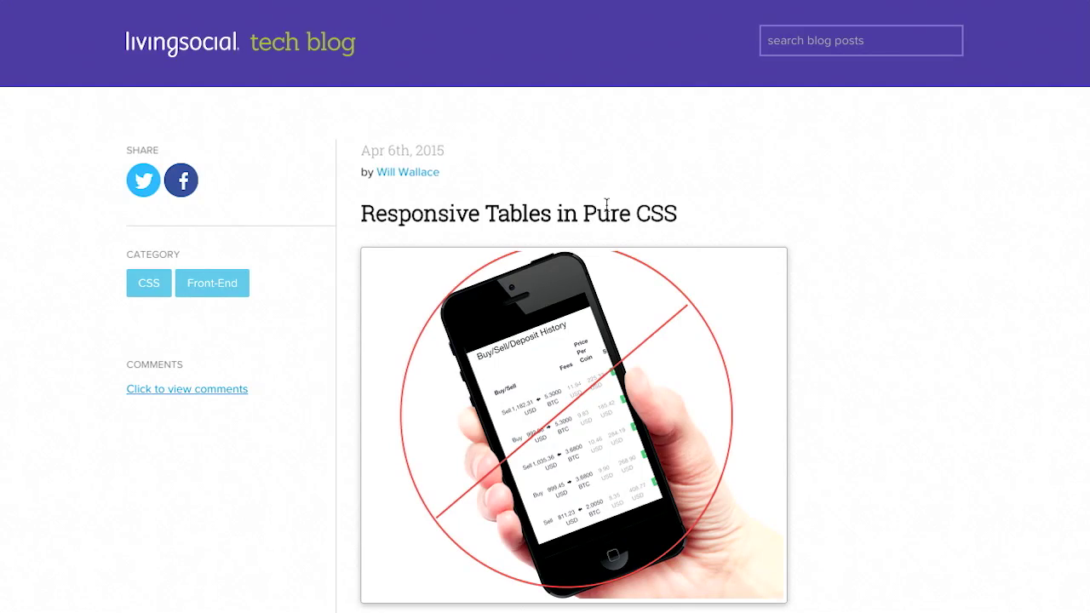
mouse_move(799, 211)
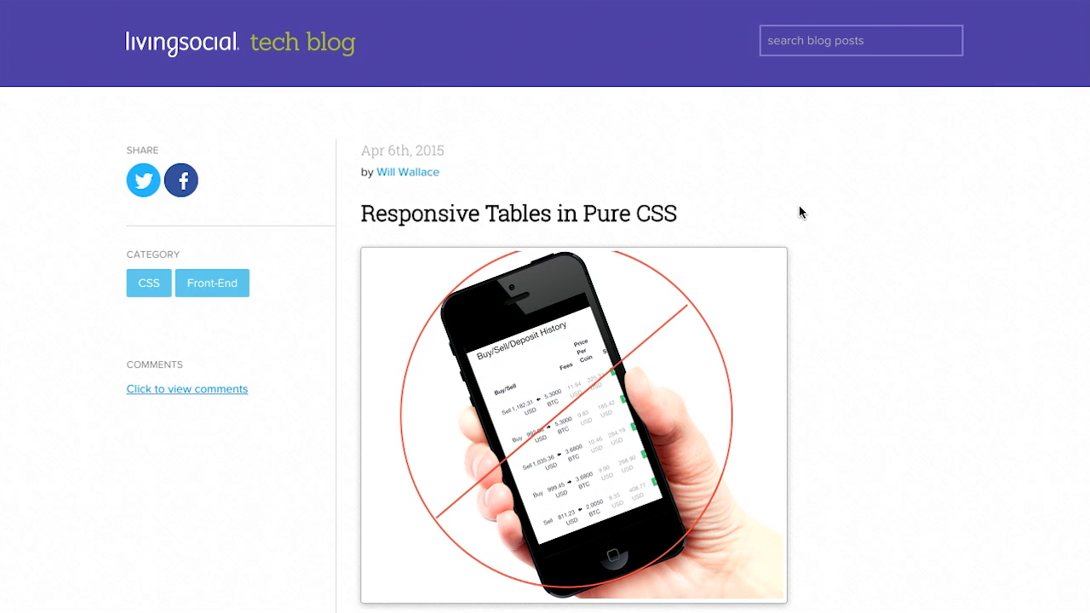
mouse_move(429, 233)
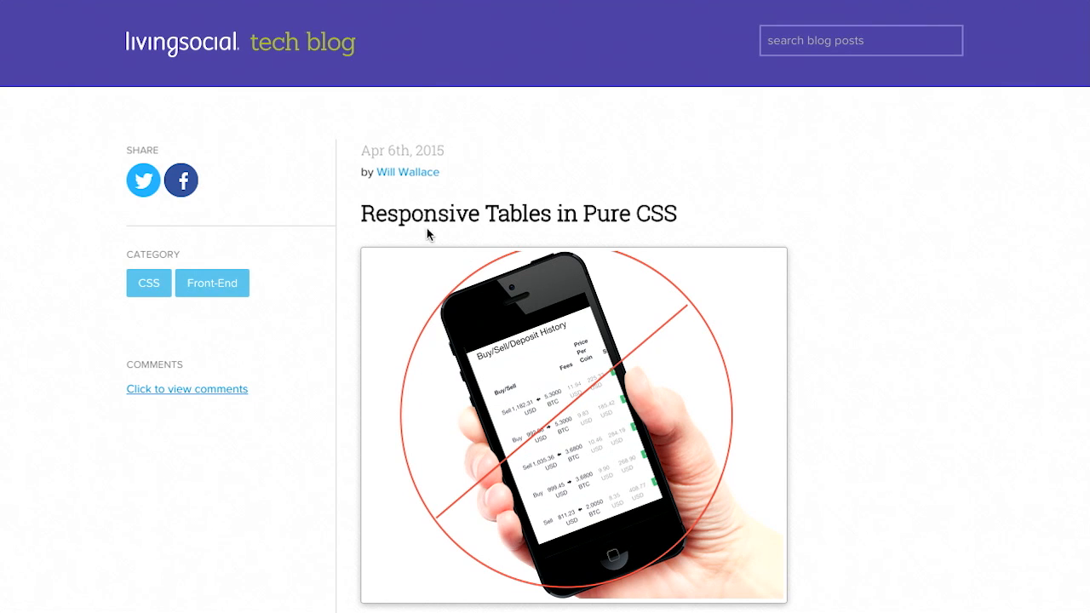
mouse_move(511, 221)
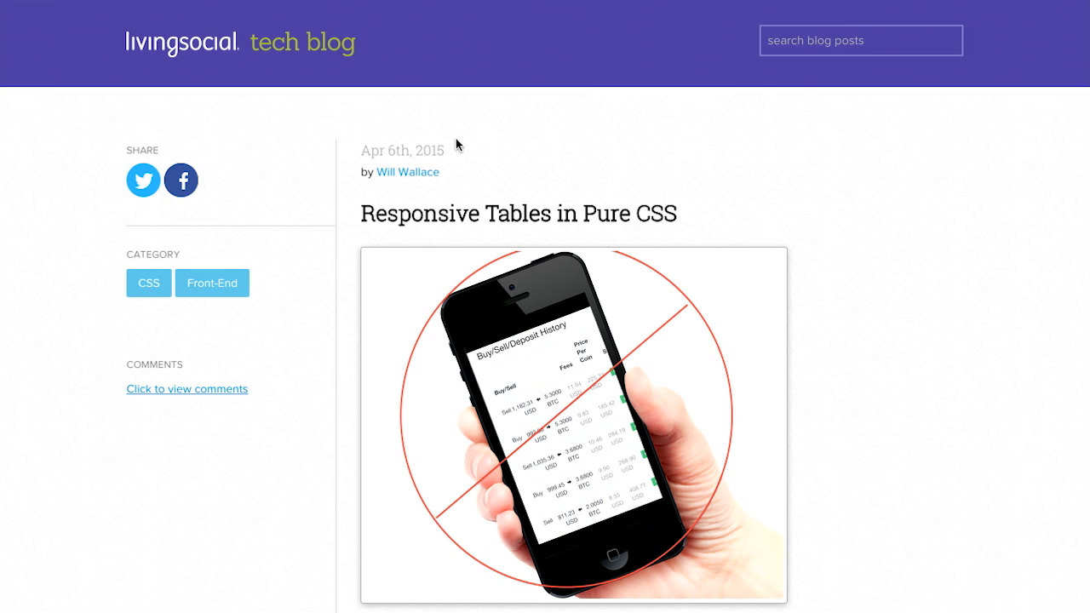
mouse_move(466, 139)
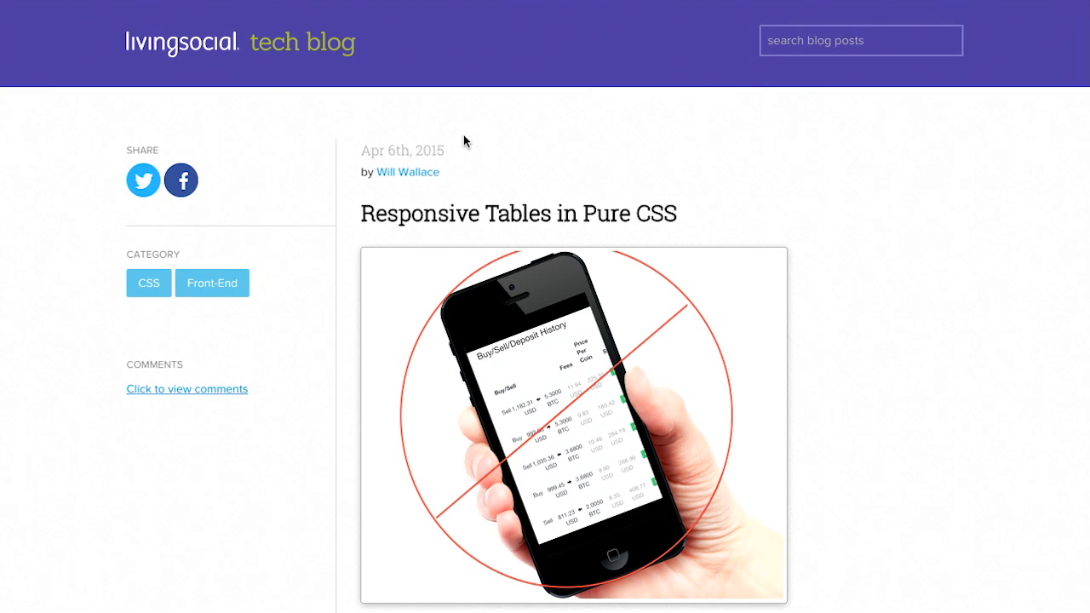
mouse_move(775, 216)
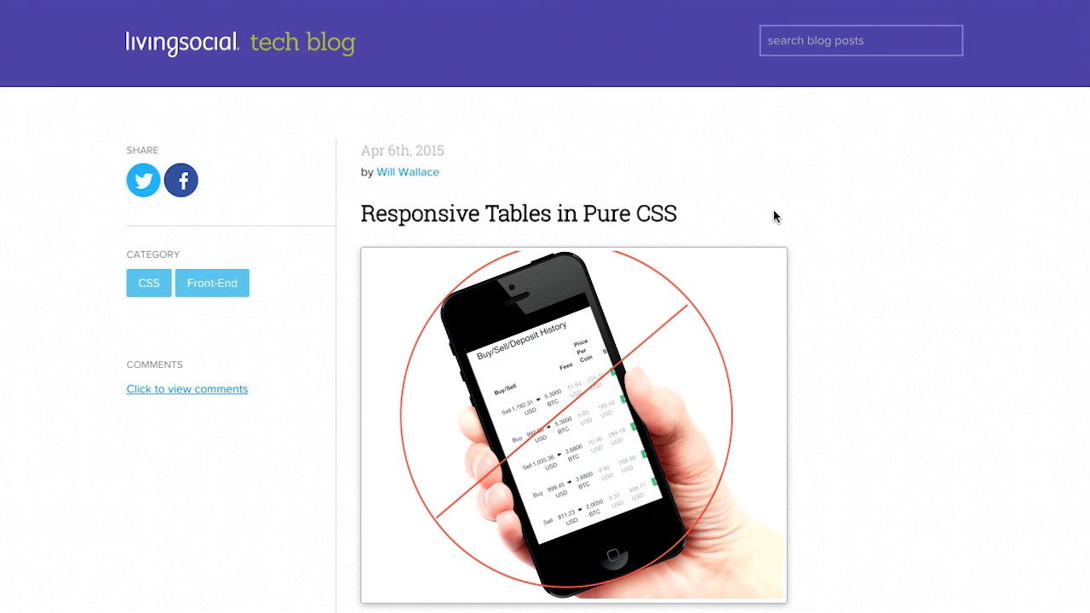
mouse_move(538, 316)
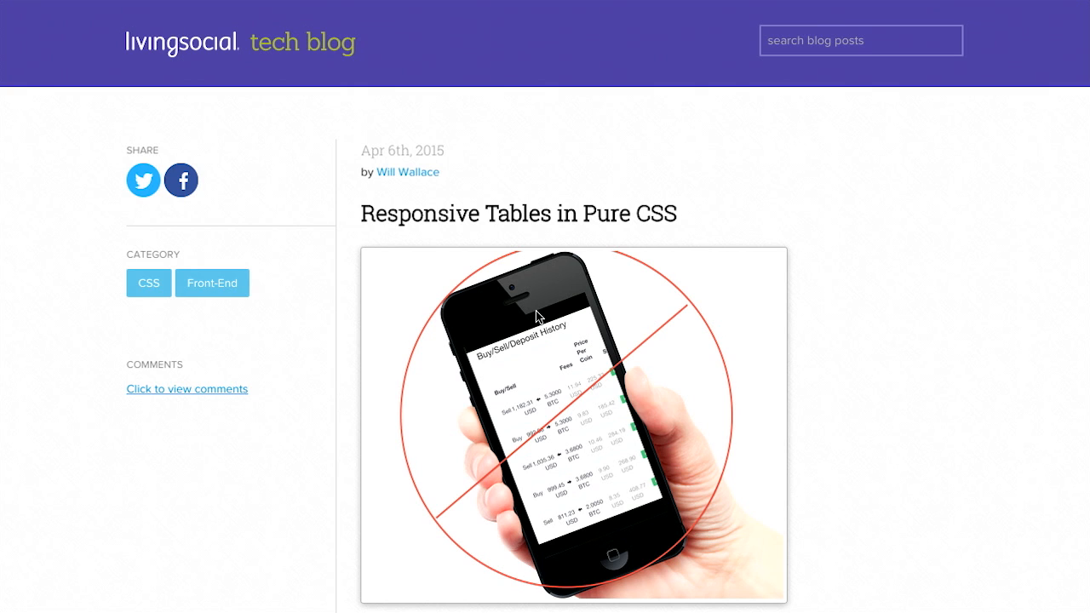
mouse_move(558, 410)
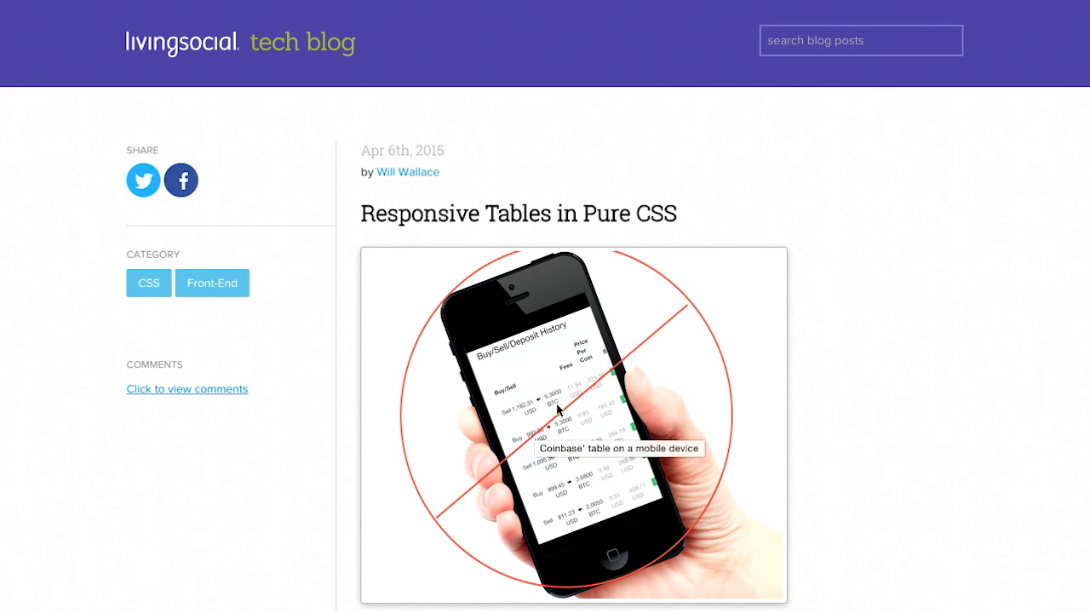
mouse_move(869, 348)
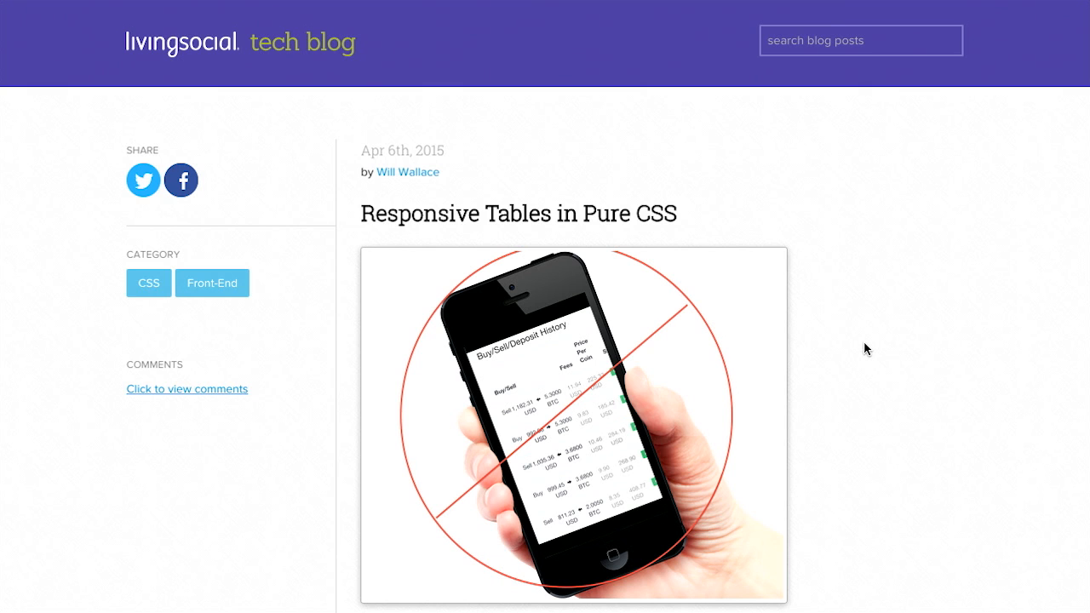
mouse_move(490, 517)
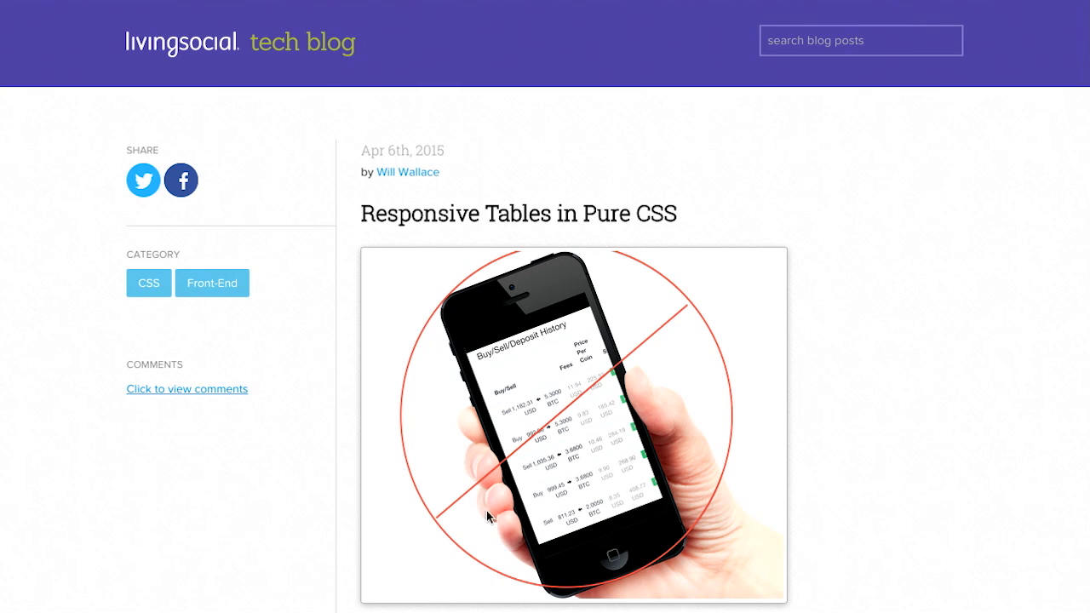
mouse_move(442, 366)
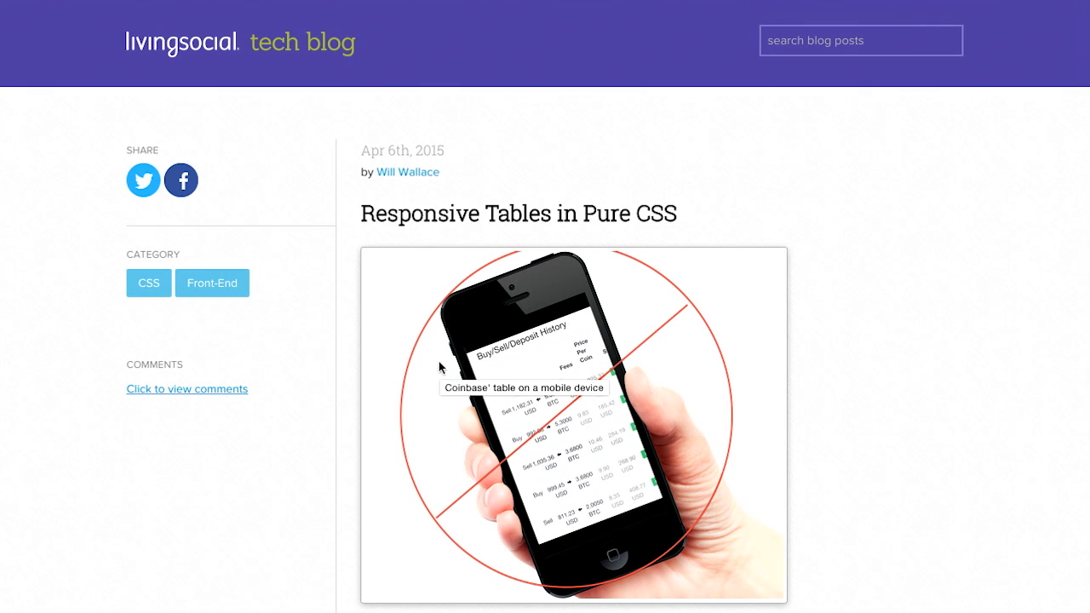
- Read the requirements list, highlighting the sentences about keeping content in view and not cramming font sizes
scroll(down, 3)
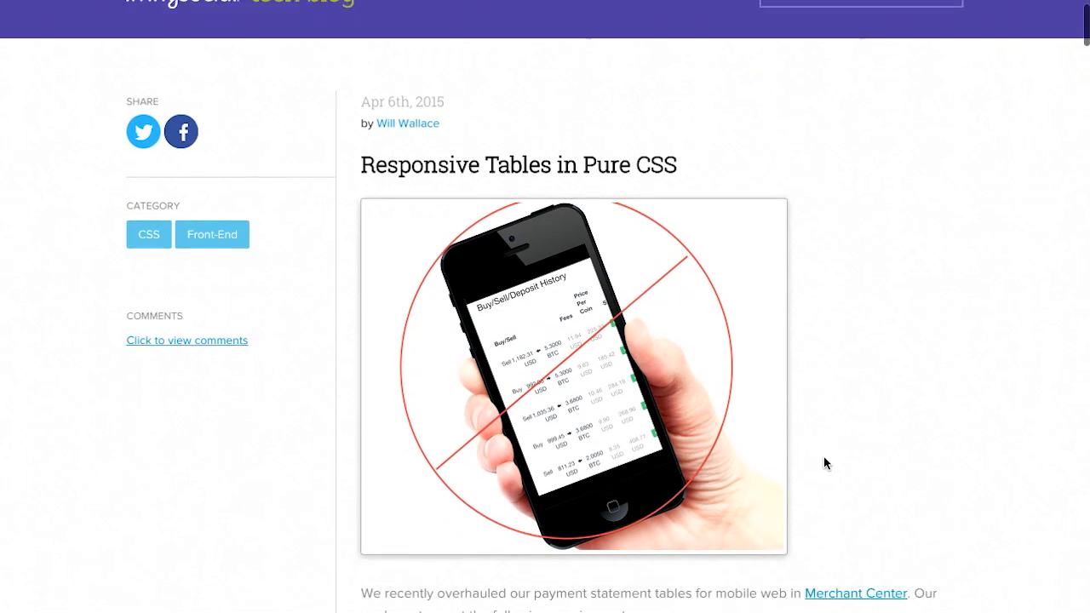
scroll(down, 3)
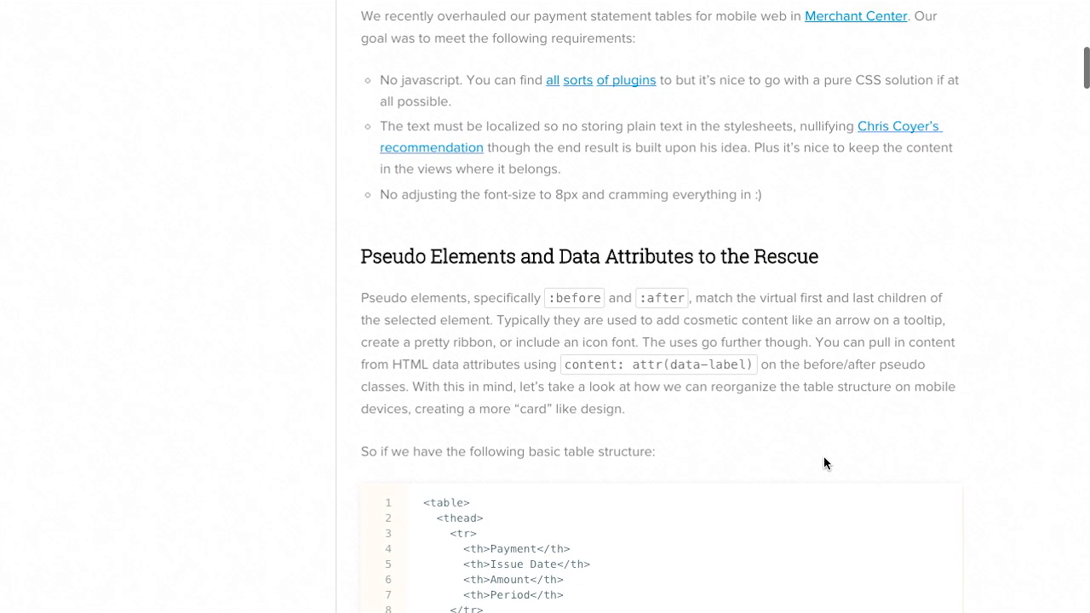
mouse_move(816, 431)
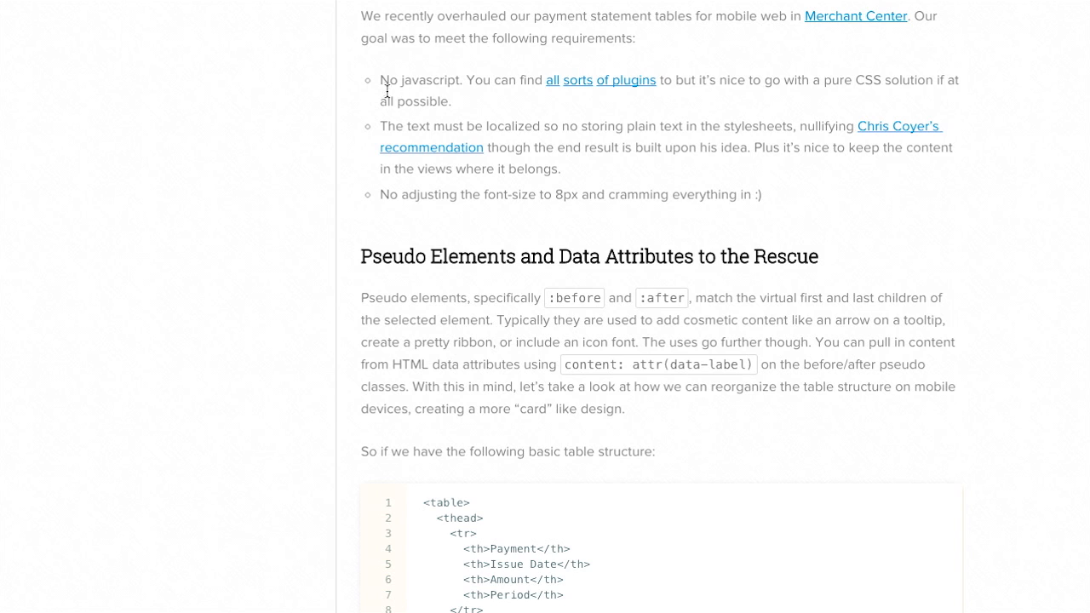
mouse_move(617, 168)
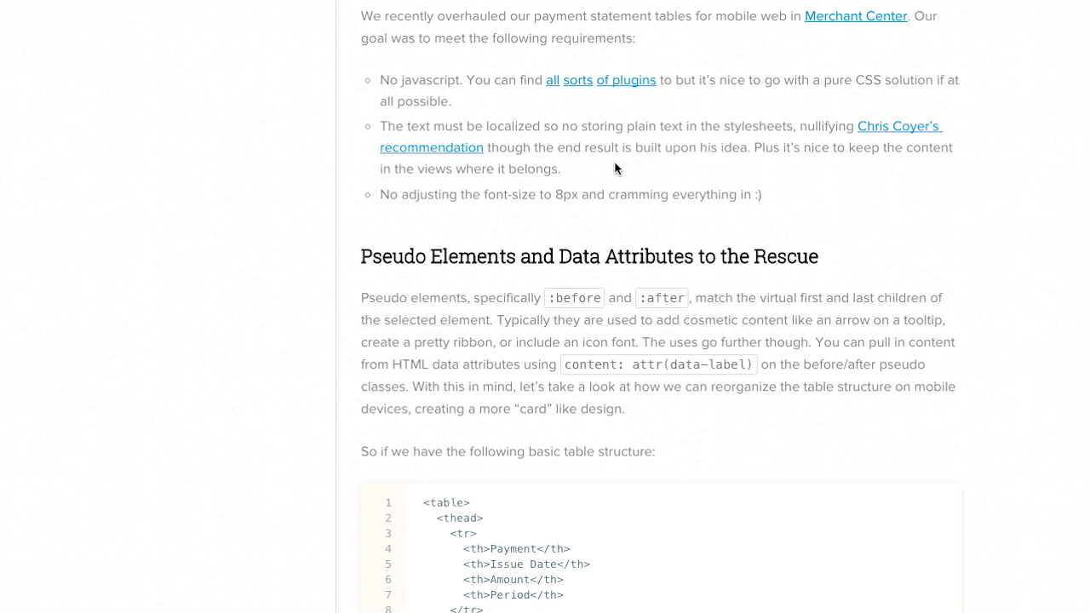
mouse_move(911, 134)
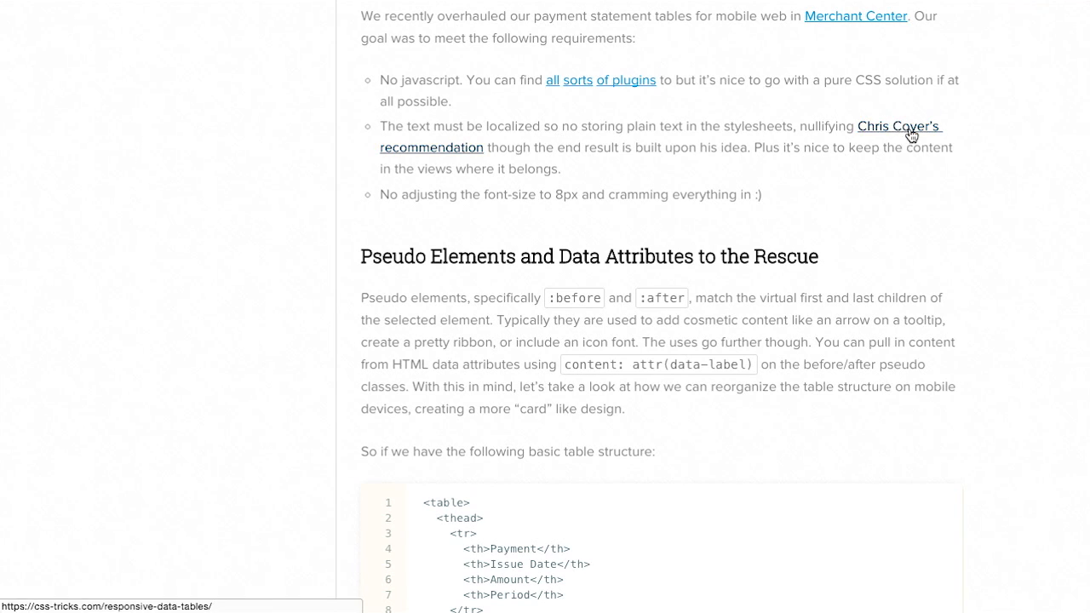
mouse_move(769, 163)
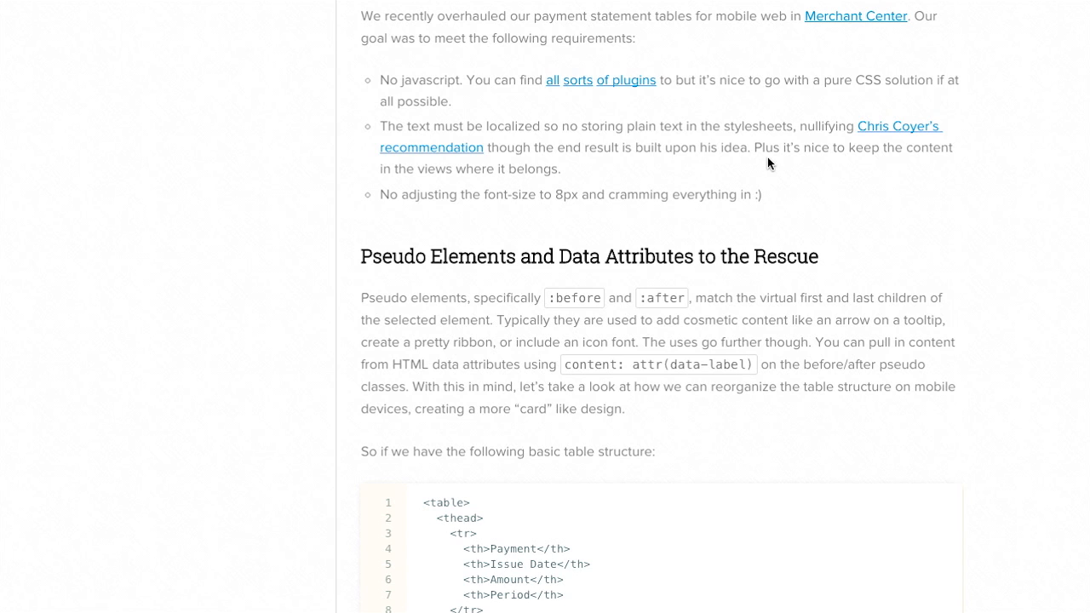
drag(753, 148, 561, 168)
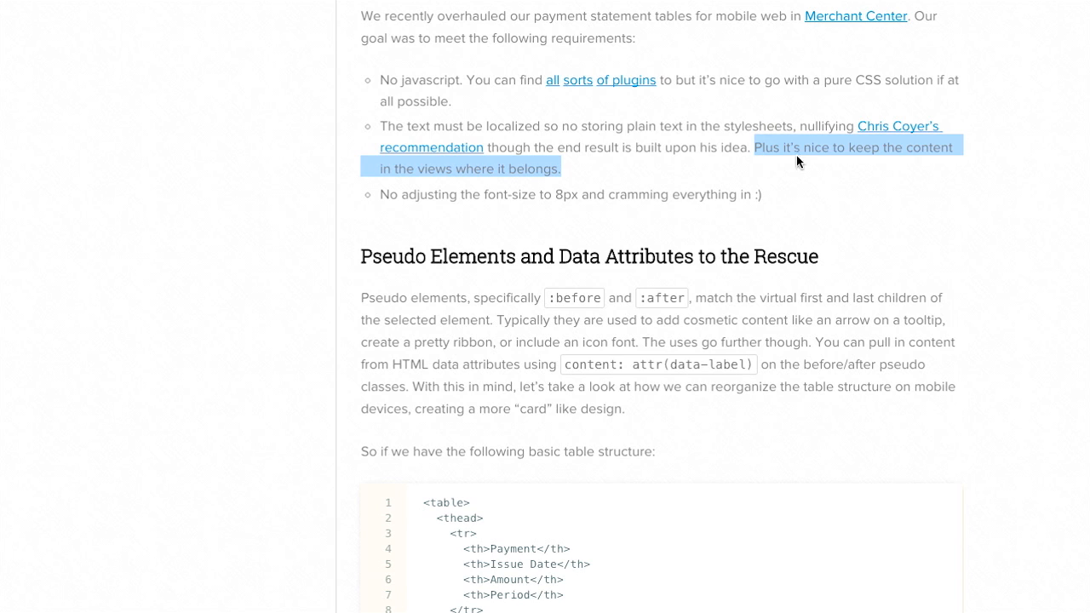
mouse_move(886, 169)
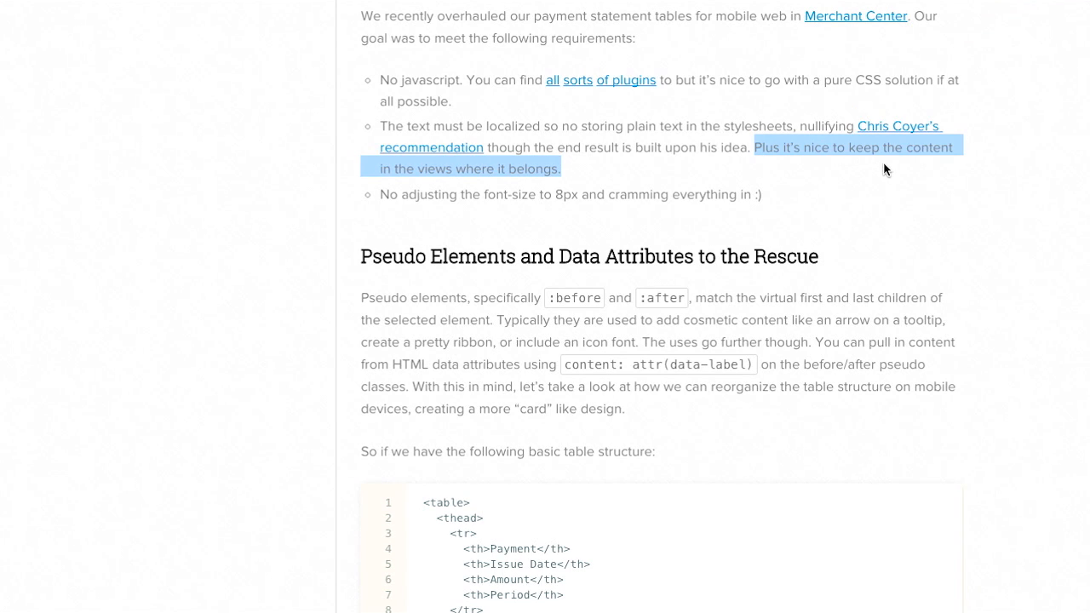
click(677, 194)
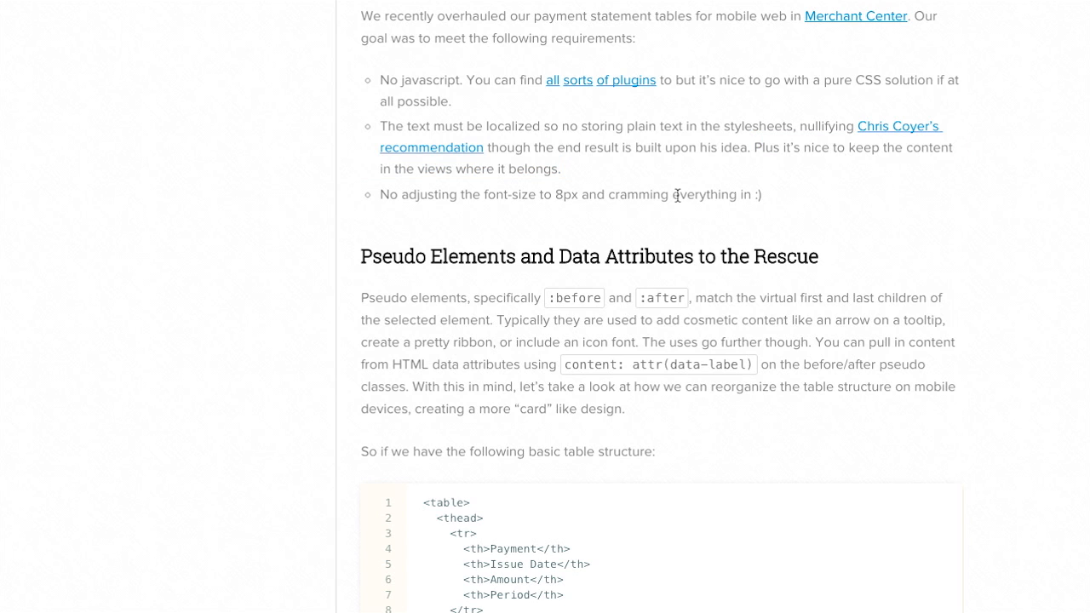
drag(381, 194, 719, 195)
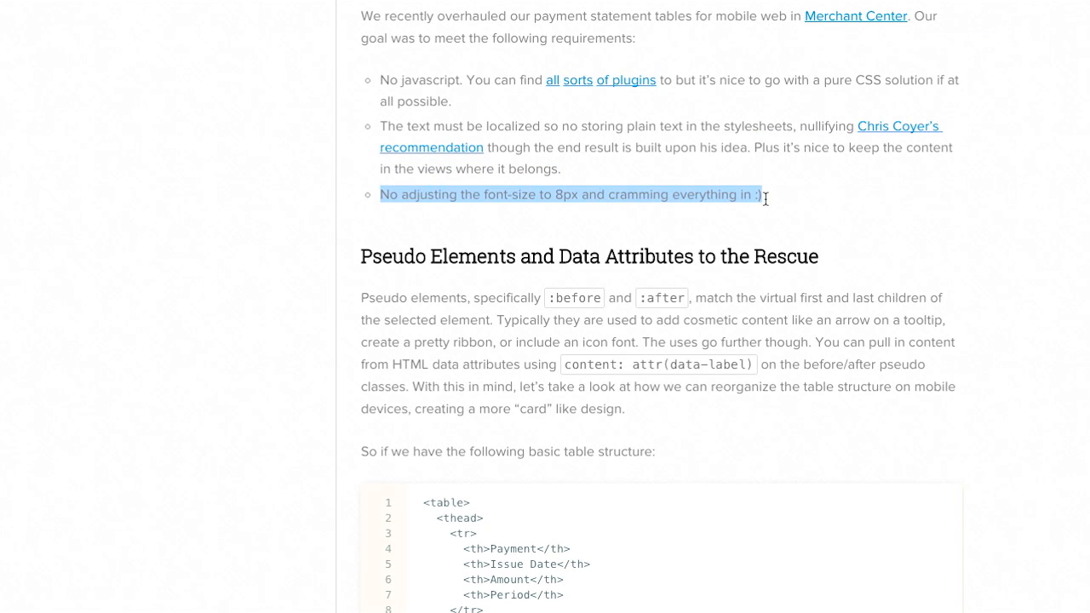
click(1033, 193)
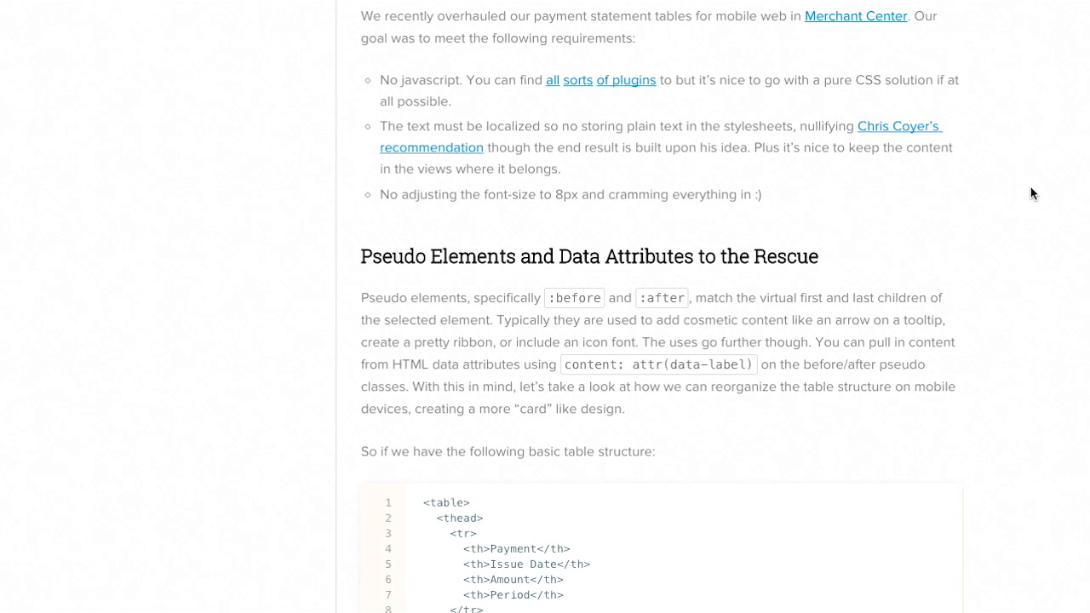
- Scroll to the HTML table markup example and highlight the attr(data-label) snippet above it
scroll(down, 3)
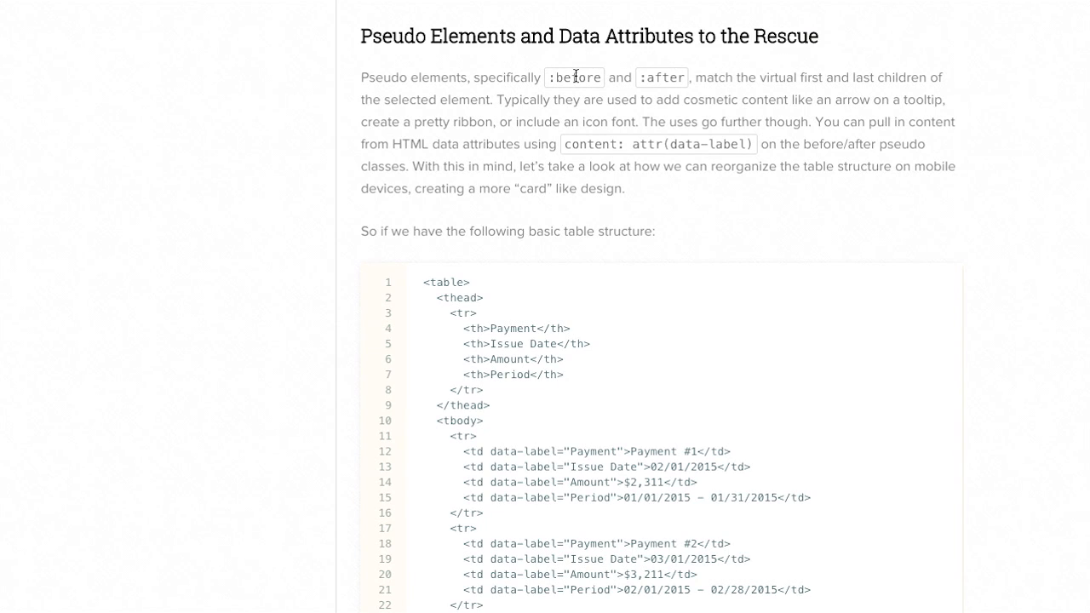
mouse_move(750, 65)
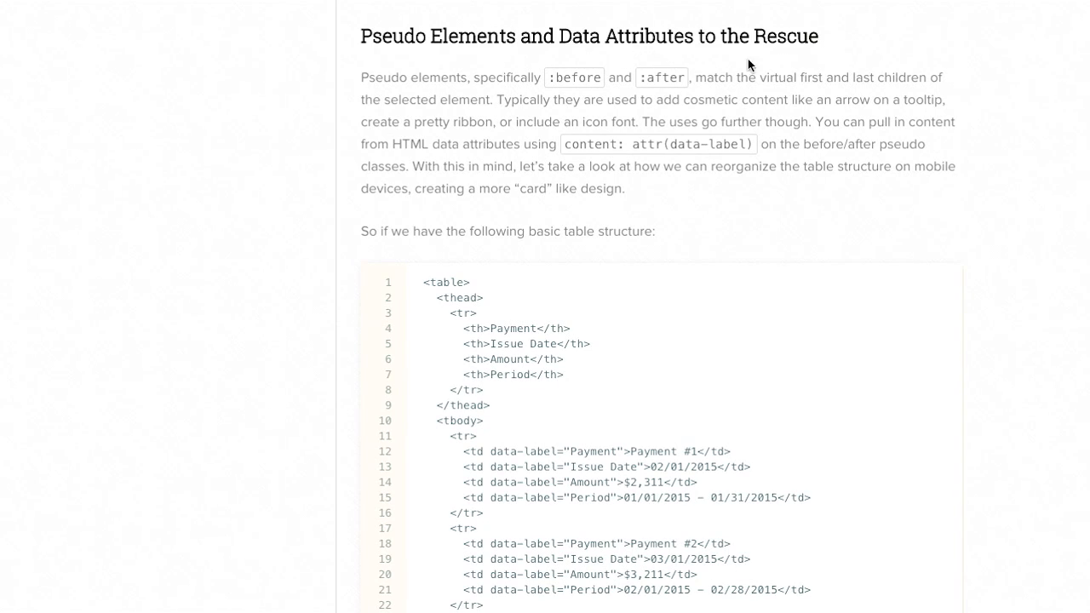
mouse_move(807, 80)
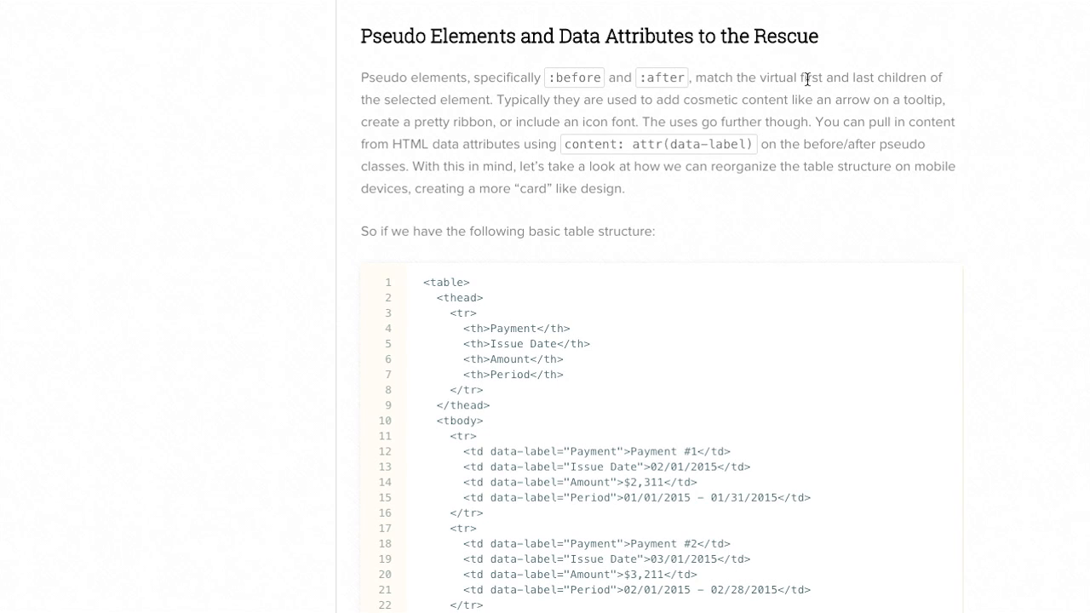
mouse_move(991, 115)
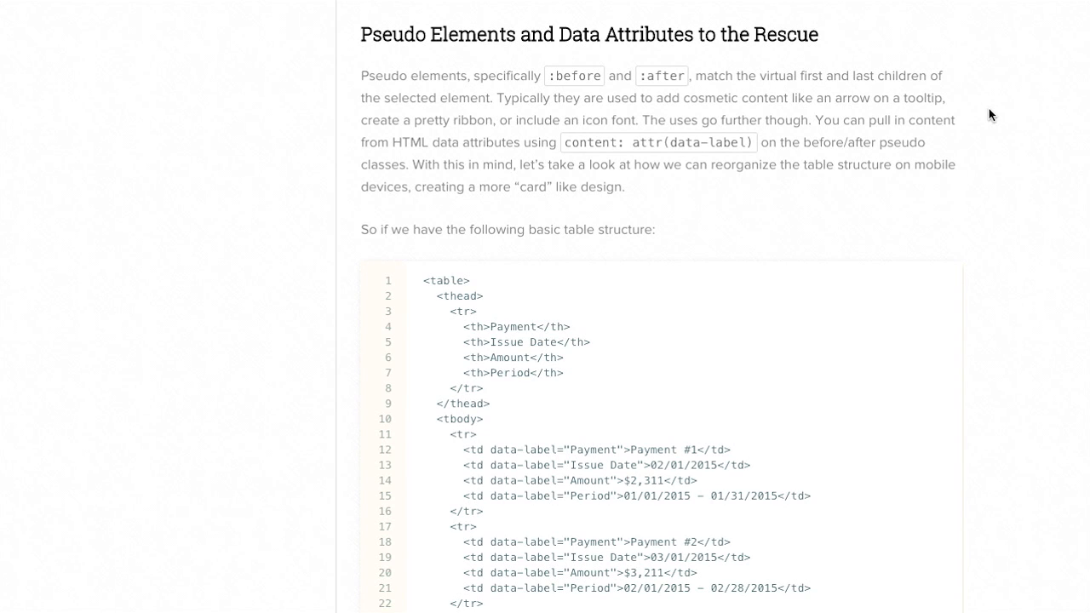
scroll(down, 3)
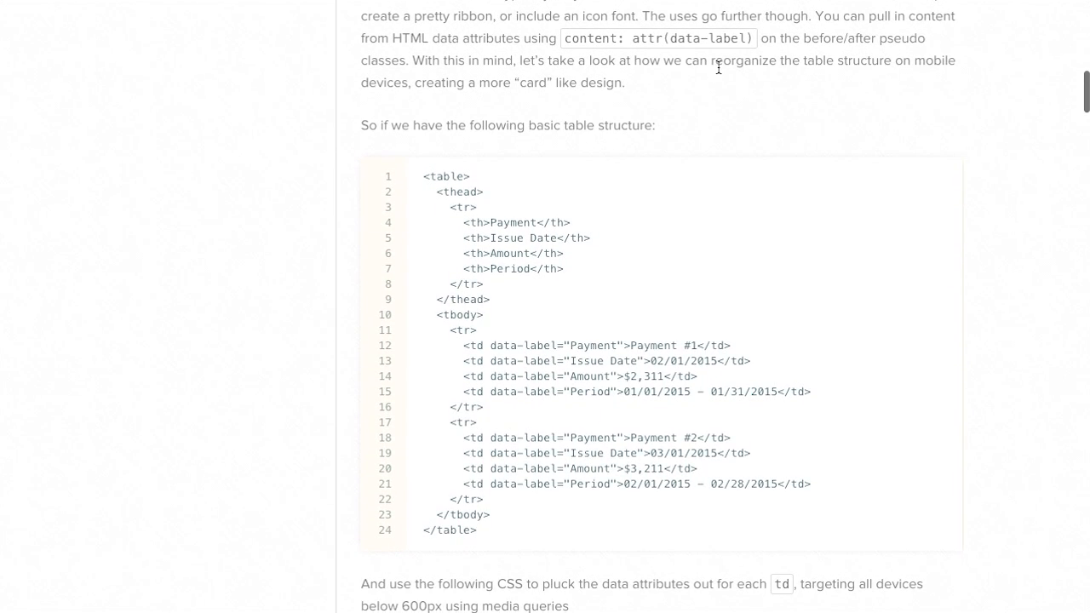
mouse_move(567, 45)
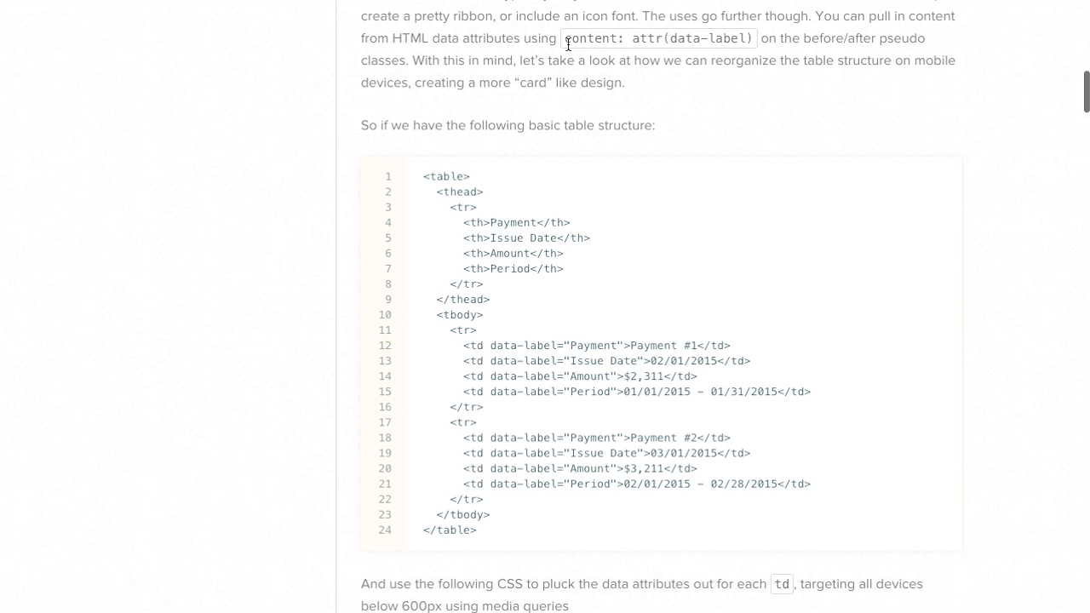
mouse_move(712, 124)
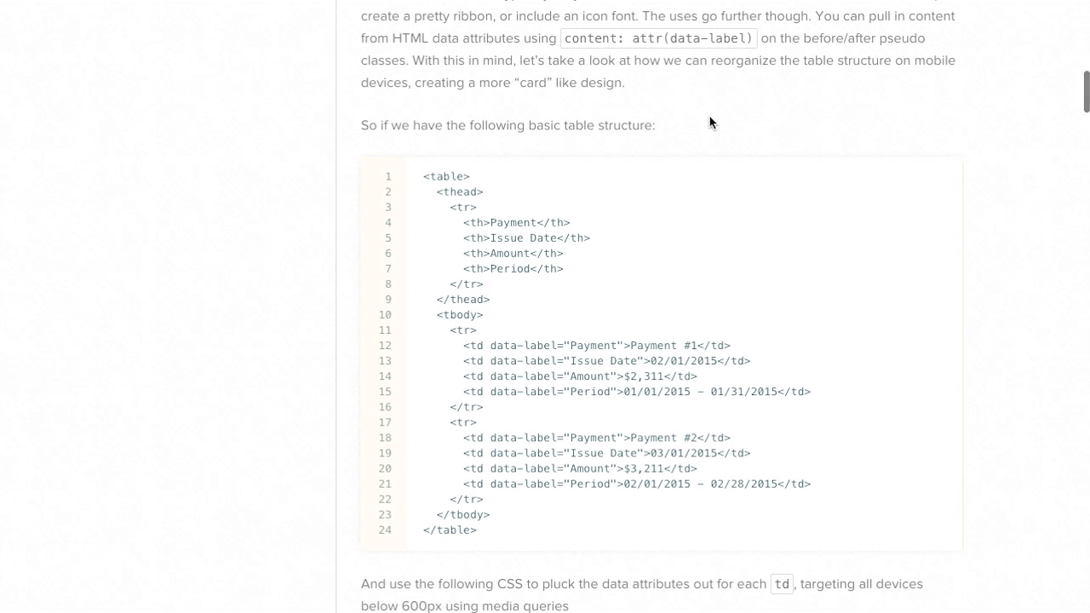
mouse_move(545, 346)
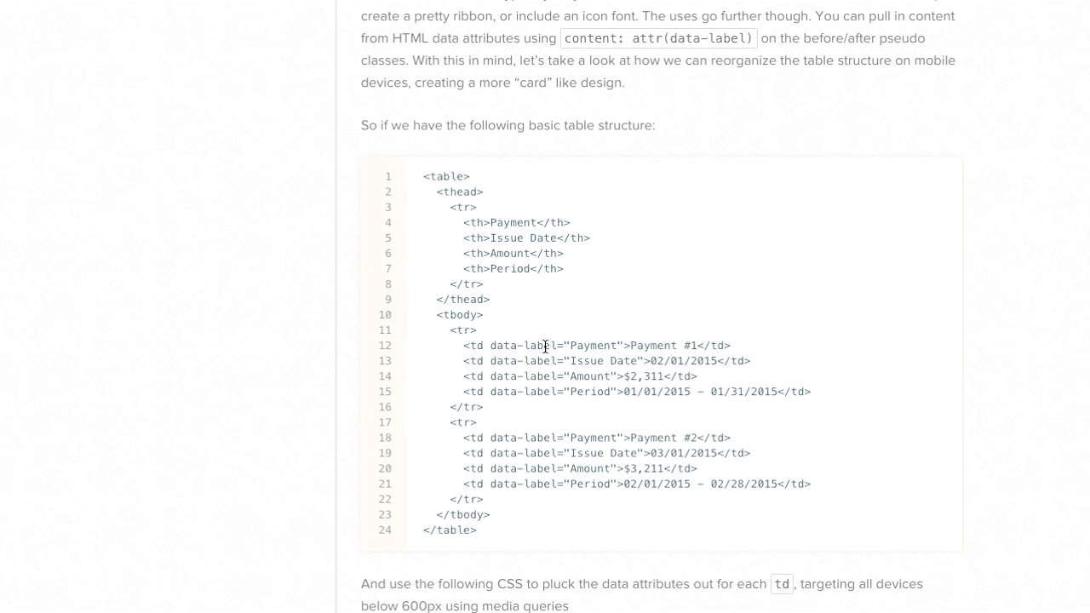
mouse_move(609, 341)
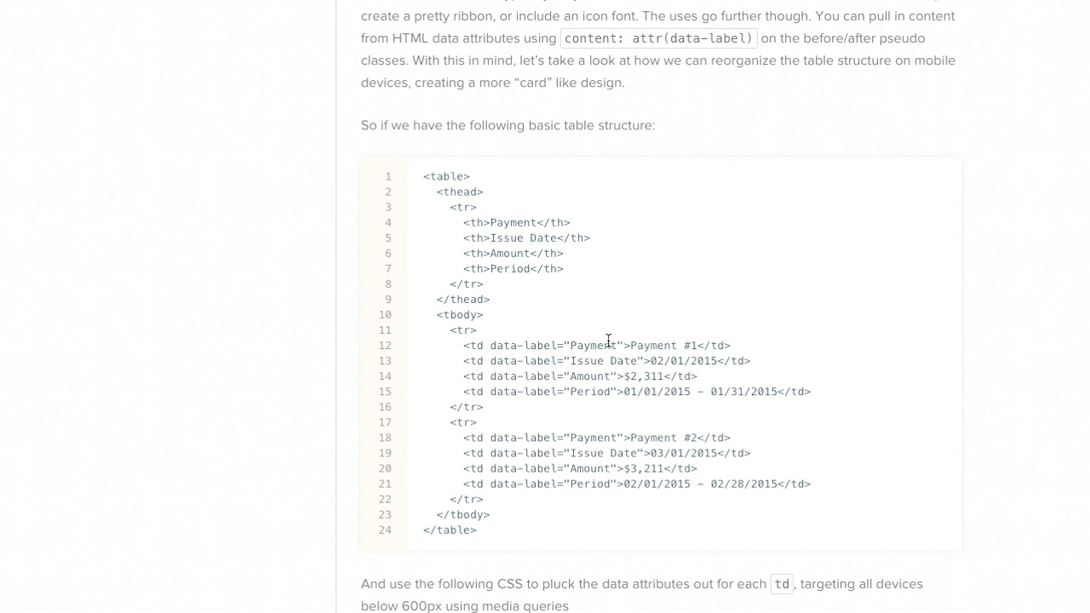
mouse_move(492, 349)
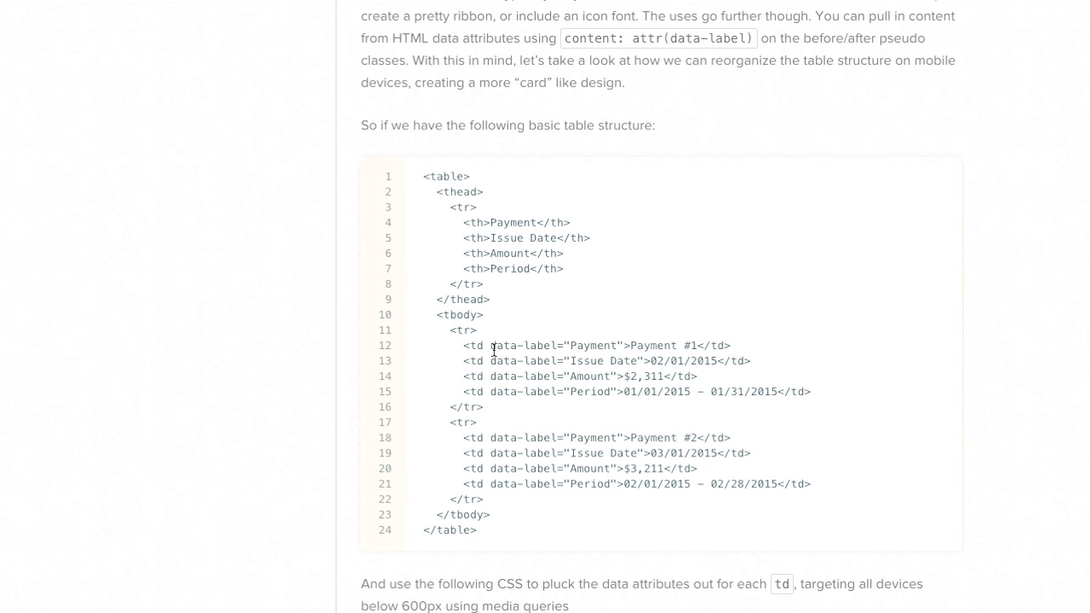
mouse_move(572, 351)
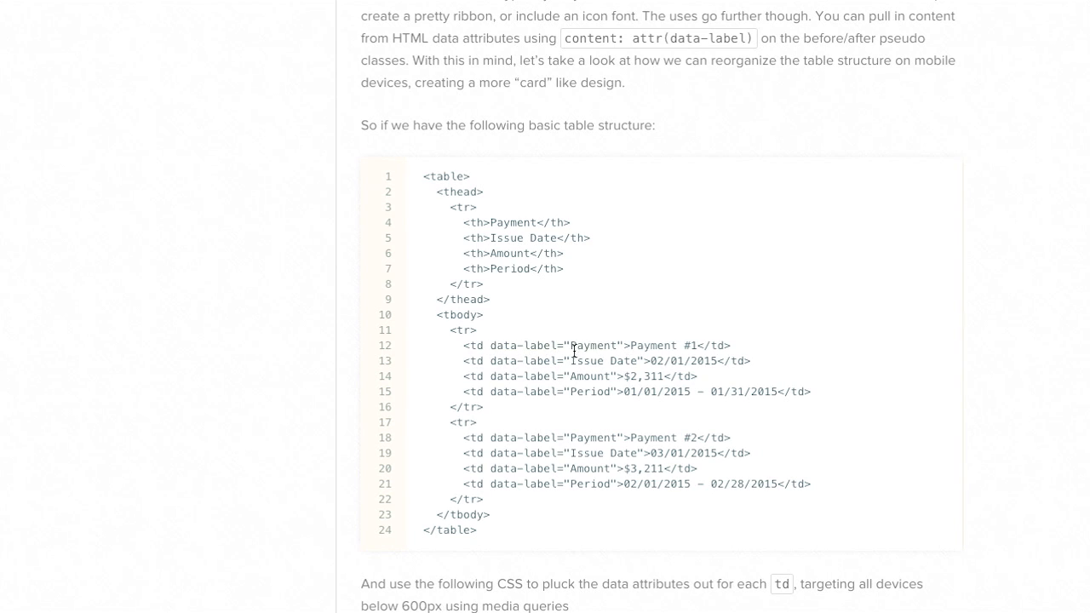
mouse_move(598, 340)
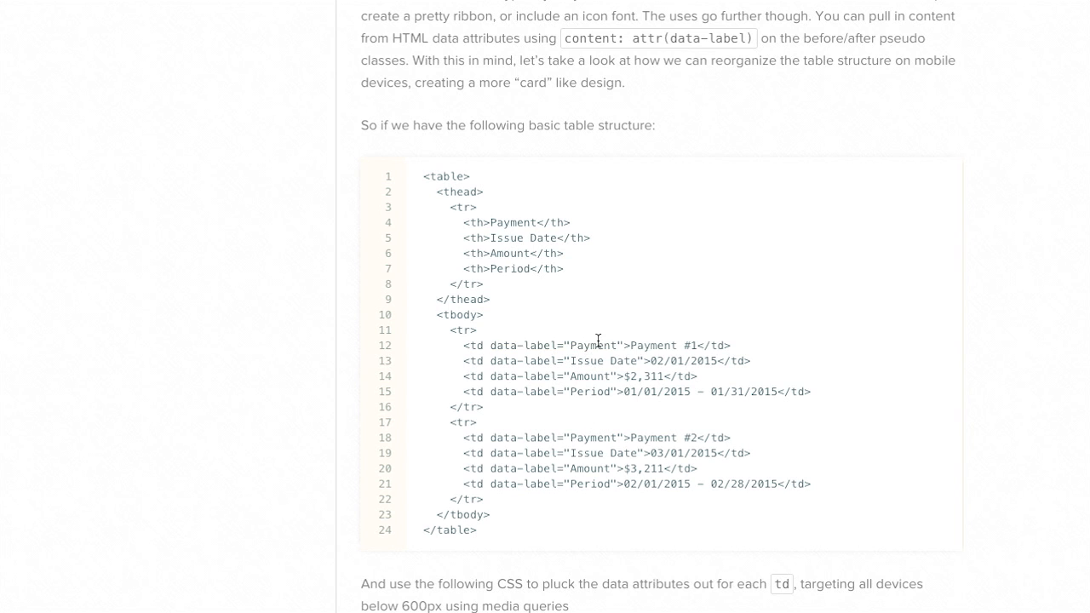
mouse_move(615, 345)
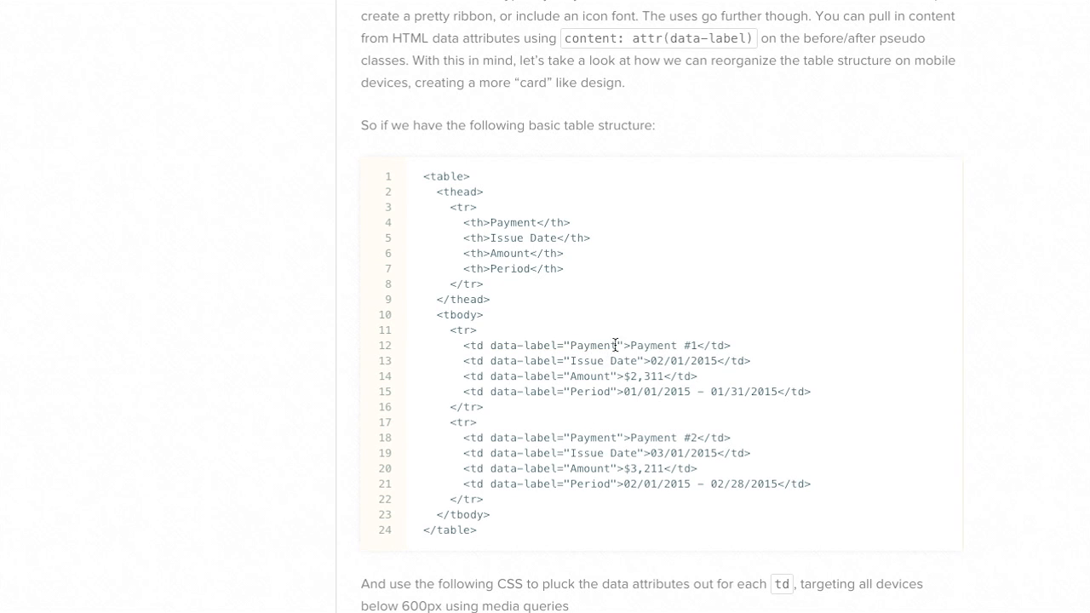
mouse_move(684, 379)
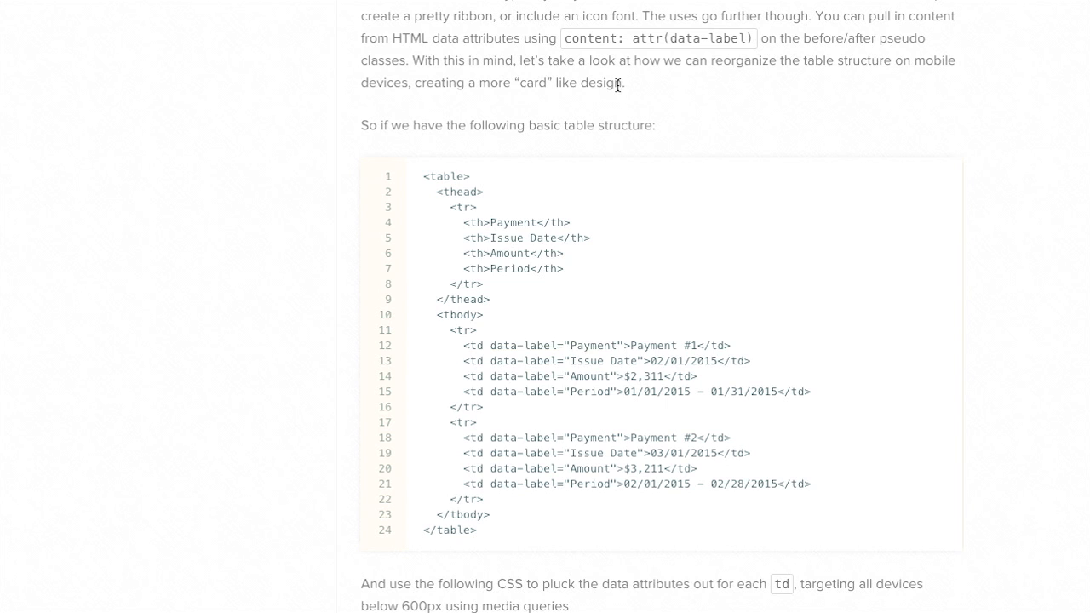
mouse_move(902, 99)
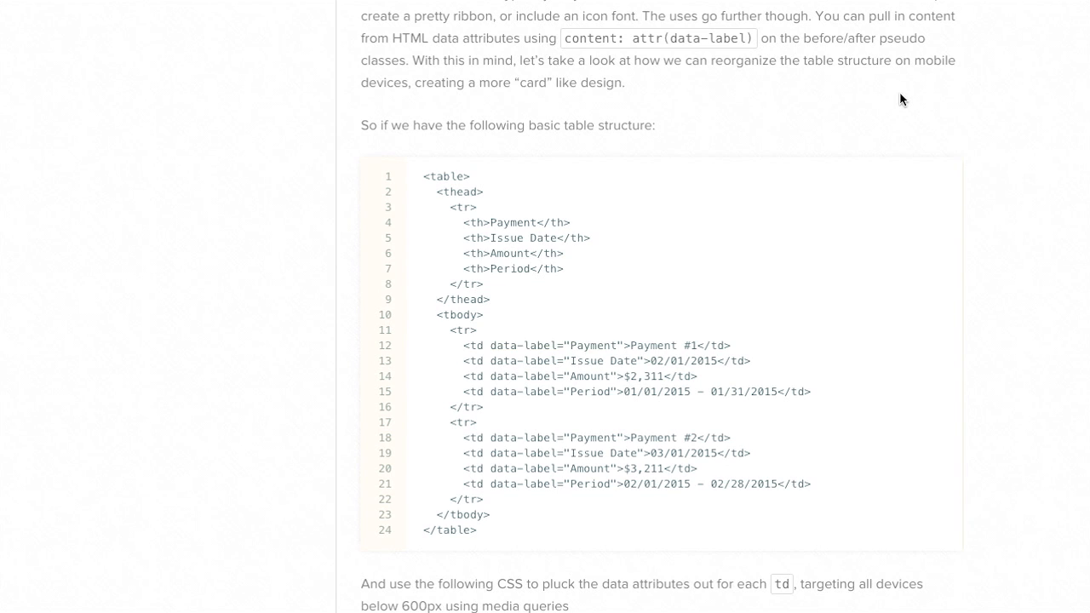
mouse_move(570, 44)
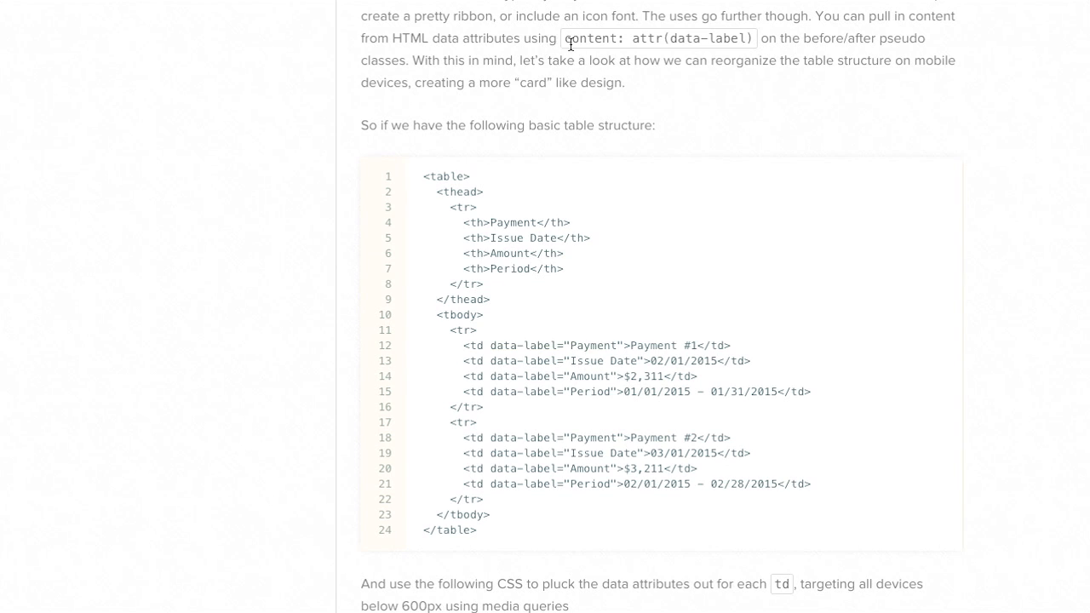
double_click(587, 38)
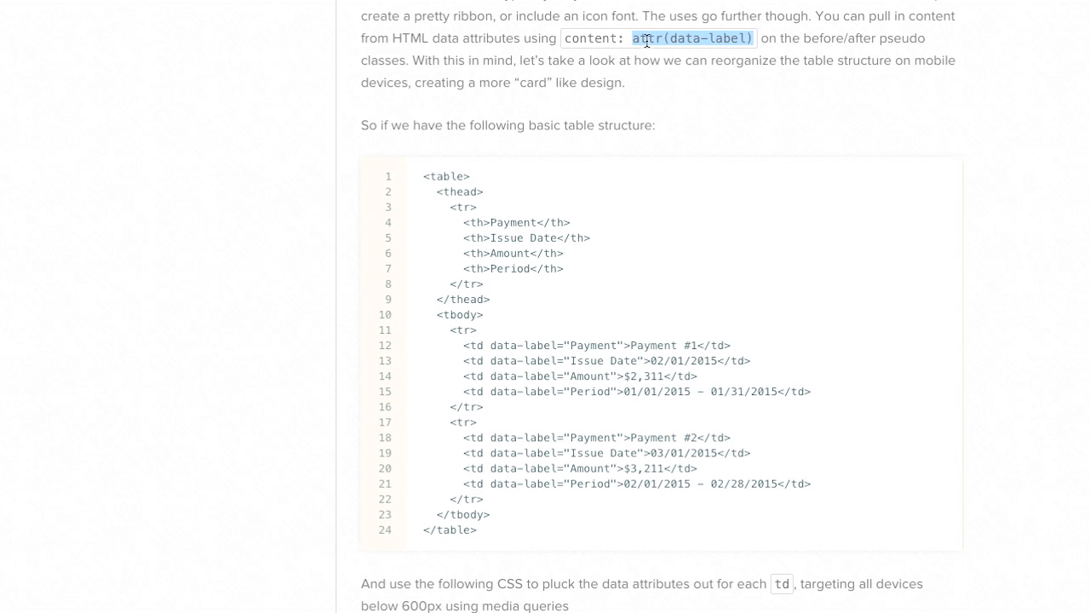
mouse_move(671, 53)
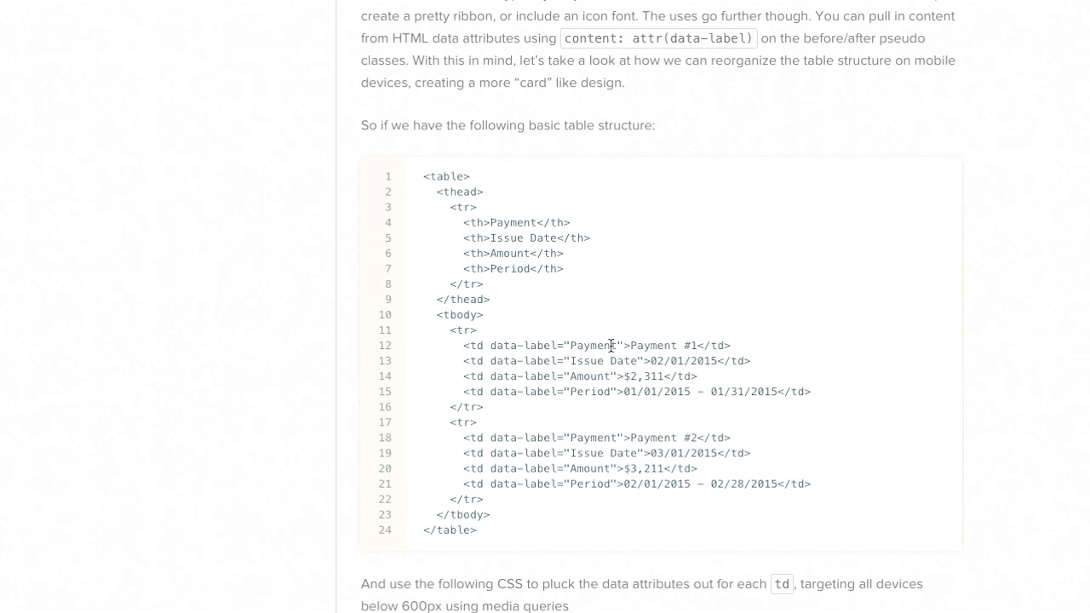
mouse_move(974, 488)
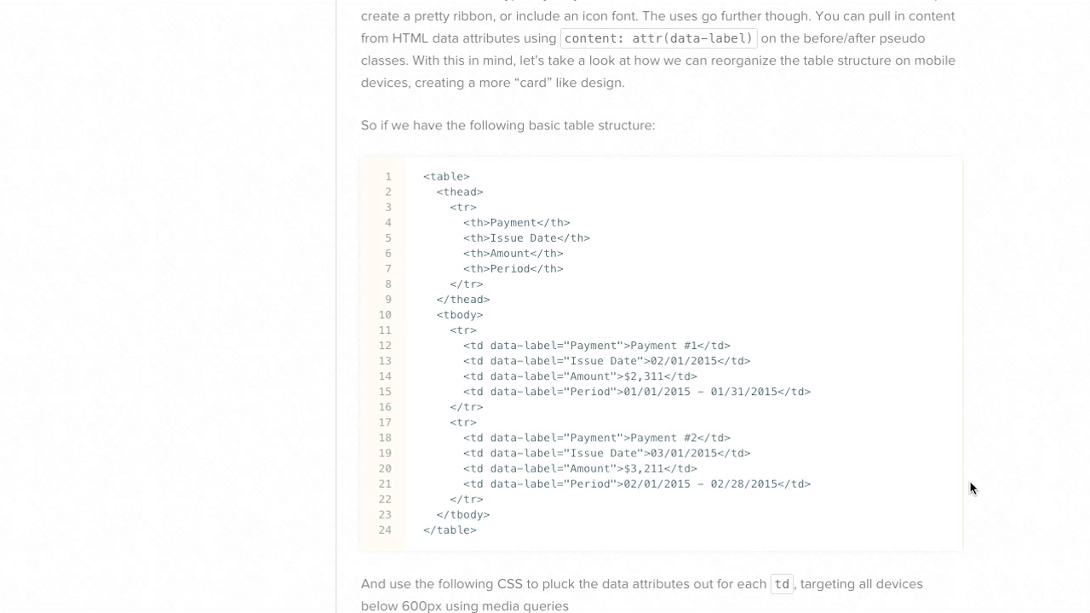
- Scroll past the CSS snippet and before/after payment table screenshots to the codepen line
scroll(down, 3)
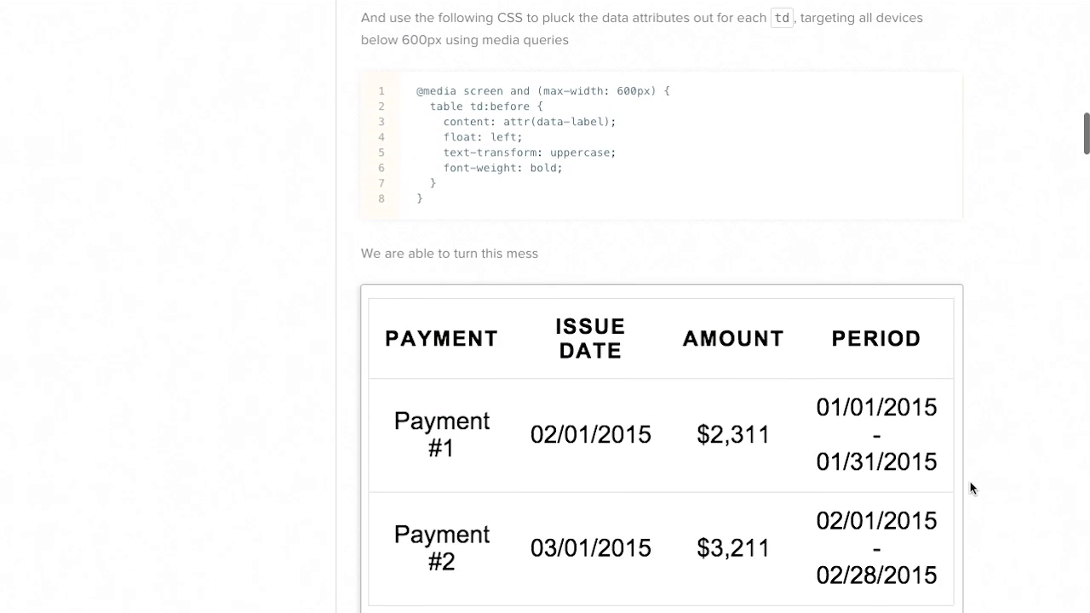
scroll(down, 3)
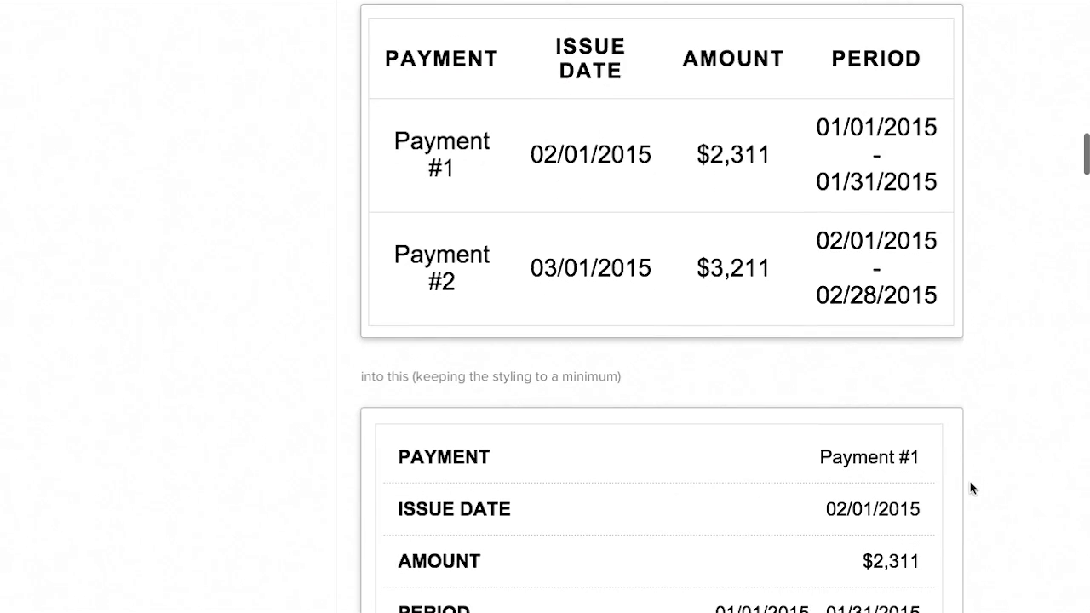
mouse_move(501, 82)
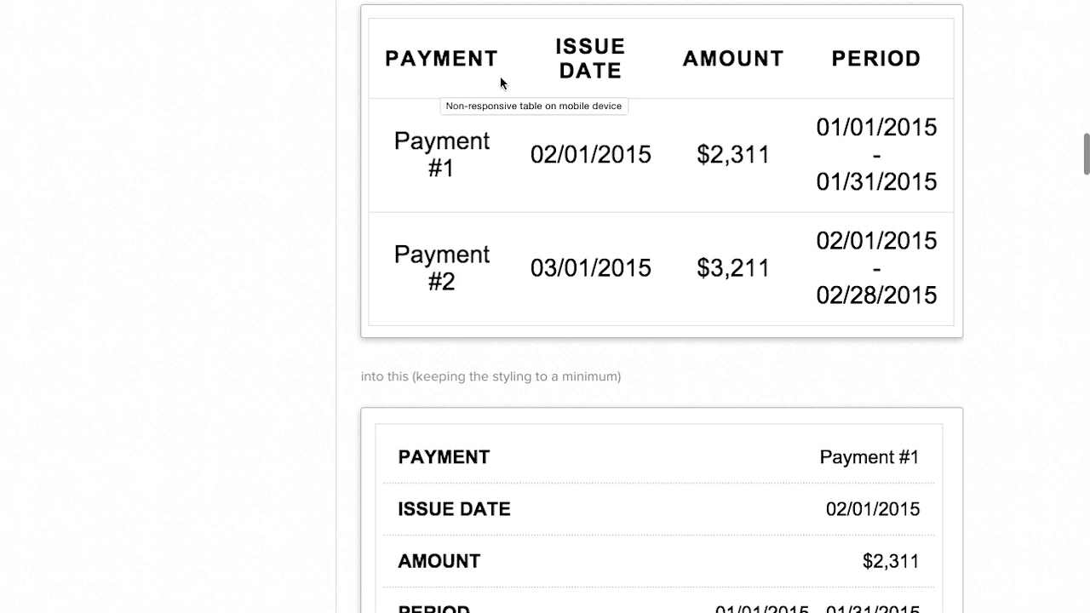
mouse_move(1003, 92)
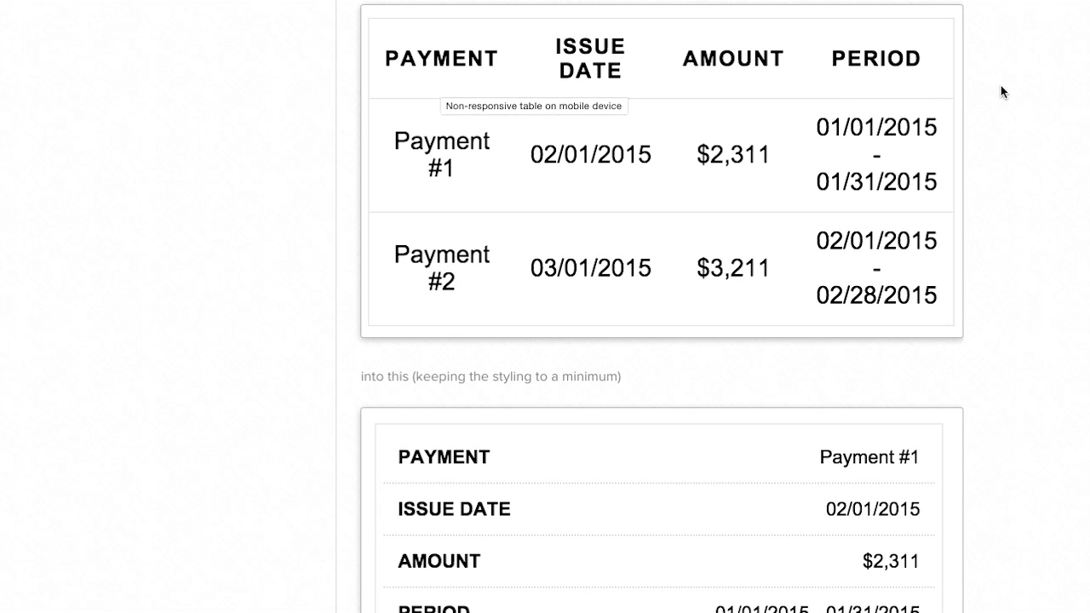
scroll(down, 3)
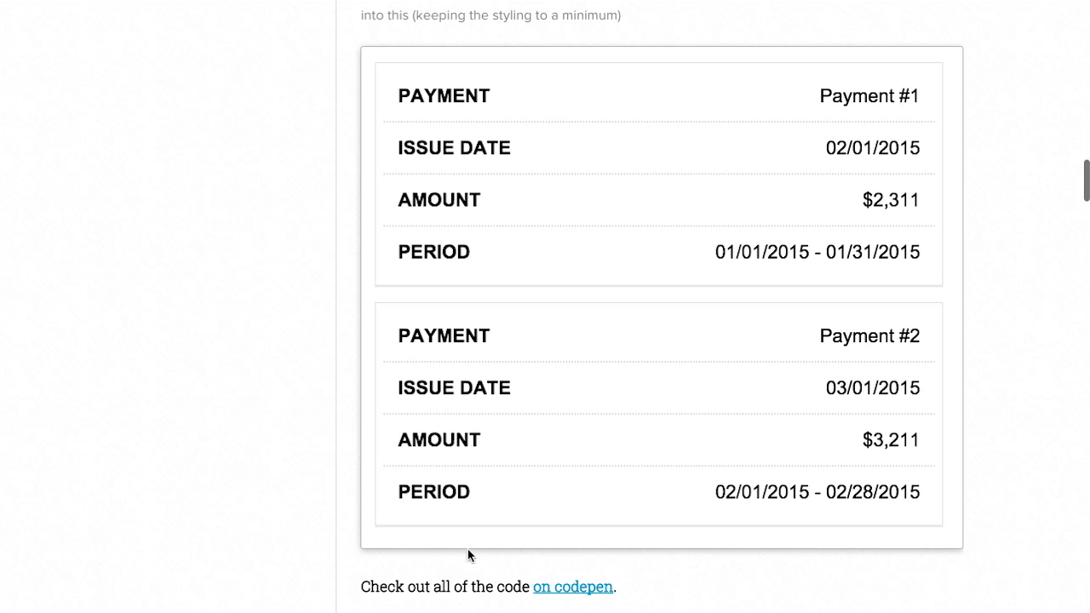
mouse_move(454, 120)
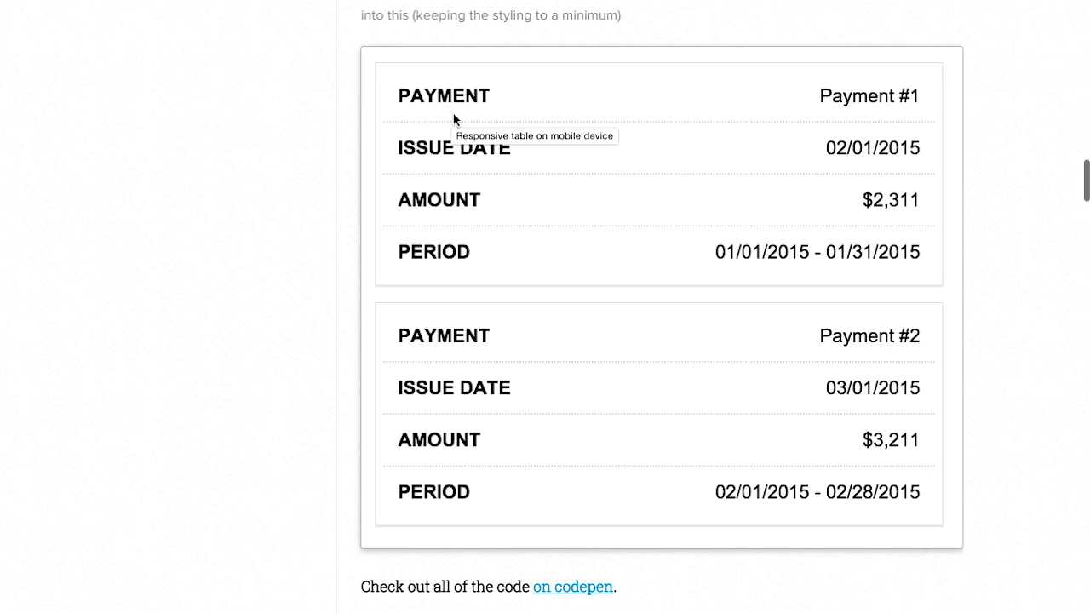
mouse_move(1047, 218)
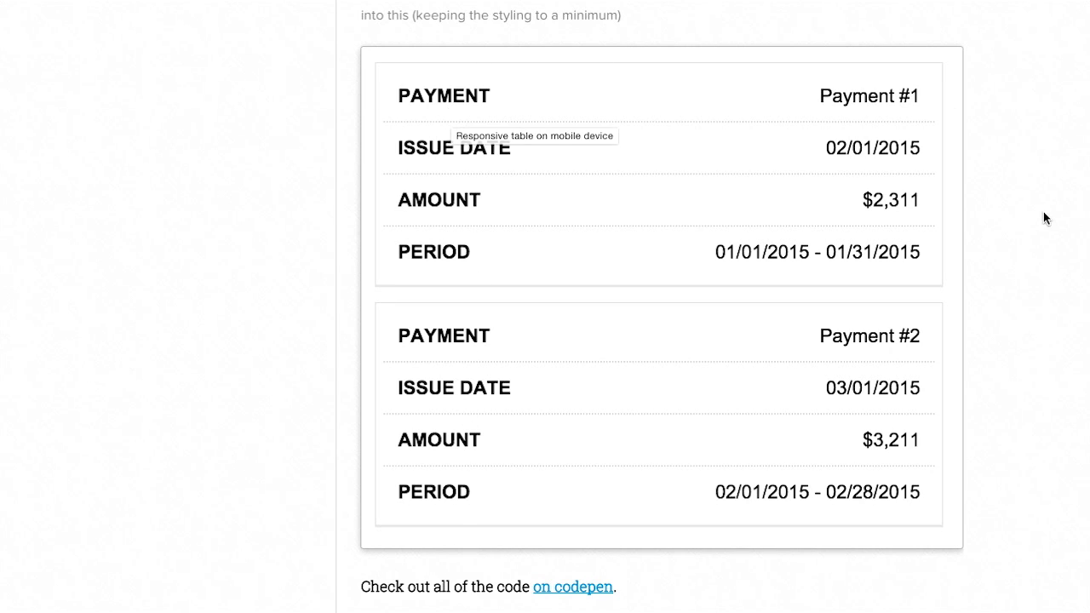
mouse_move(888, 122)
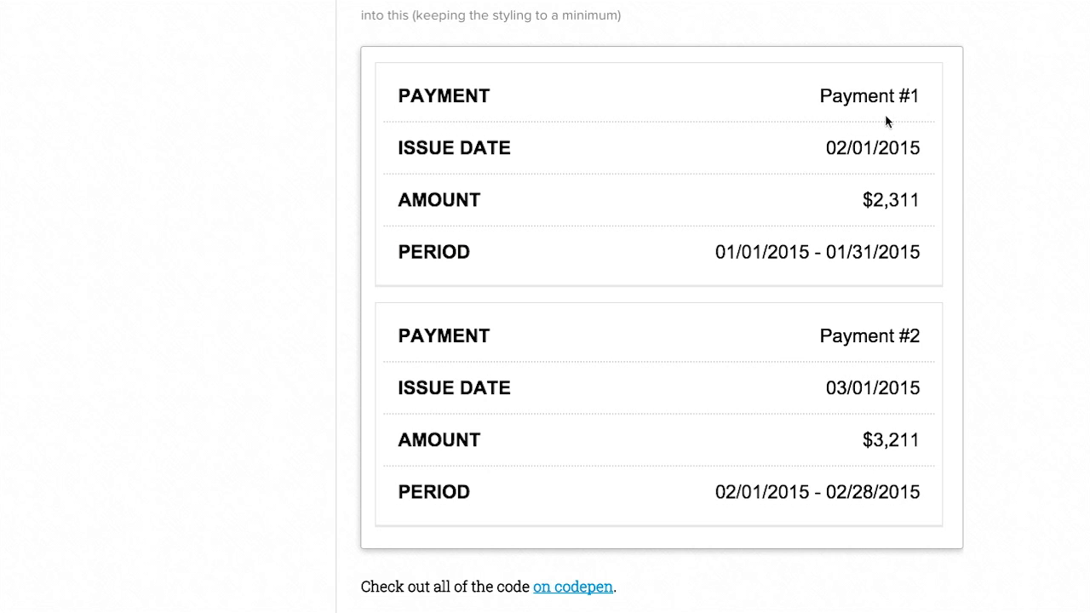
mouse_move(1022, 168)
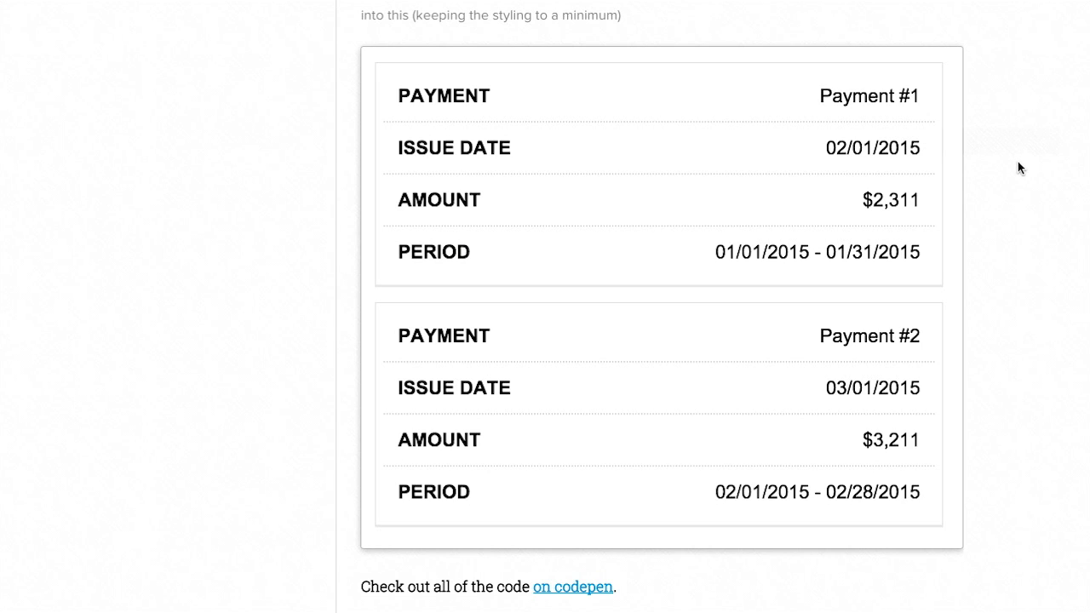
mouse_move(1061, 189)
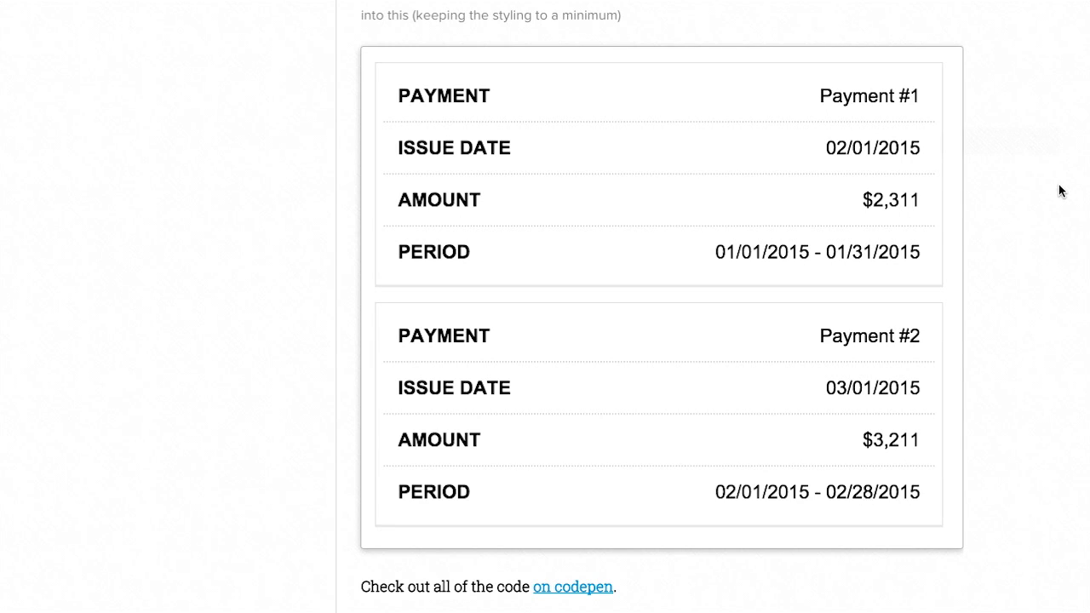
scroll(down, 3)
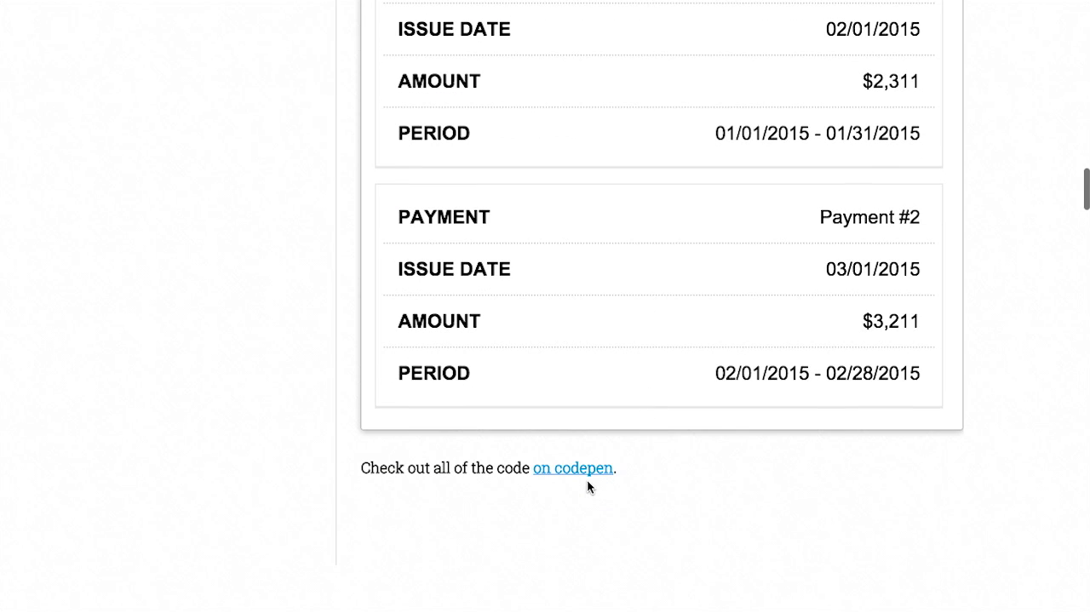
- Open the CodePen demo and scroll its CSS to the td:before attr(data-label) rule
click(573, 468)
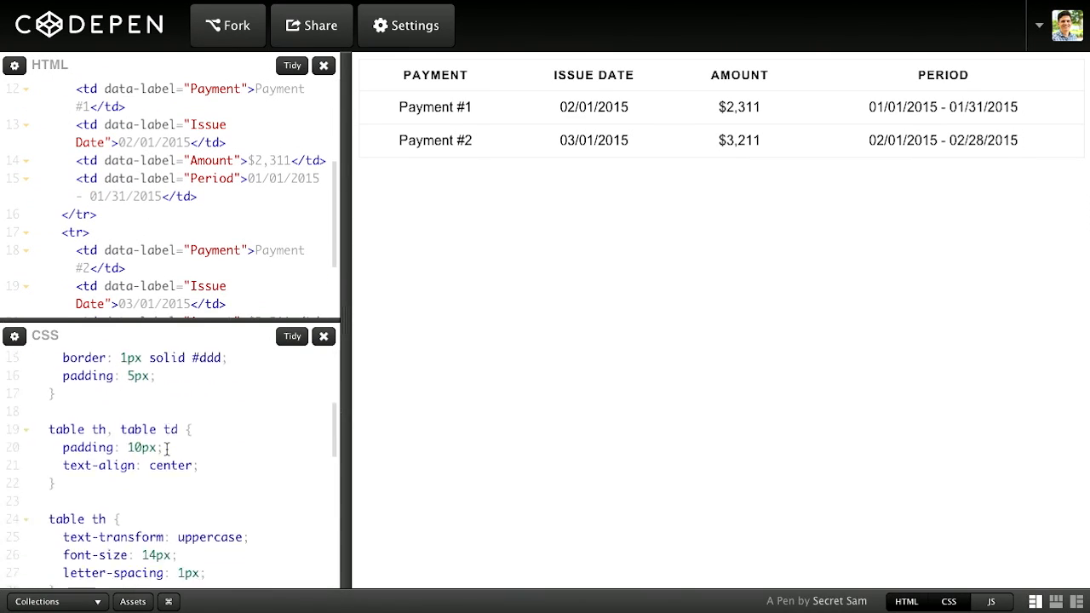
scroll(down, 3)
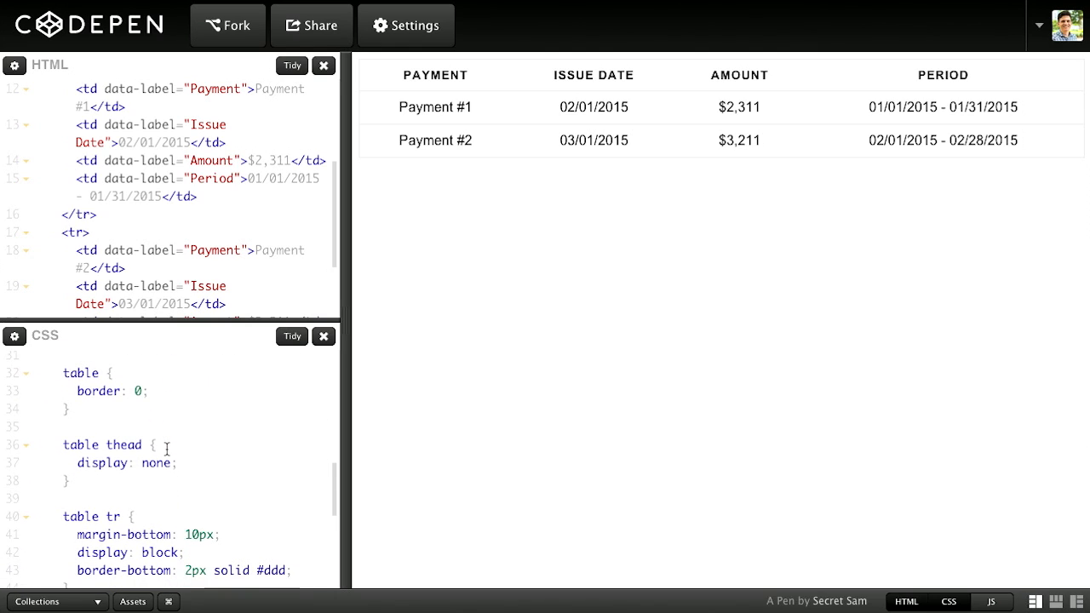
scroll(down, 3)
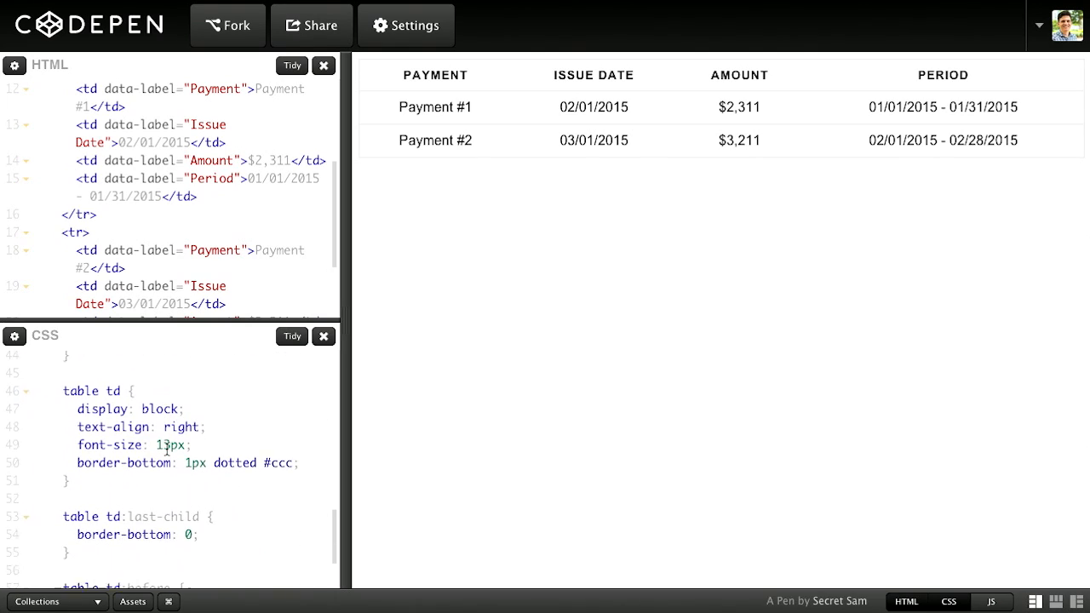
scroll(down, 3)
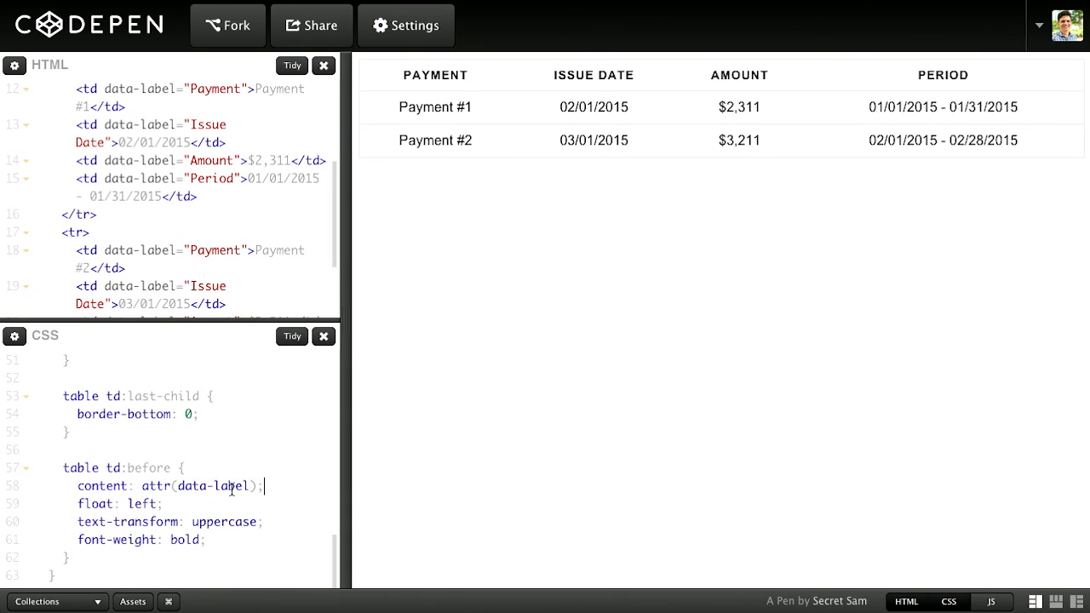
mouse_move(706, 279)
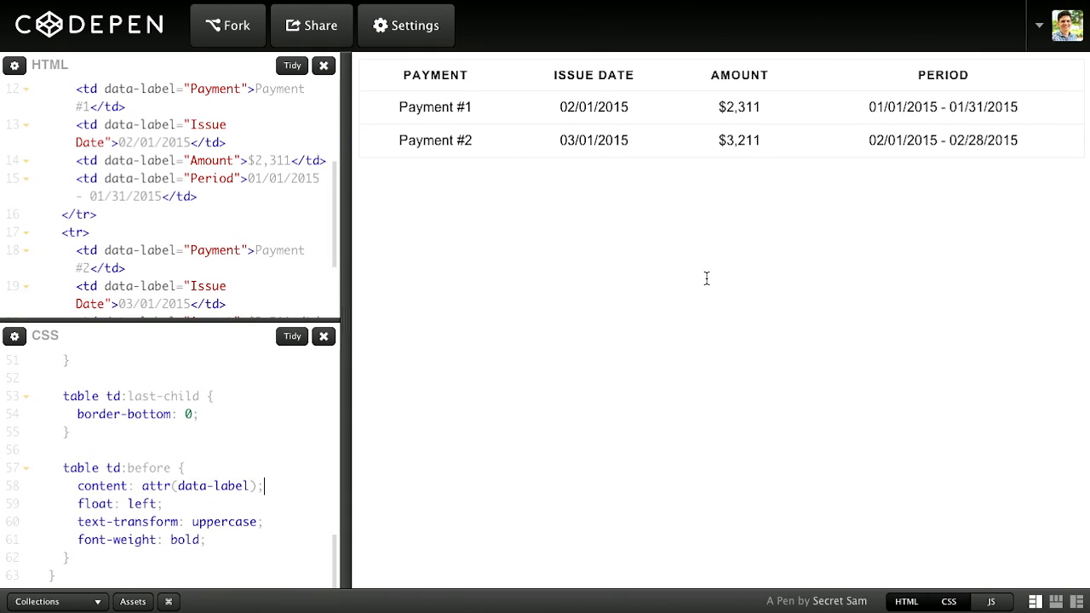